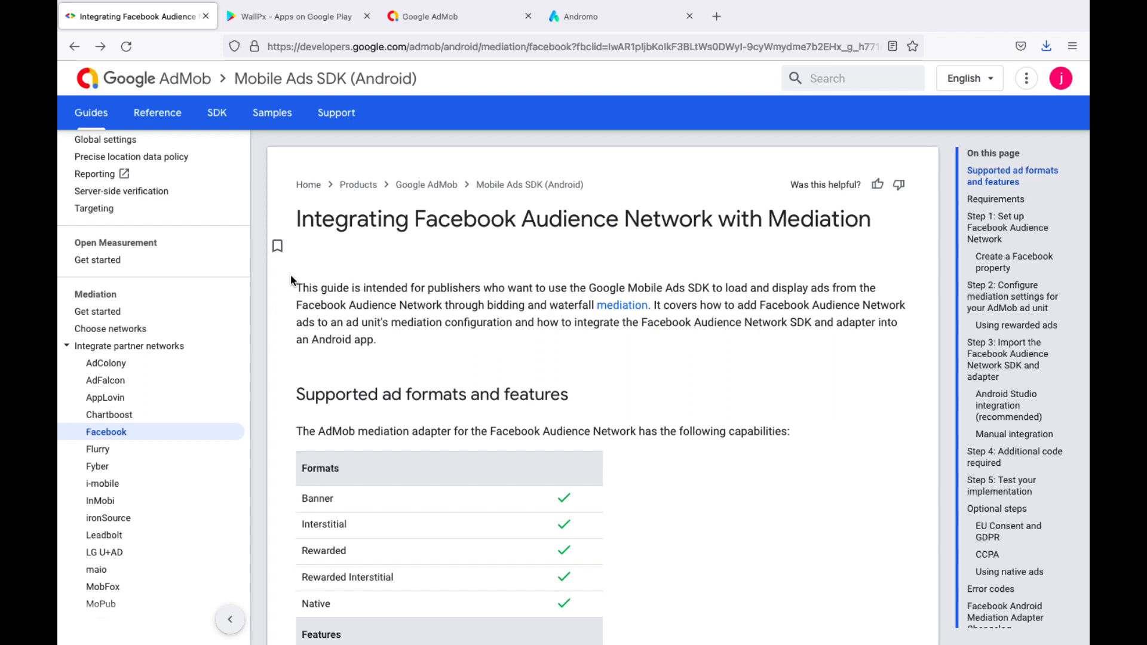
pyautogui.moveTo(303, 244)
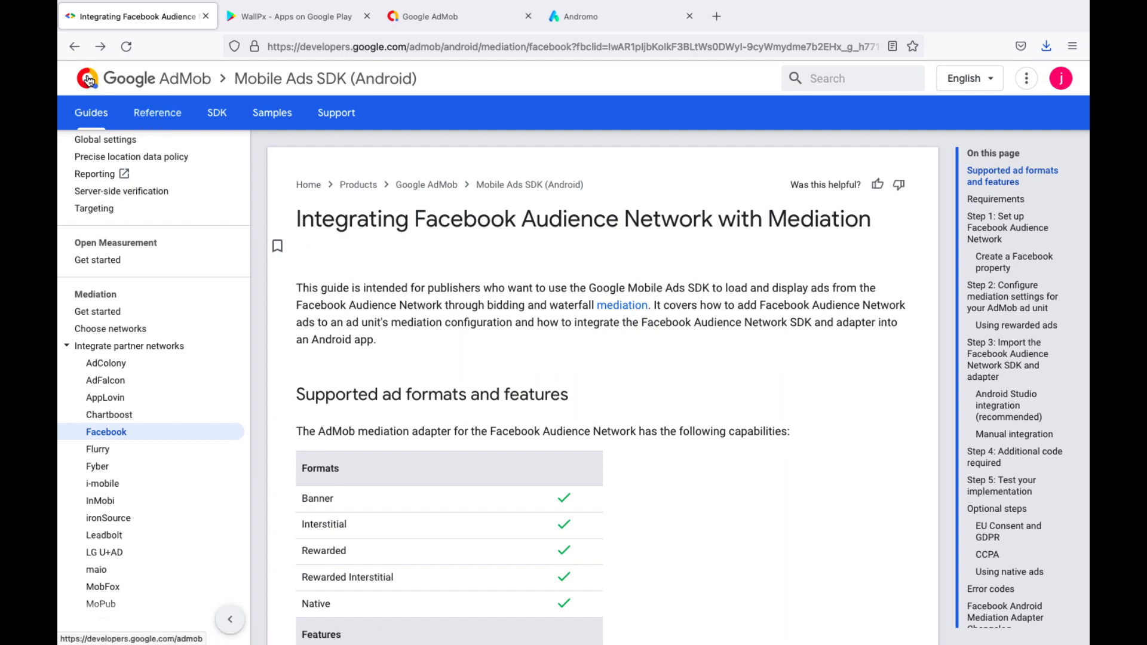
pyautogui.moveTo(308, 248)
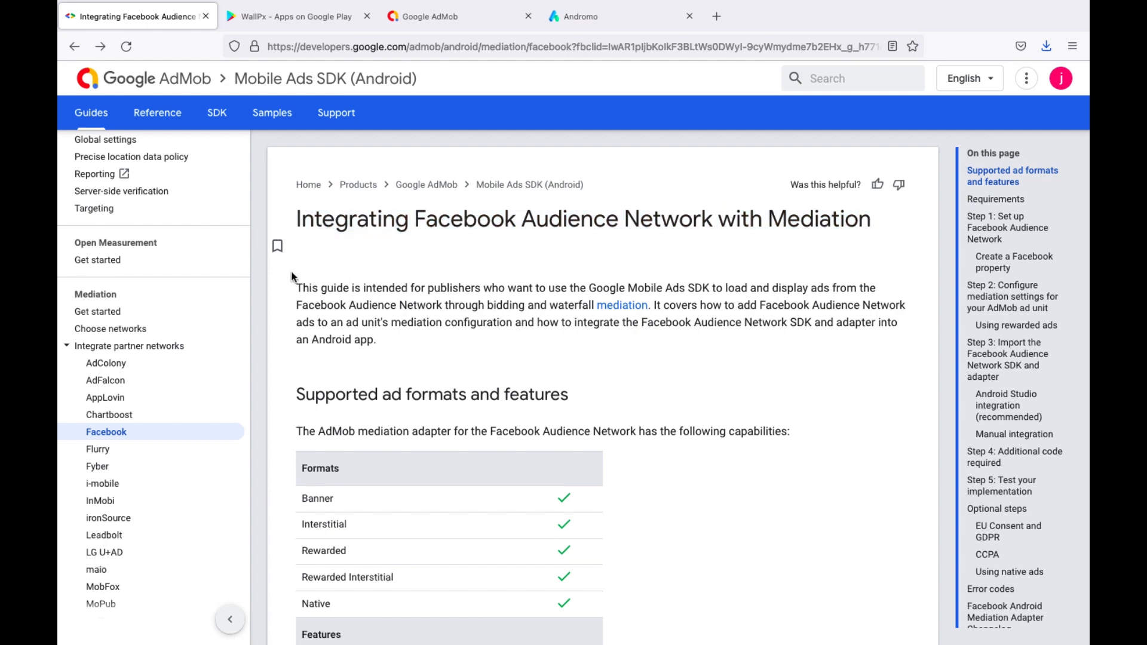
# Step: Scroll through the Facebook Audience Network mediation guide, then switch to the Wall px Andromo project
pyautogui.scroll(-3)
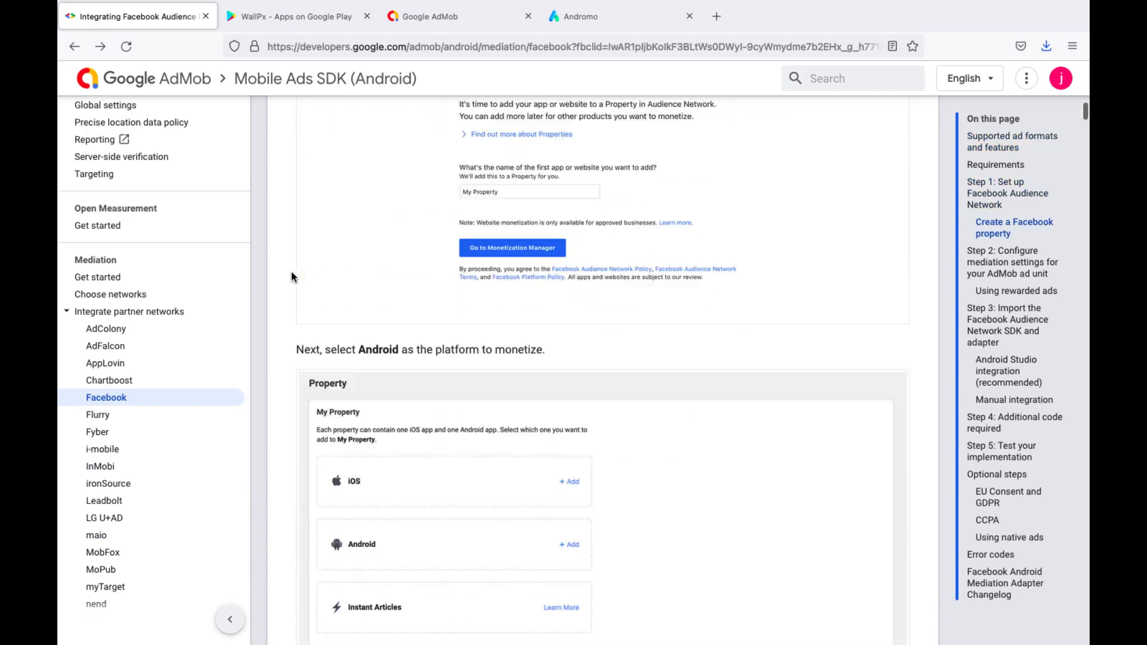
pyautogui.scroll(-3)
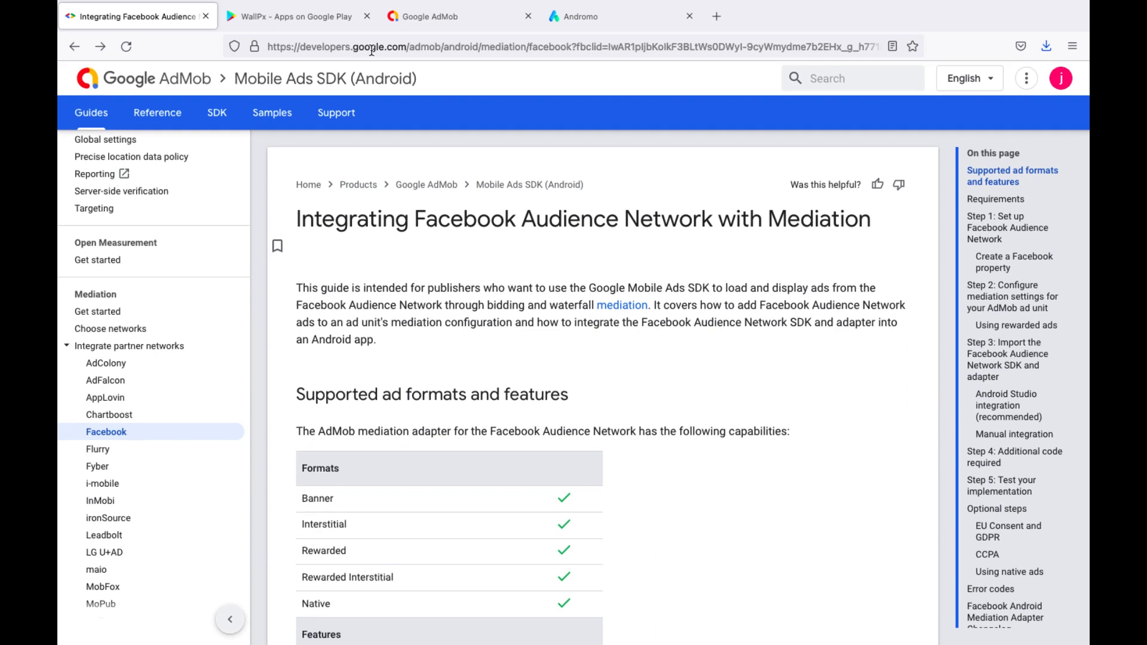
pyautogui.moveTo(365, 322)
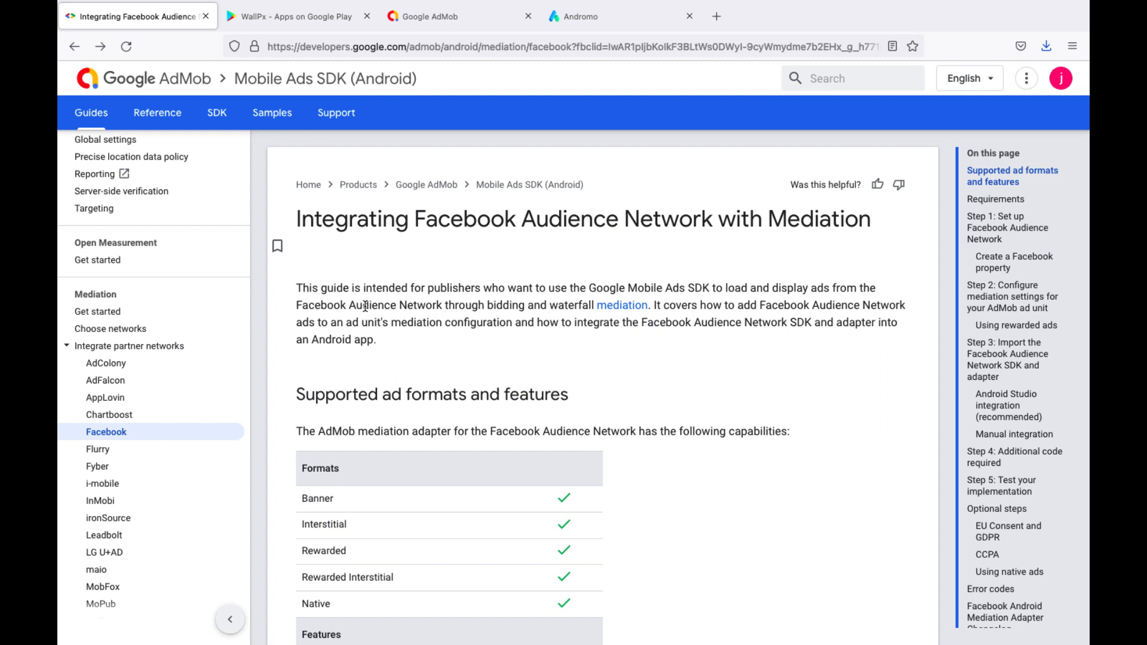
pyautogui.moveTo(365, 299)
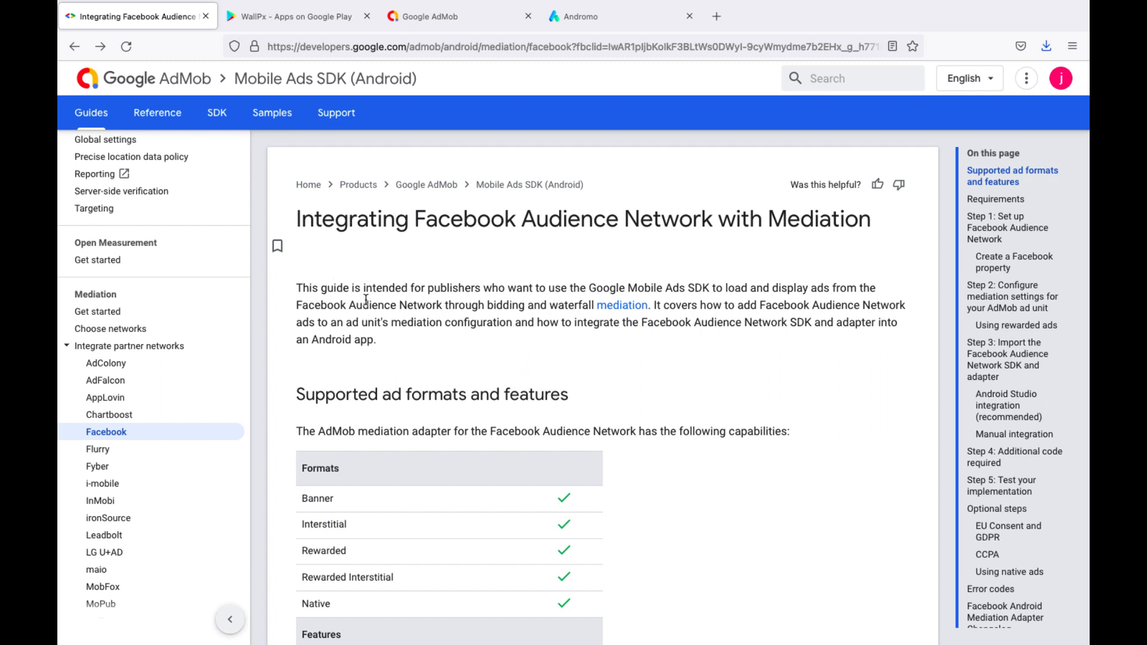
pyautogui.moveTo(378, 322)
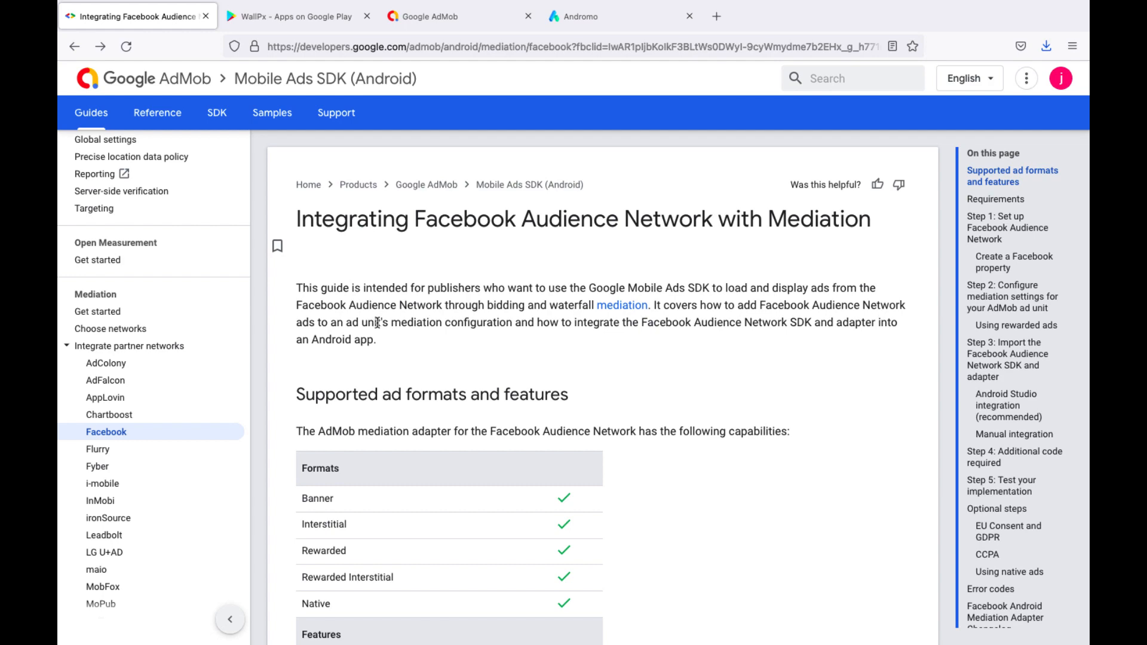
pyautogui.click(587, 17)
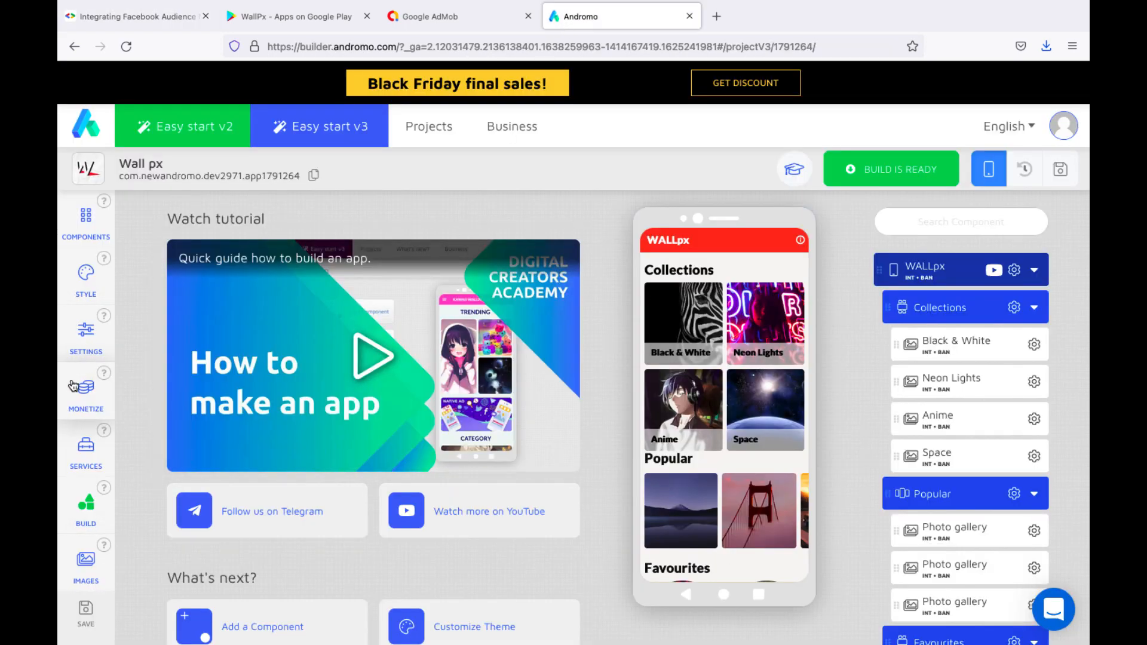
# Step: Check the AdMob Android banner ad unit ID in Wall px's Andromo monetization settings
pyautogui.click(85, 385)
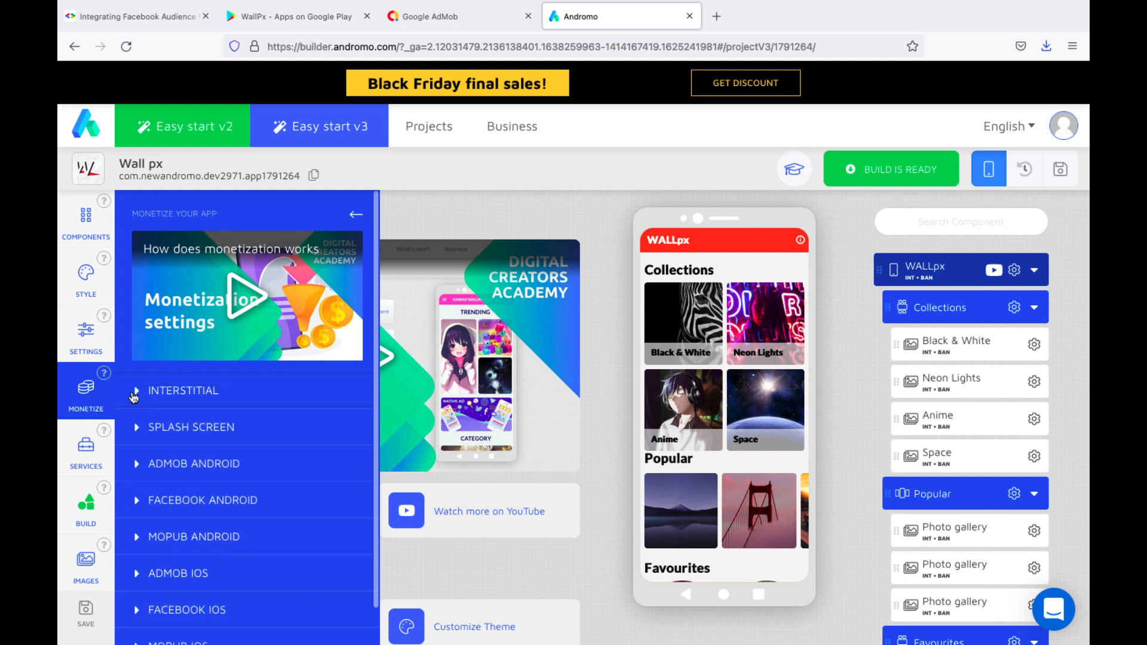
pyautogui.click(193, 465)
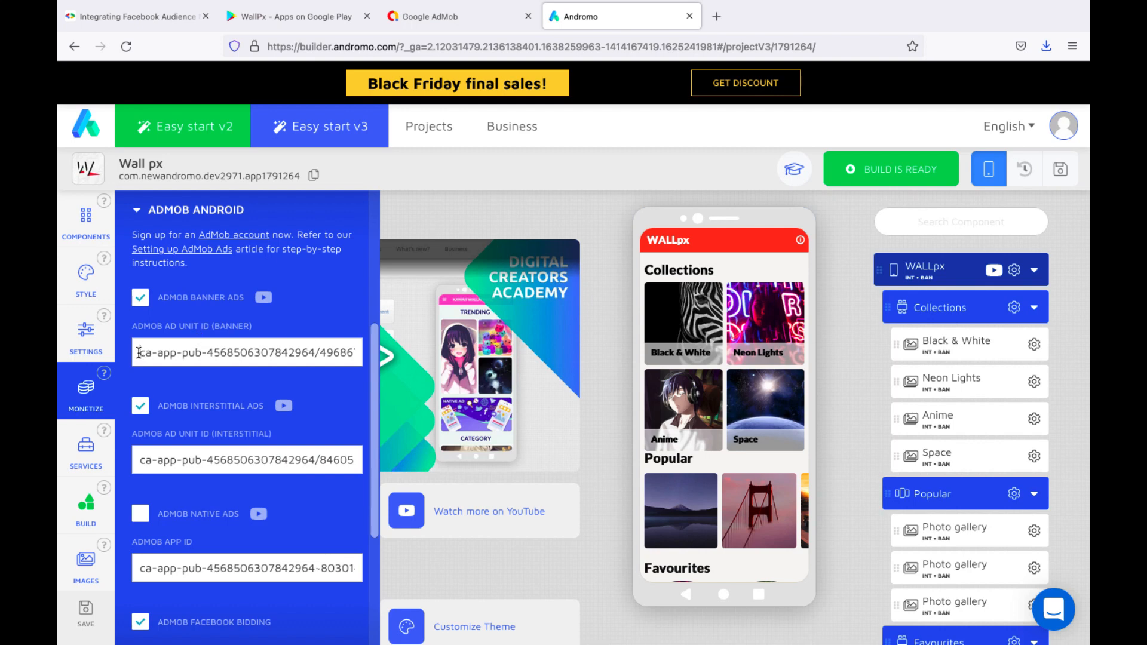
pyautogui.tripleClick(246, 352)
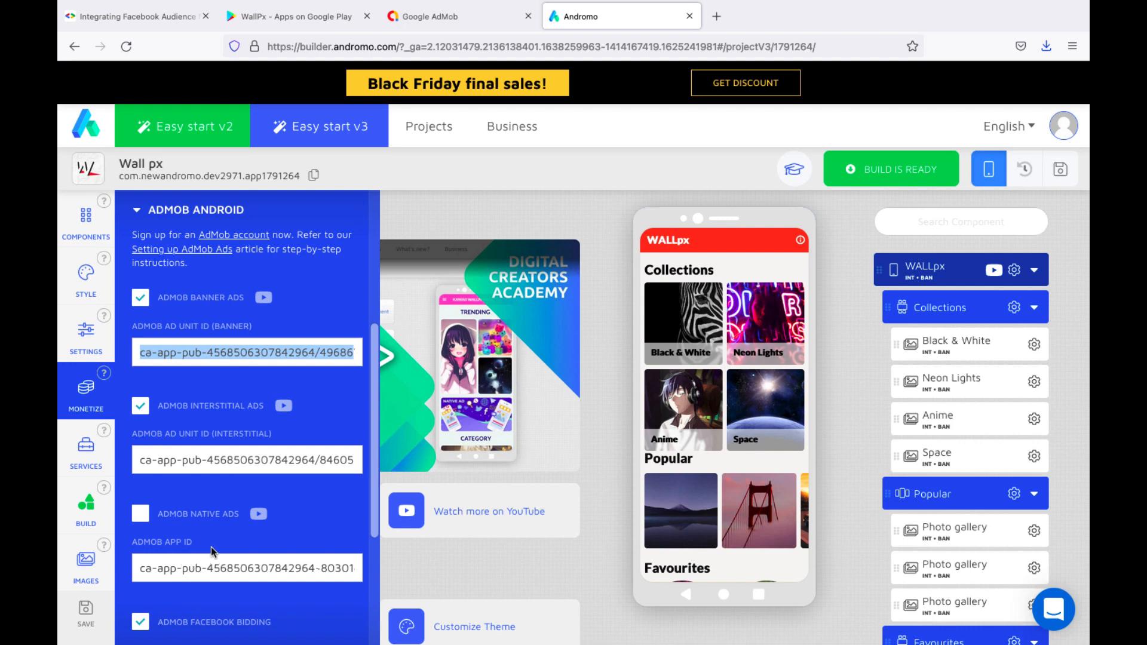
pyautogui.scroll(-3)
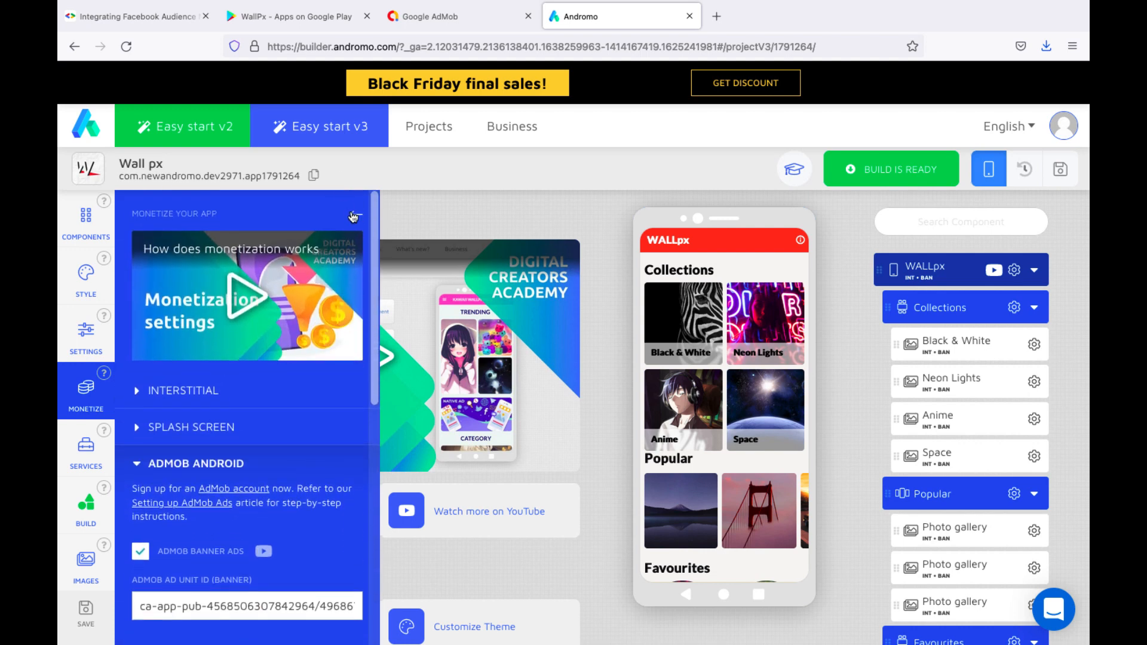
pyautogui.click(85, 504)
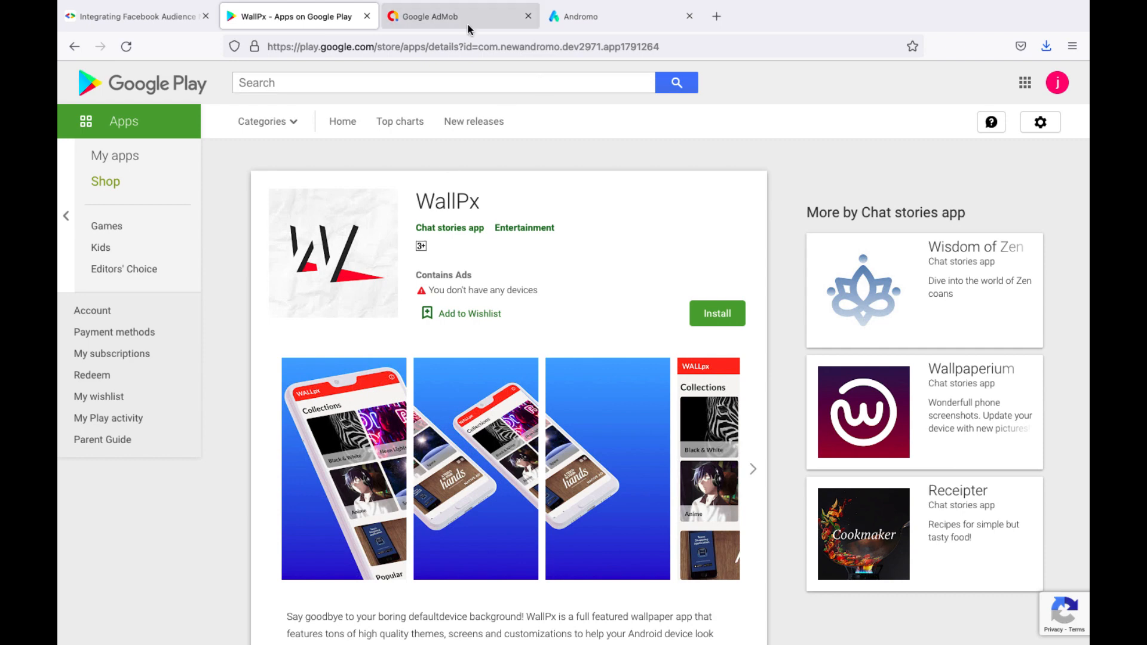
# Step: Confirm WallPx's banner and interstitial ad units in AdMob, then reopen the Facebook guide
pyautogui.click(461, 16)
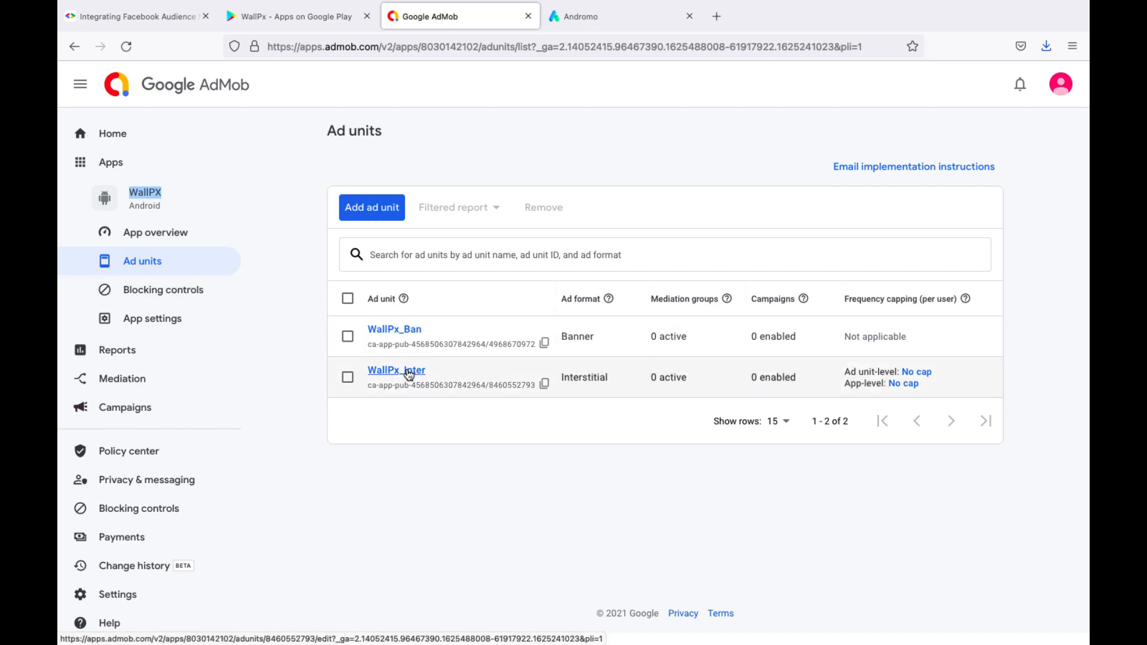
pyautogui.click(597, 16)
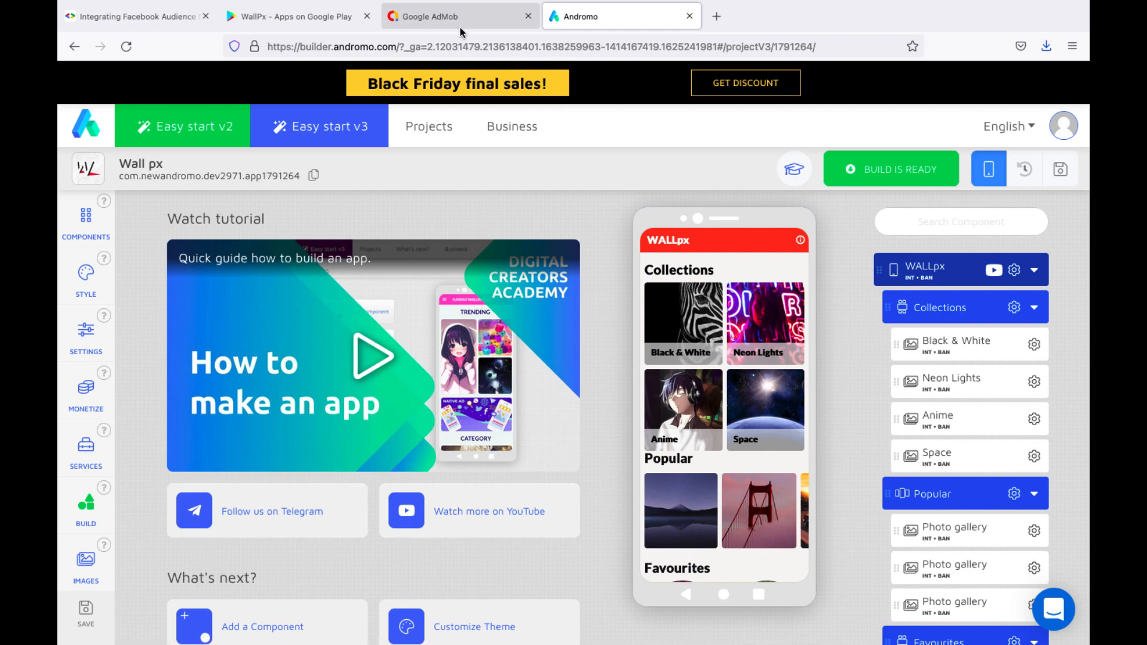
pyautogui.click(292, 16)
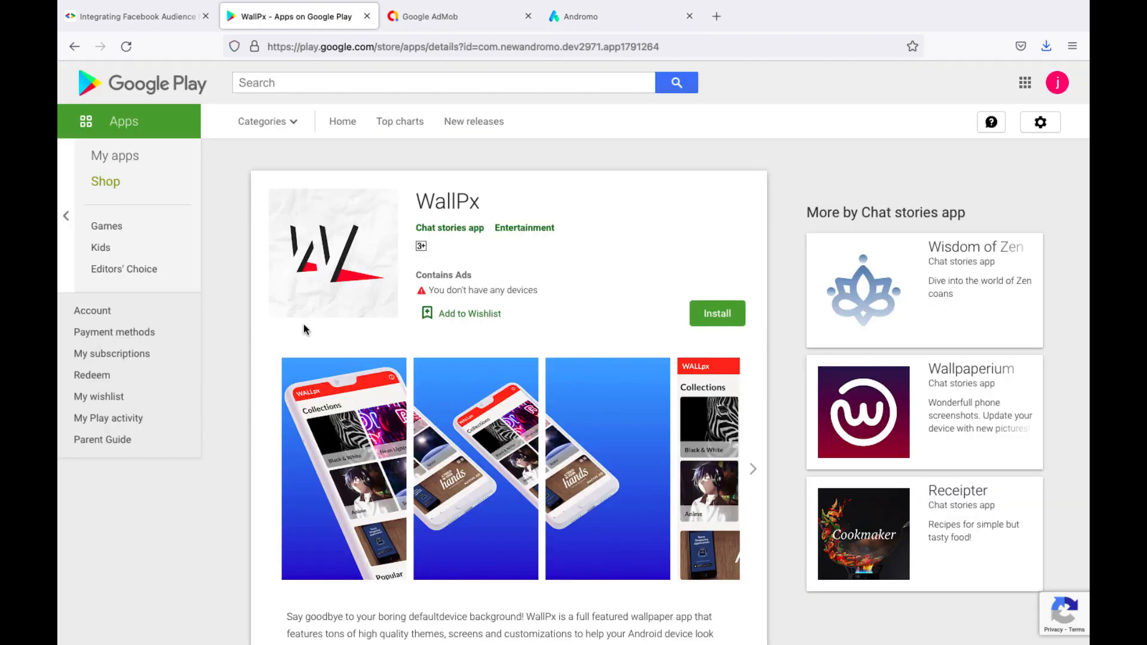
pyautogui.moveTo(279, 350)
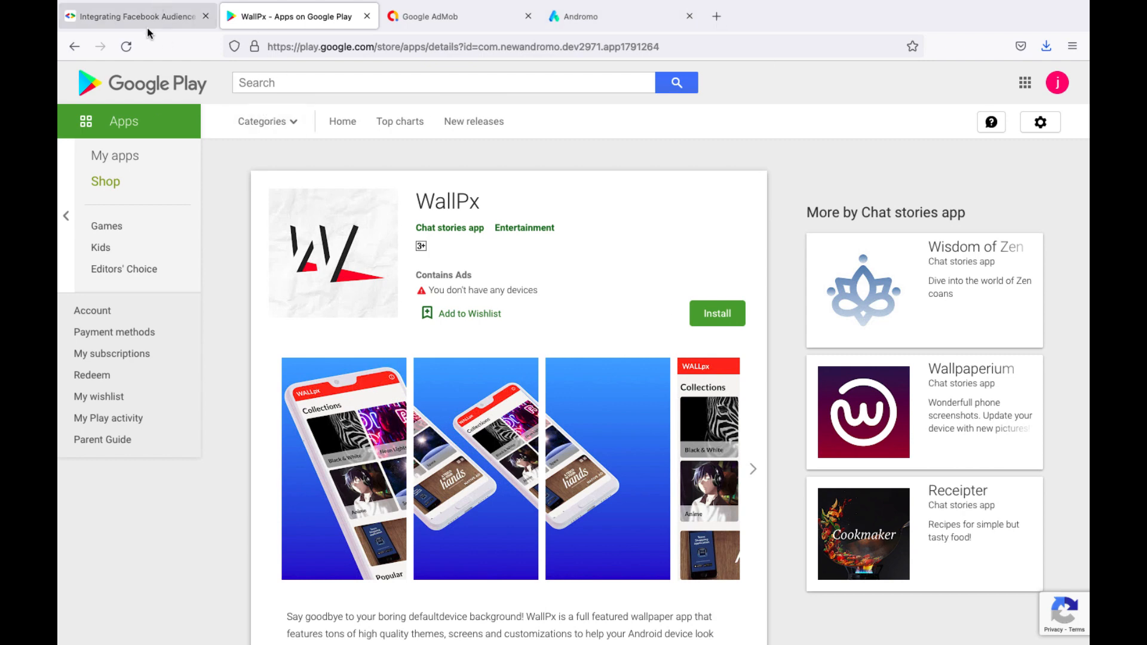
pyautogui.click(135, 16)
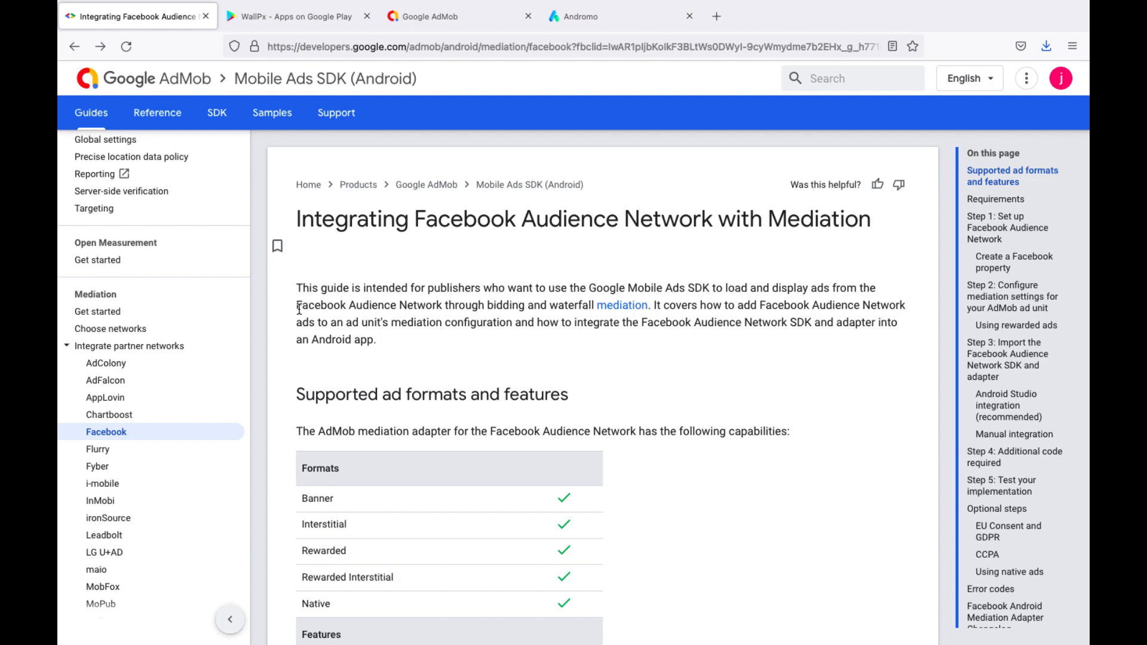
# Step: Scroll to the guide's Step 1 and go to the new Facebook Business page
pyautogui.scroll(-3)
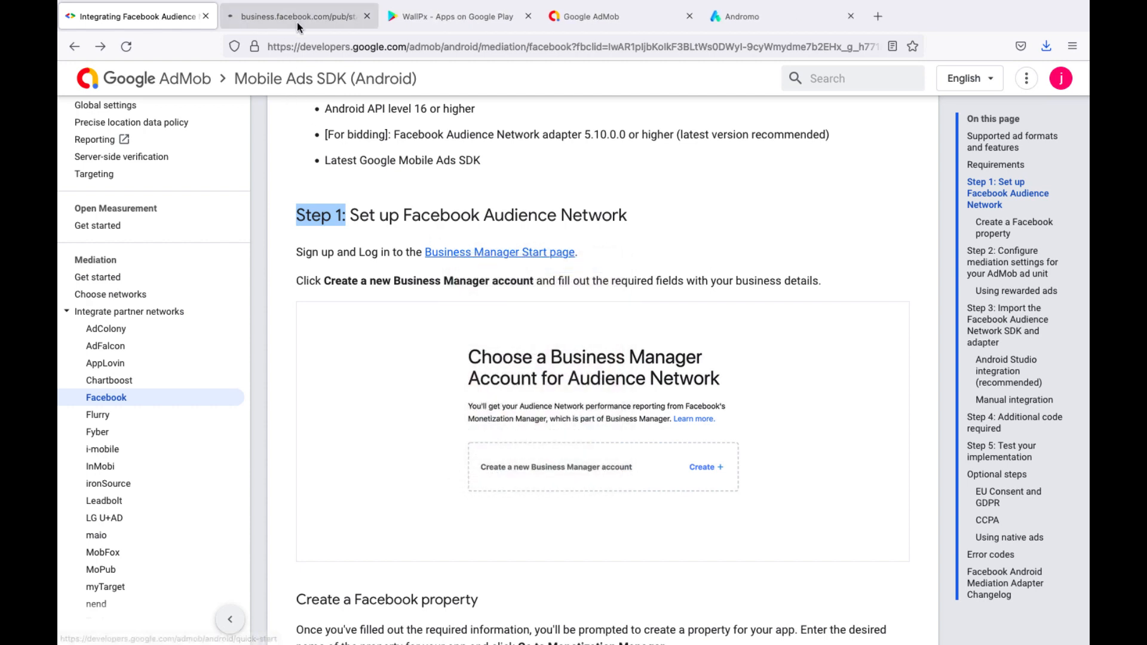
pyautogui.click(295, 16)
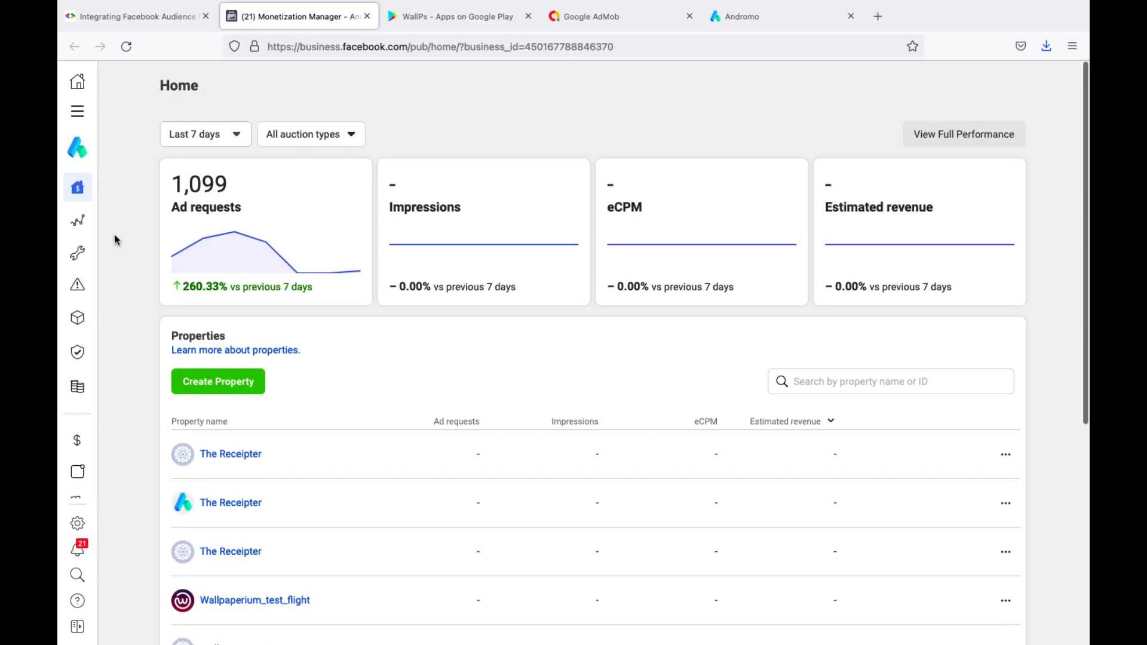
# Step: Create the WallPx property and add an Android app, accepting bidding-only delivery
pyautogui.click(217, 381)
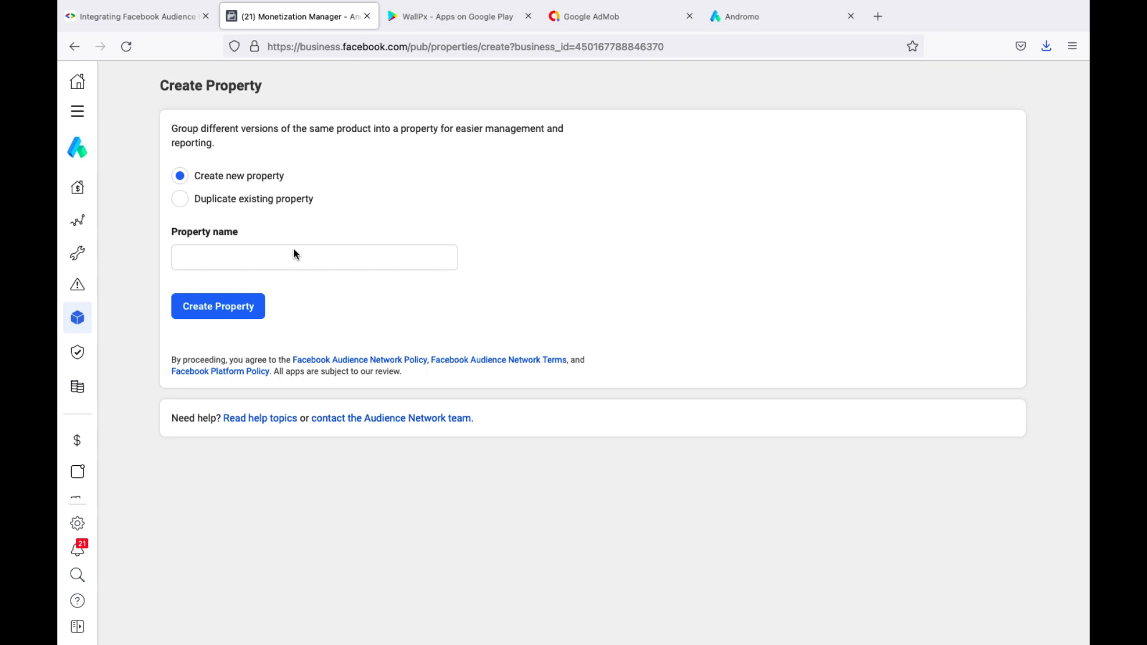
pyautogui.click(454, 16)
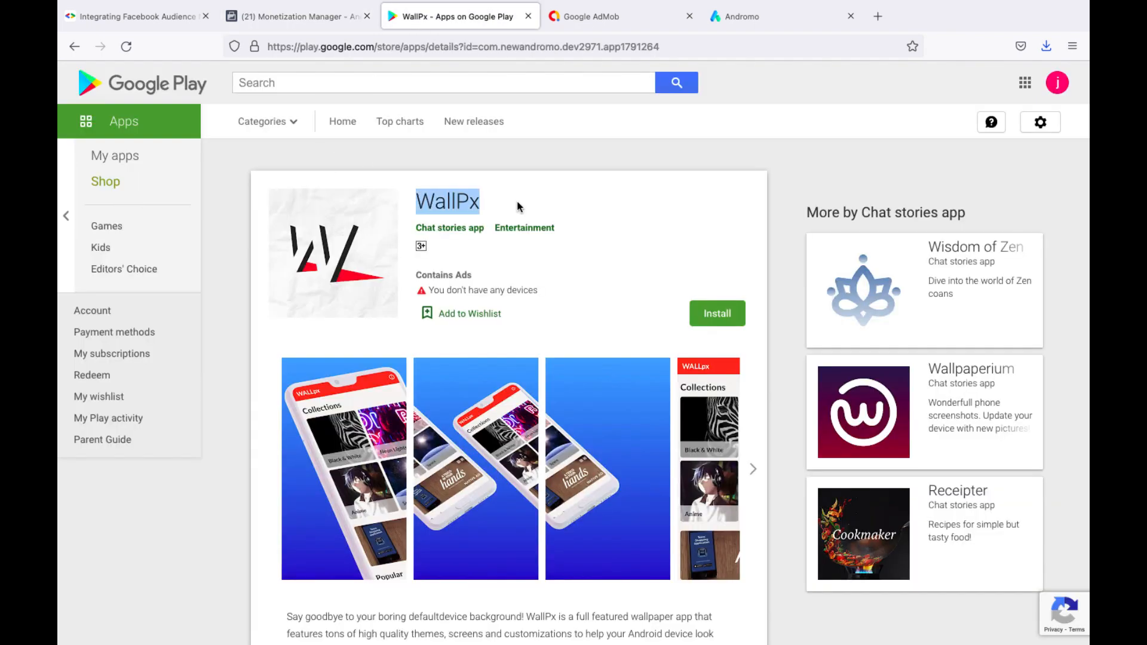
pyautogui.click(298, 16)
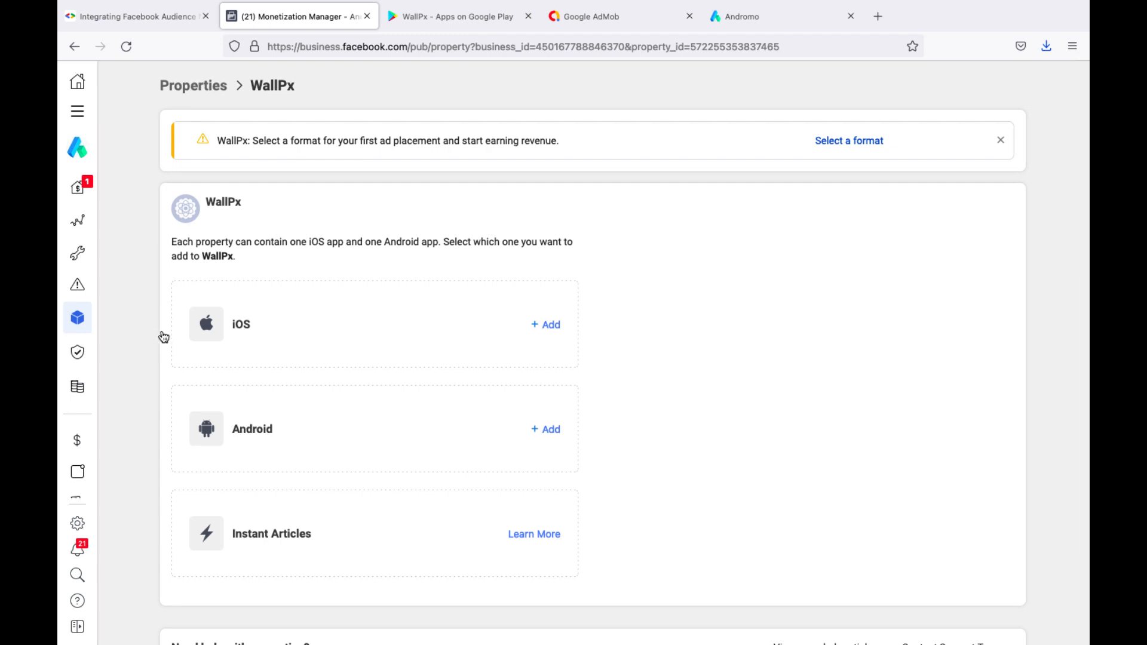
pyautogui.click(544, 430)
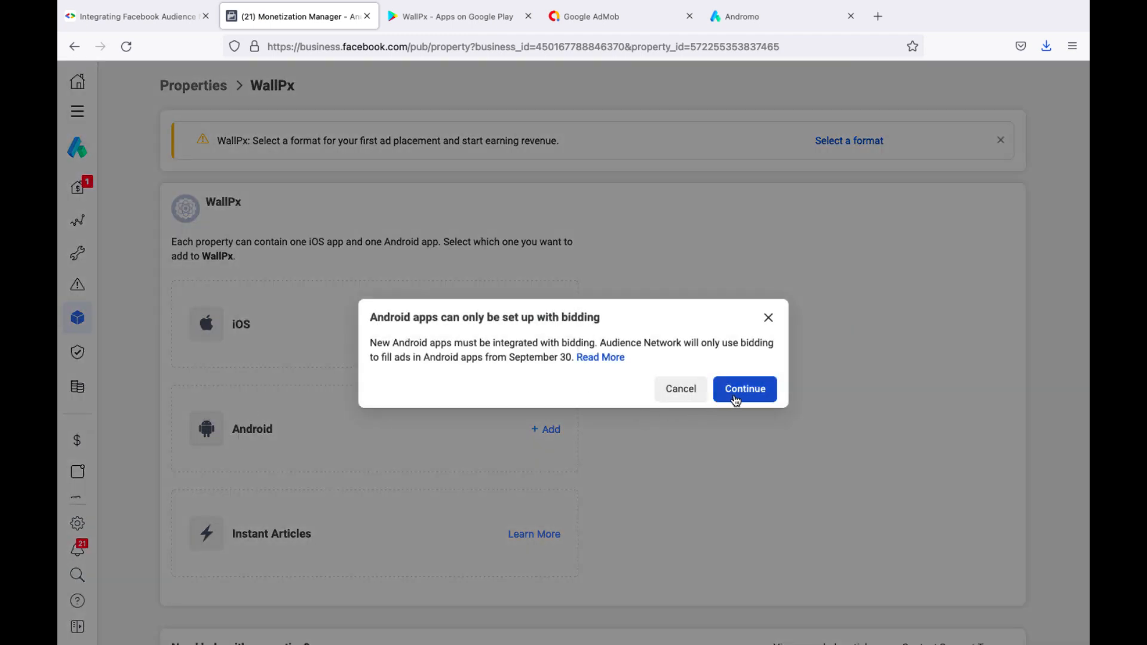
pyautogui.doubleClick(380, 343)
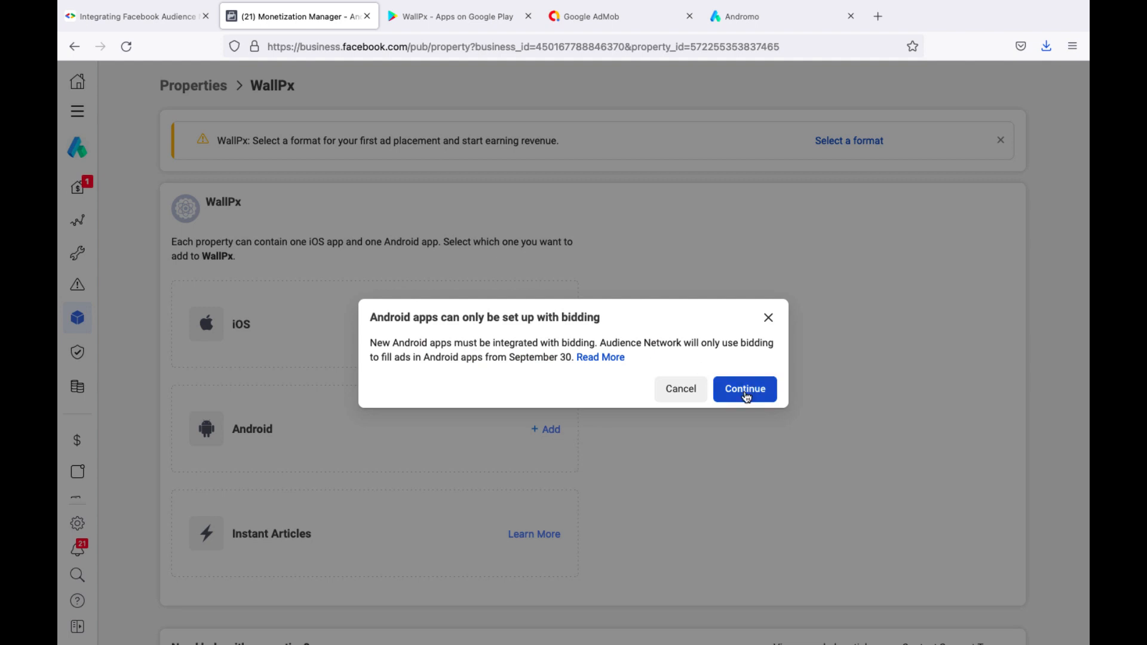
pyautogui.click(745, 389)
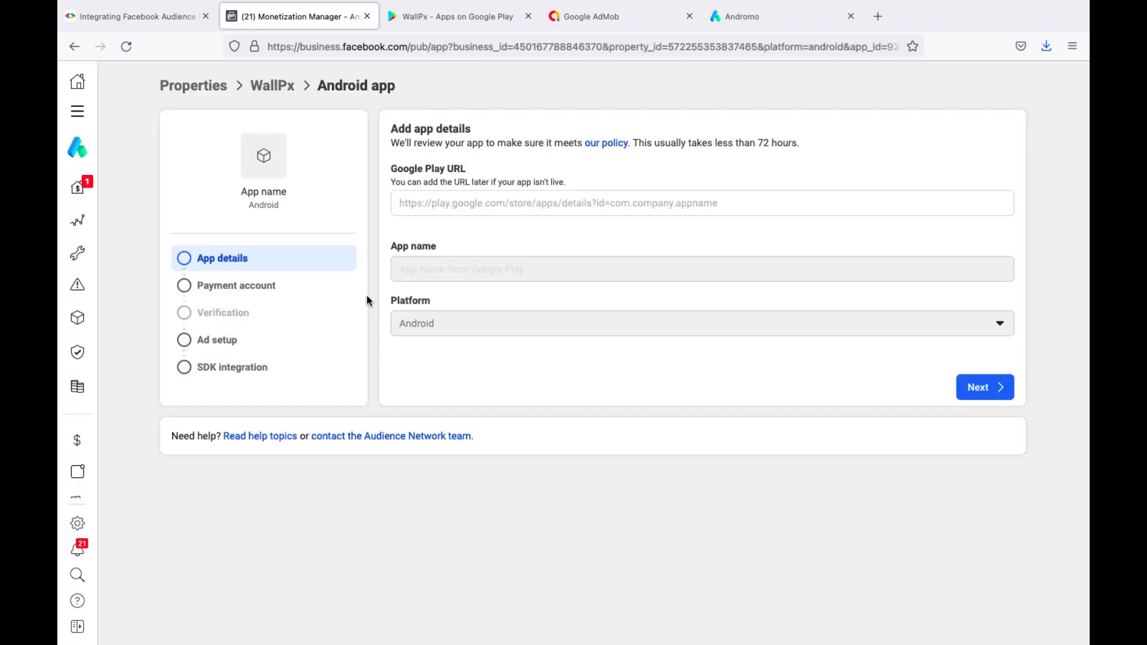
pyautogui.moveTo(187, 372)
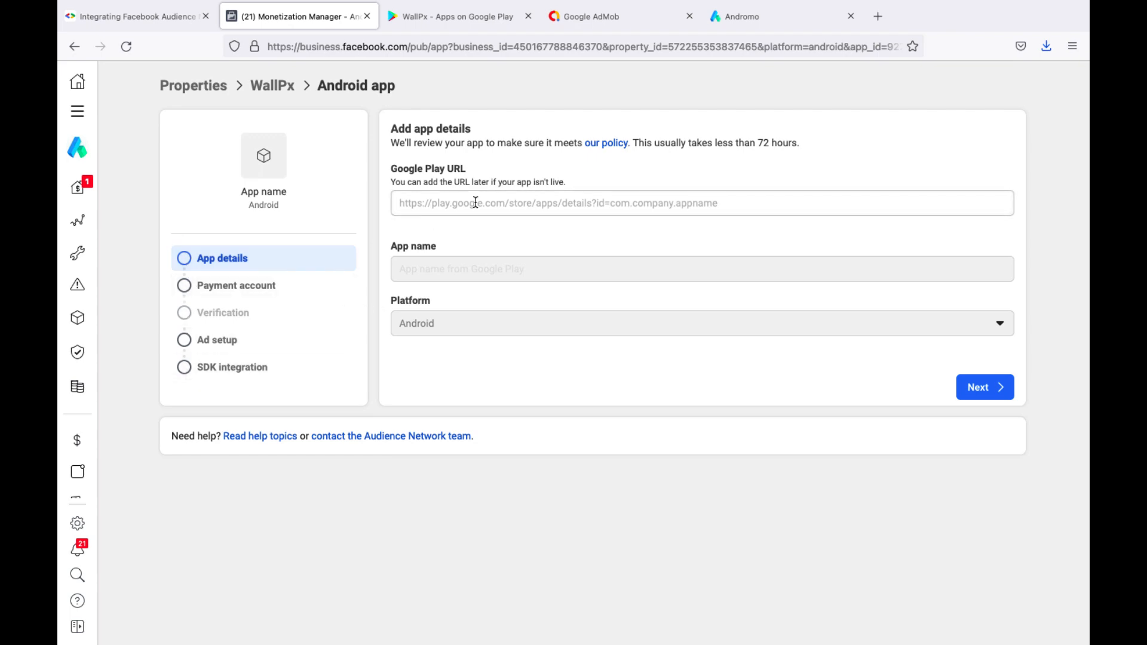
# Step: Enter WallPx's Play Store URL (com.newandromo.dev2971.app1791264) and confirm the app details
pyautogui.click(463, 16)
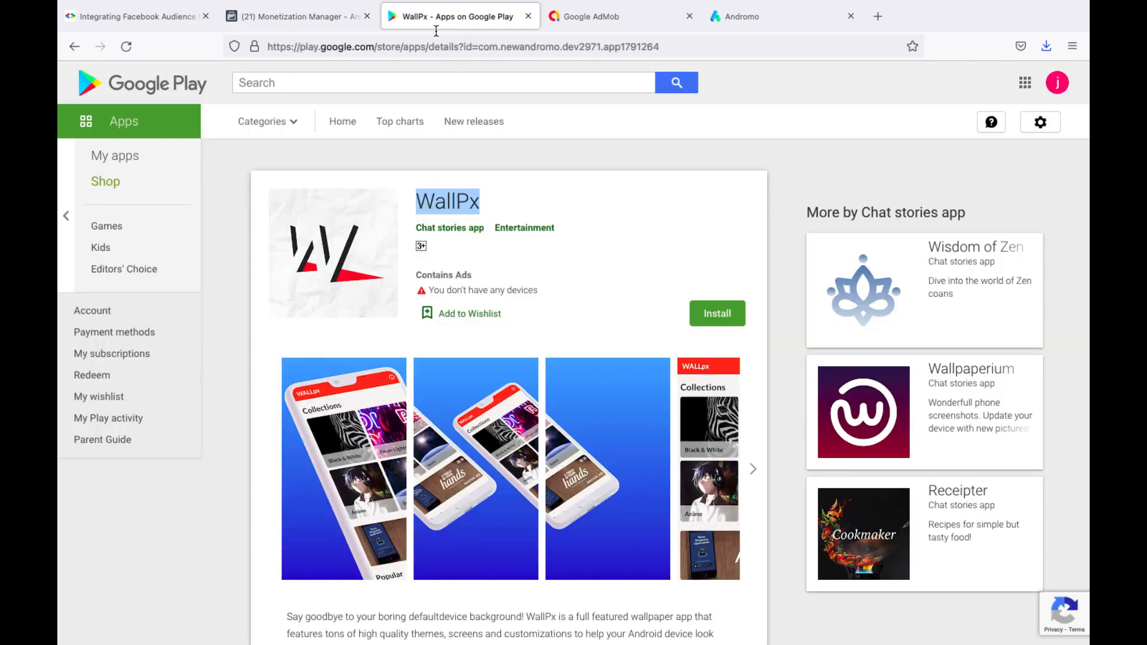
pyautogui.click(296, 17)
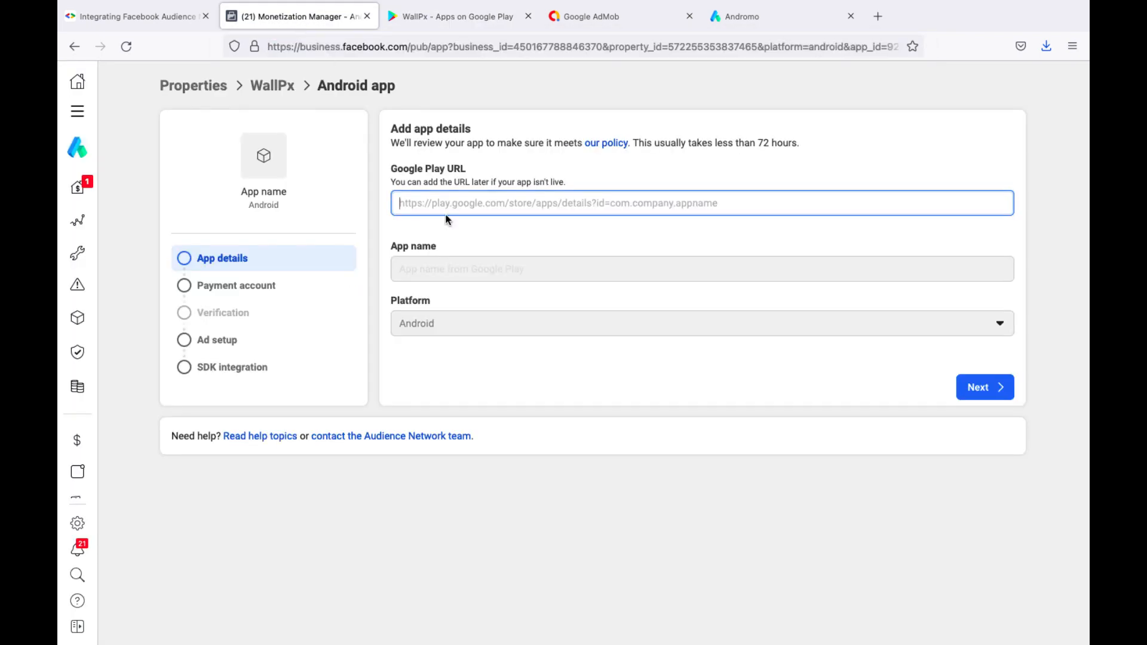
pyautogui.write('https://play.google.com/store/apps/details?id=com.newandromo.dev2971.app1791264')
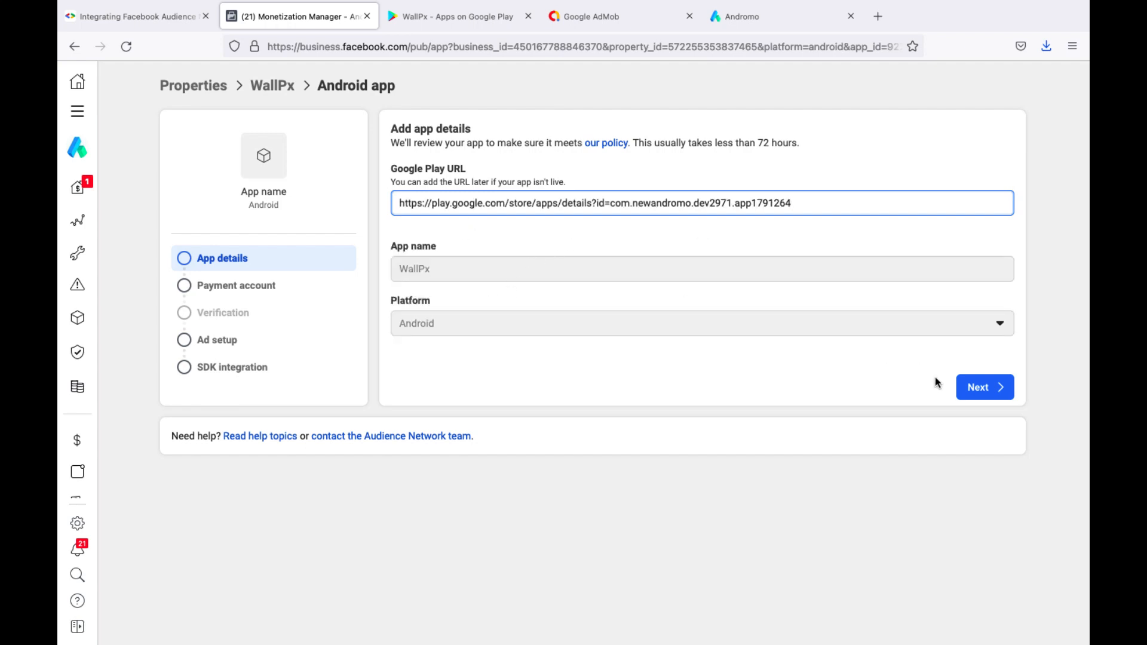
pyautogui.click(984, 387)
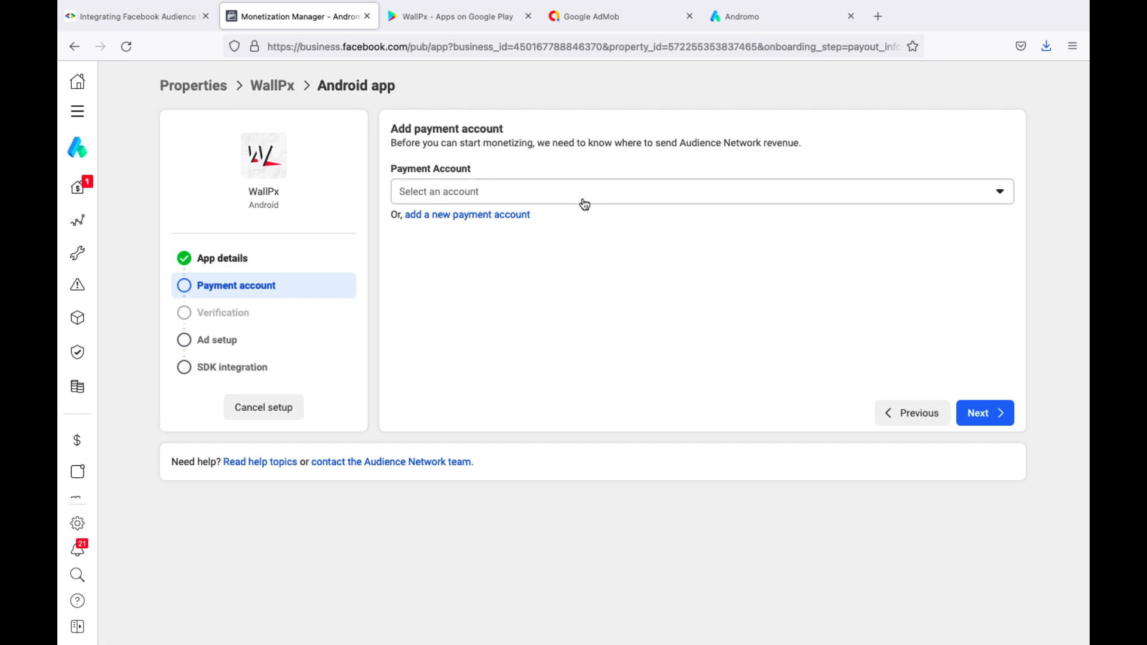
pyautogui.moveTo(520, 186)
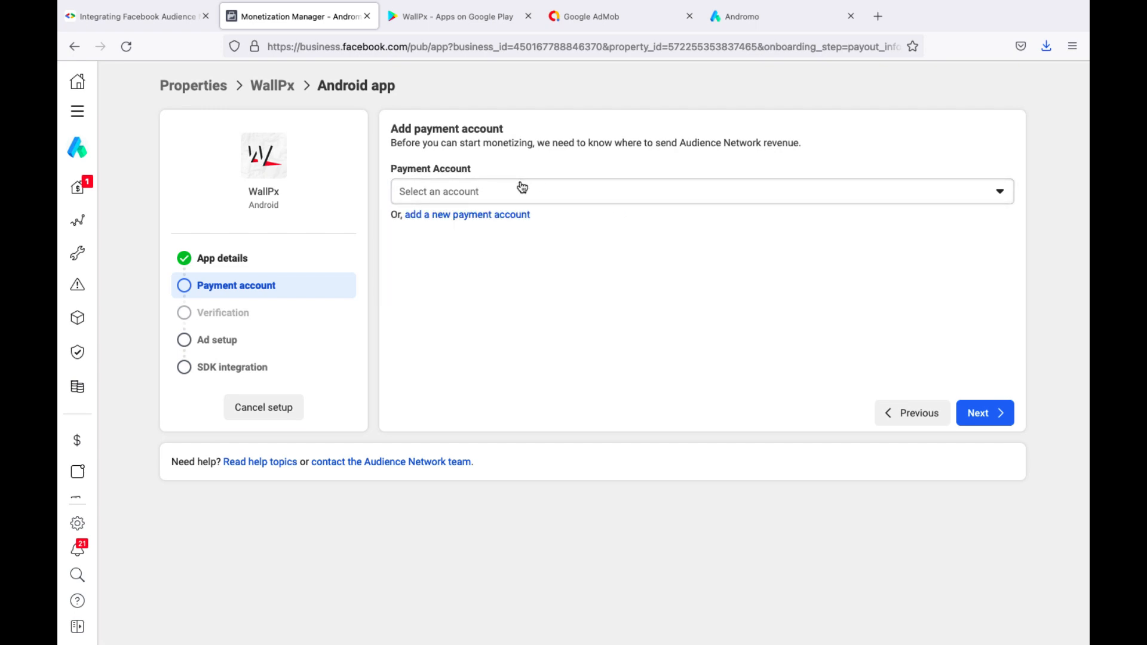
pyautogui.moveTo(459, 162)
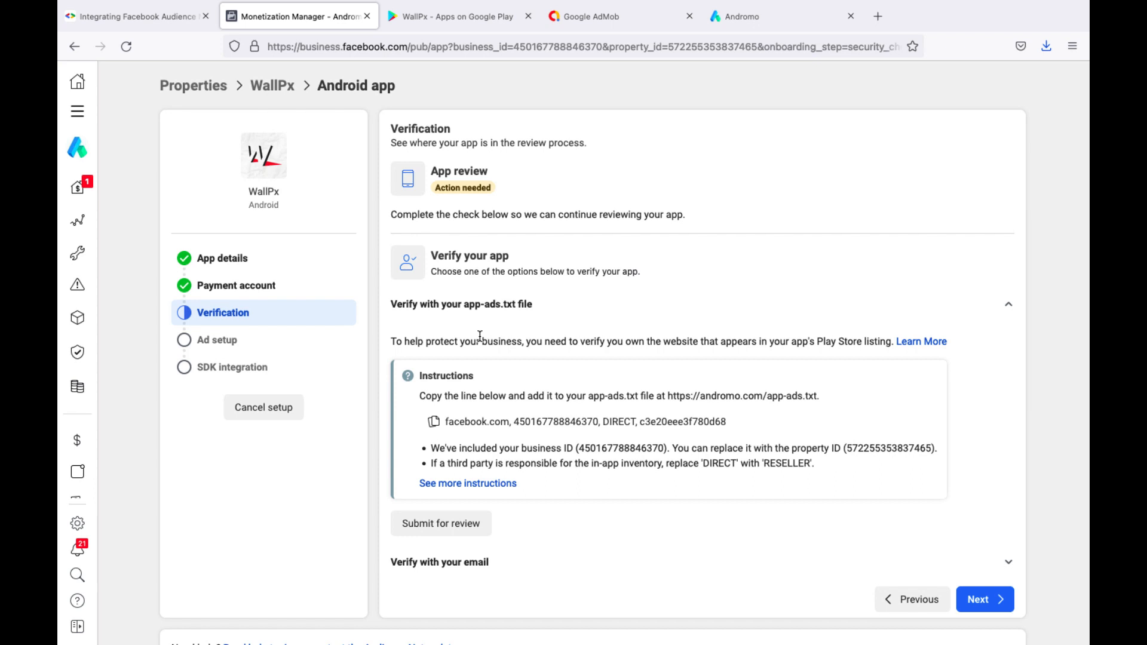
pyautogui.moveTo(417, 213)
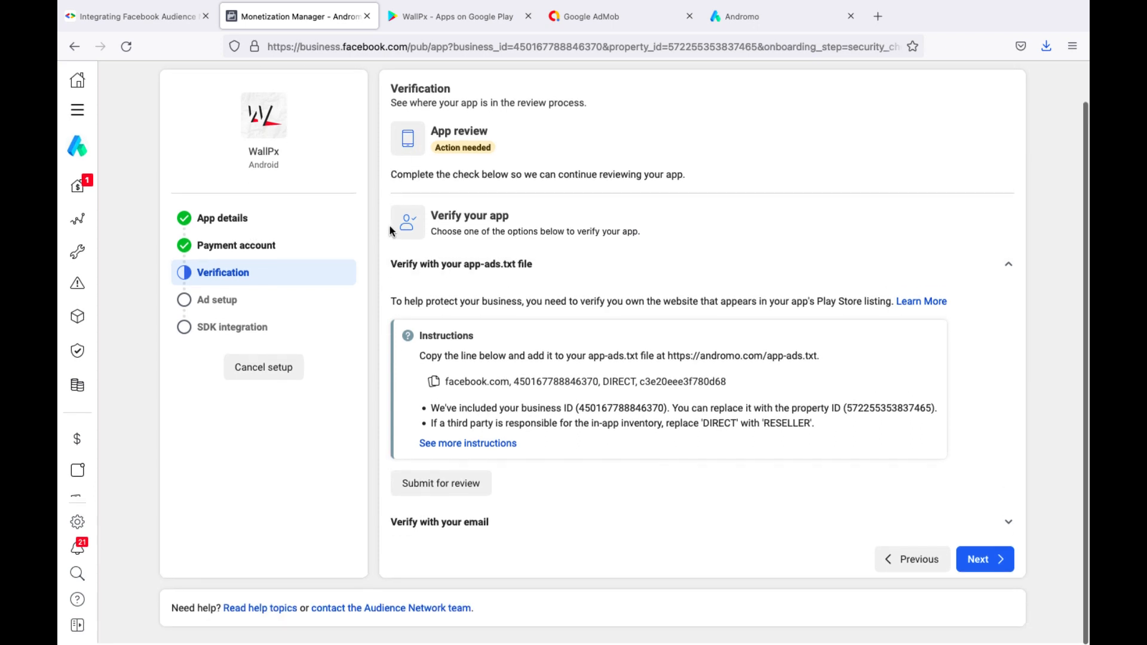
pyautogui.moveTo(542, 394)
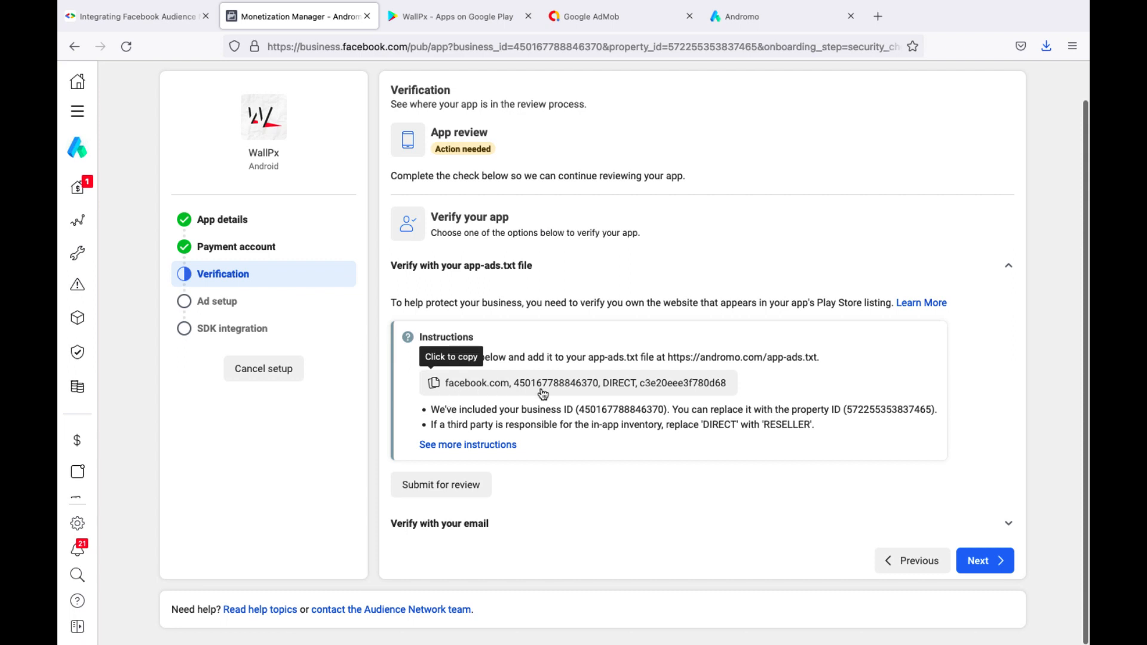
pyautogui.moveTo(573, 389)
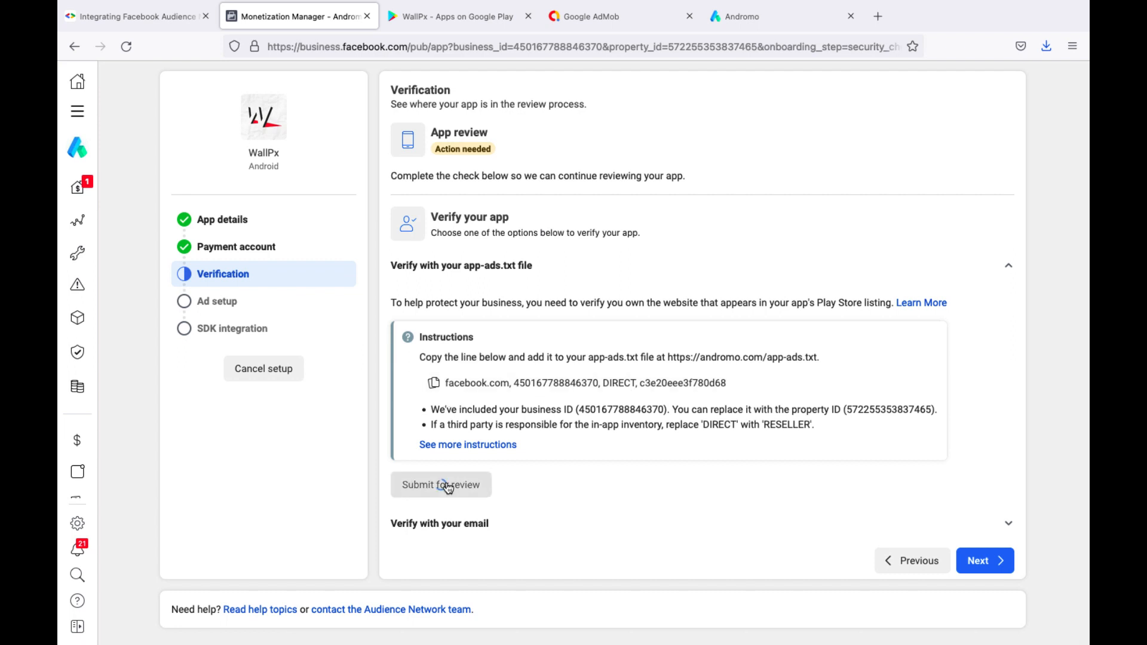
# Step: Submit WallPx's app-ads.txt verification for review and continue to SDK integration
pyautogui.click(443, 485)
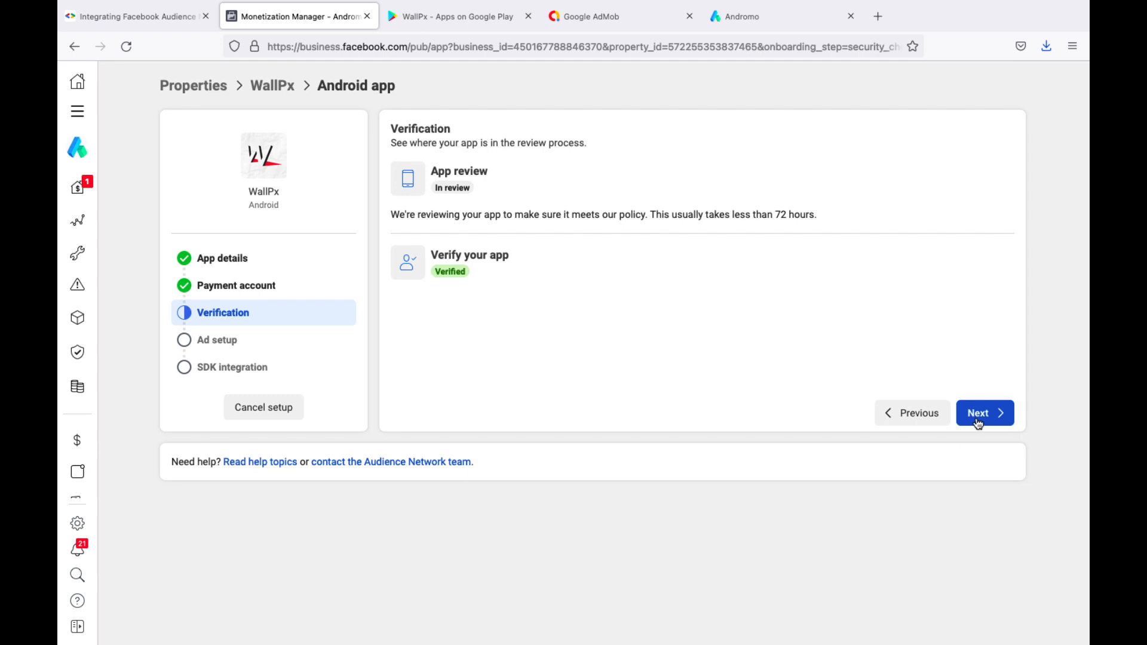
pyautogui.click(985, 412)
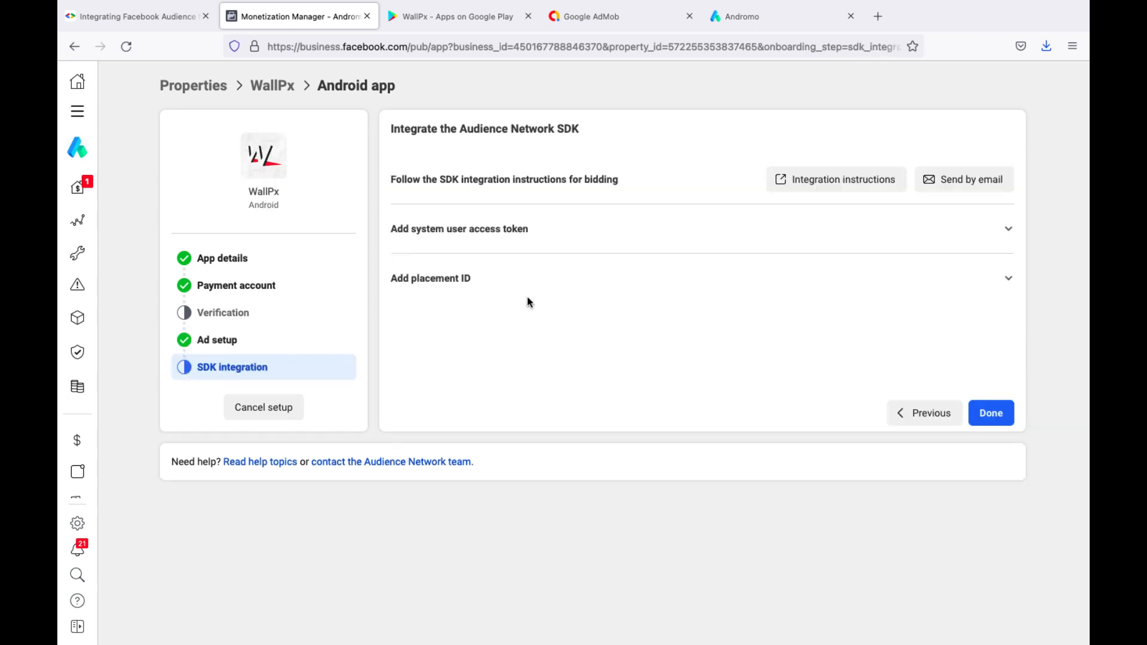
pyautogui.moveTo(563, 257)
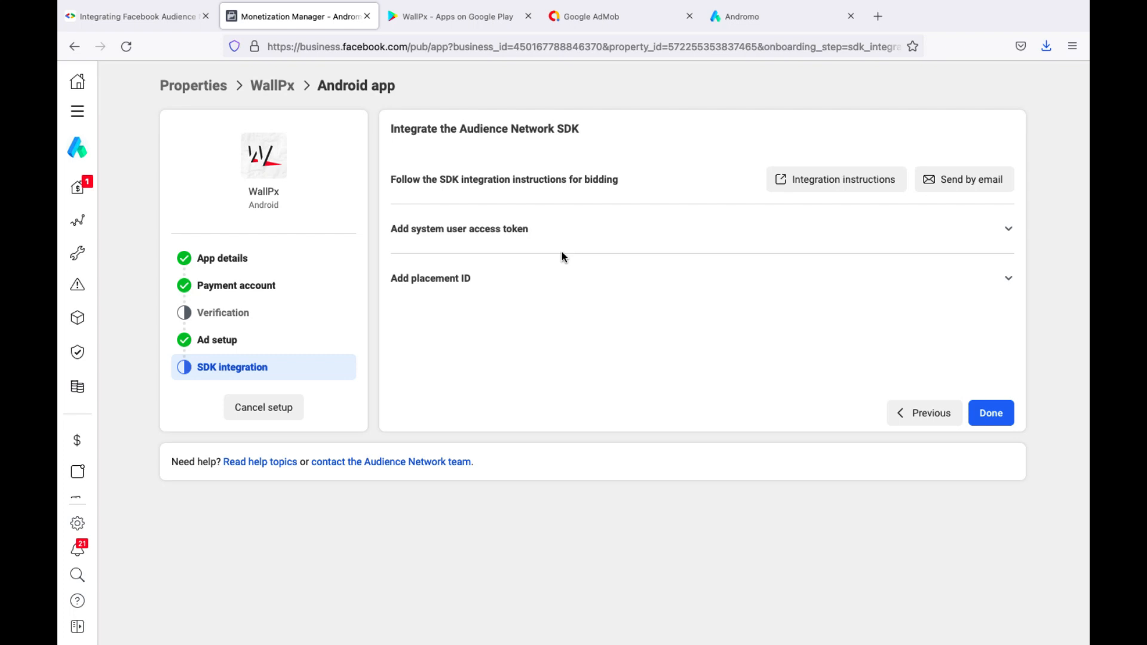
pyautogui.click(458, 229)
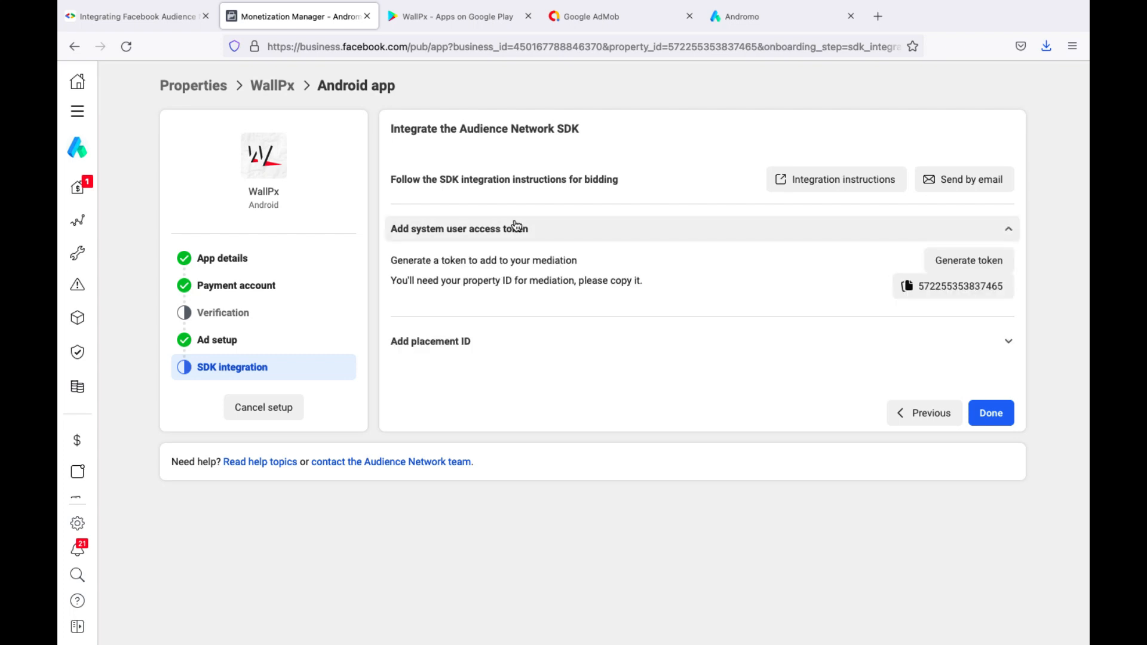
pyautogui.moveTo(977, 262)
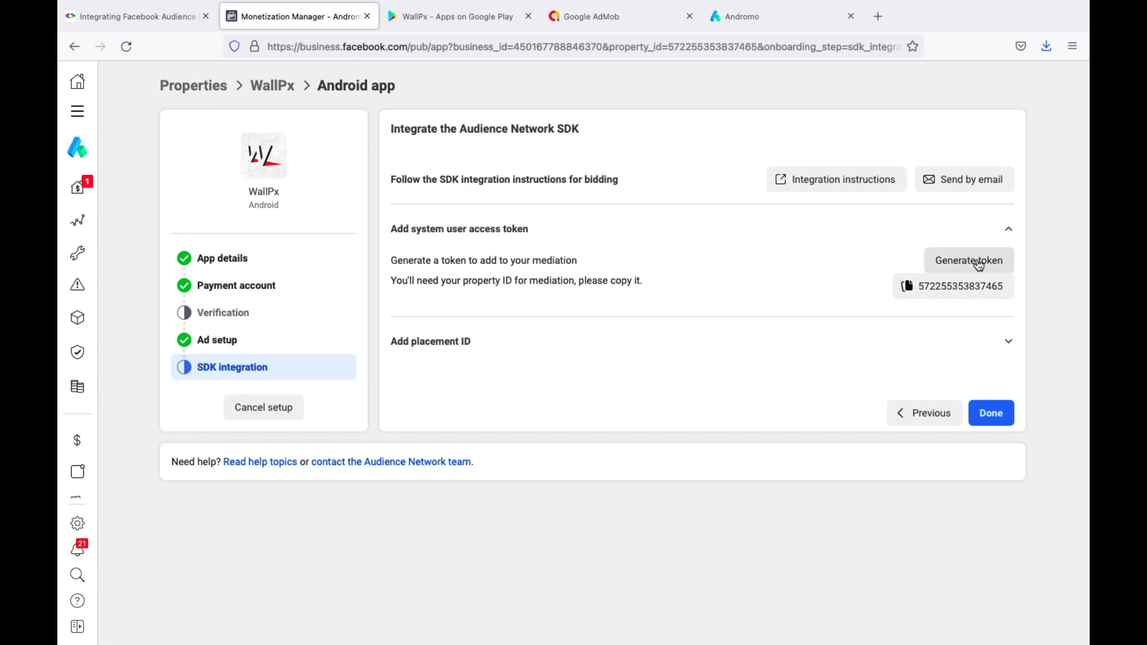
pyautogui.click(969, 260)
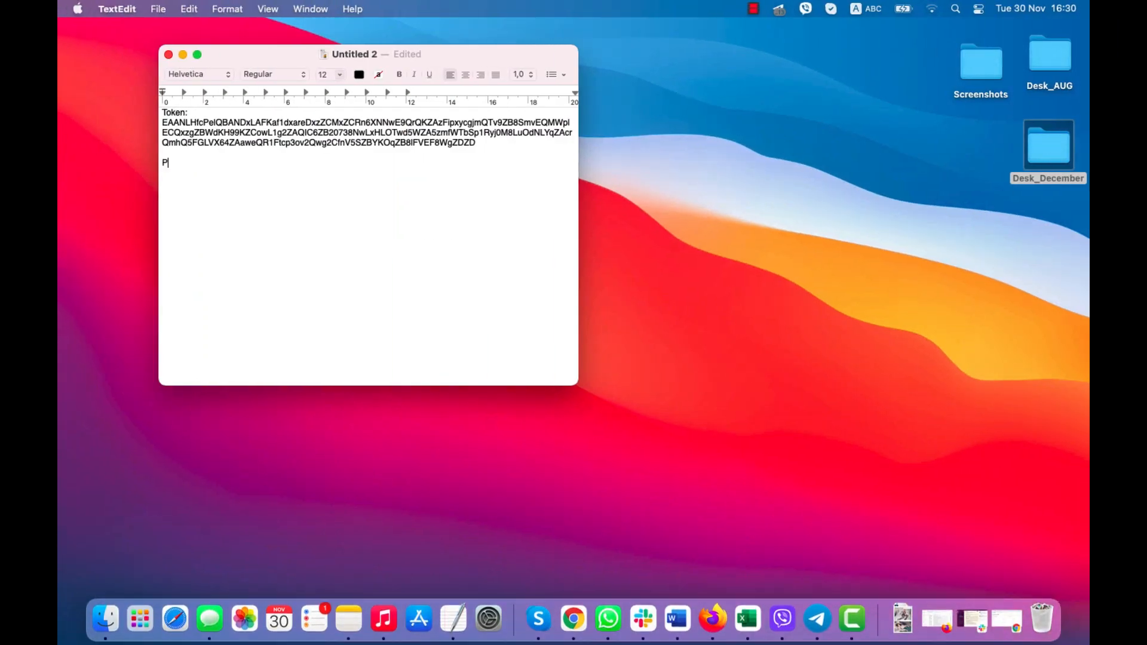
pyautogui.write('roperty ID:')
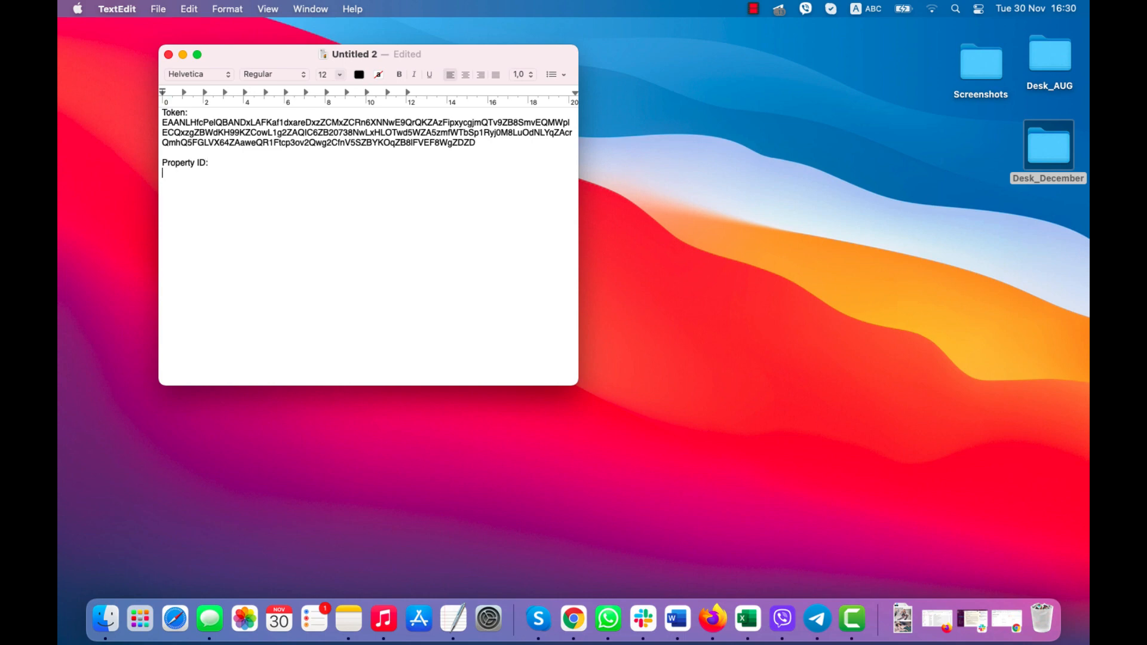
pyautogui.write('572255353837465')
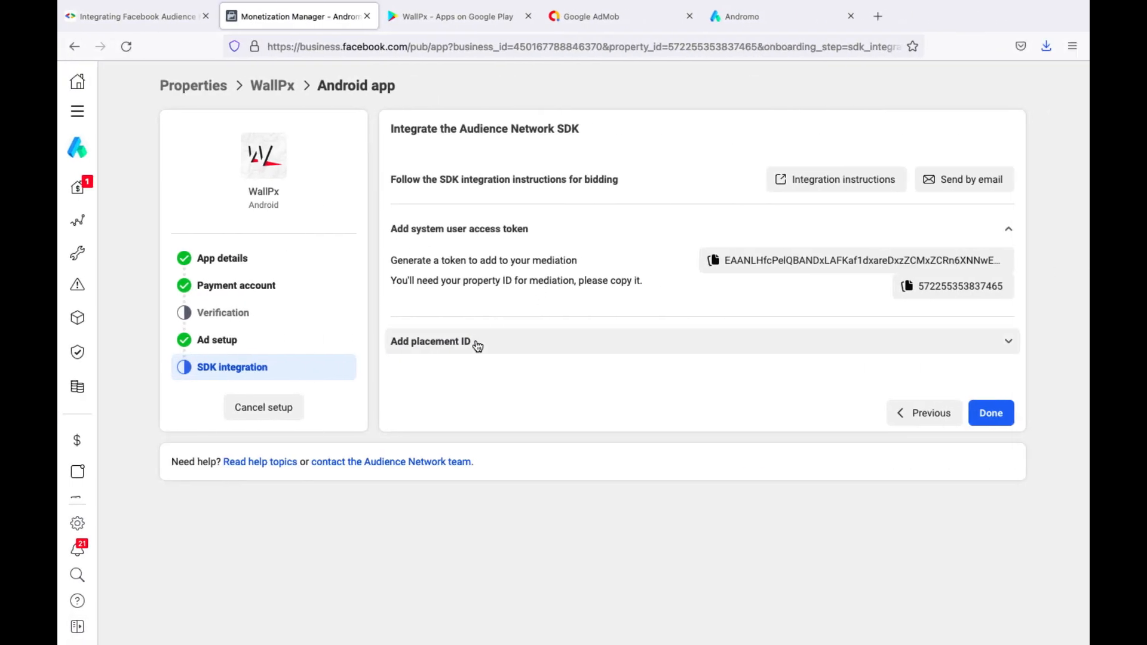
# Step: Expand the placement ID section and copy WallPx's banner placement ID
pyautogui.click(469, 341)
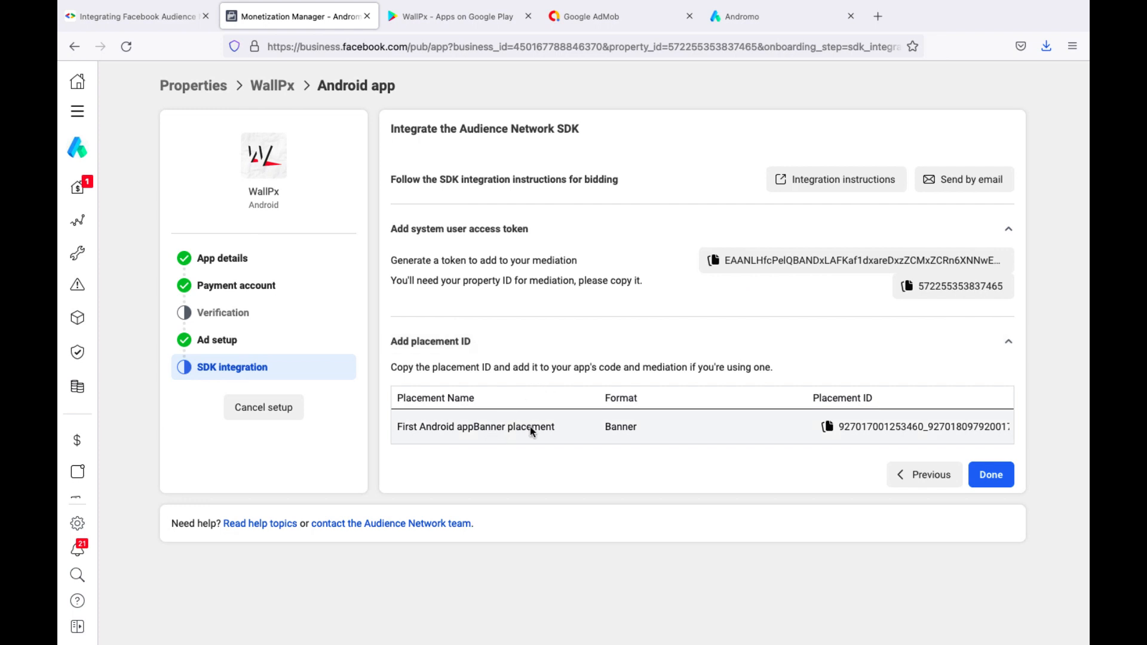
pyautogui.click(828, 427)
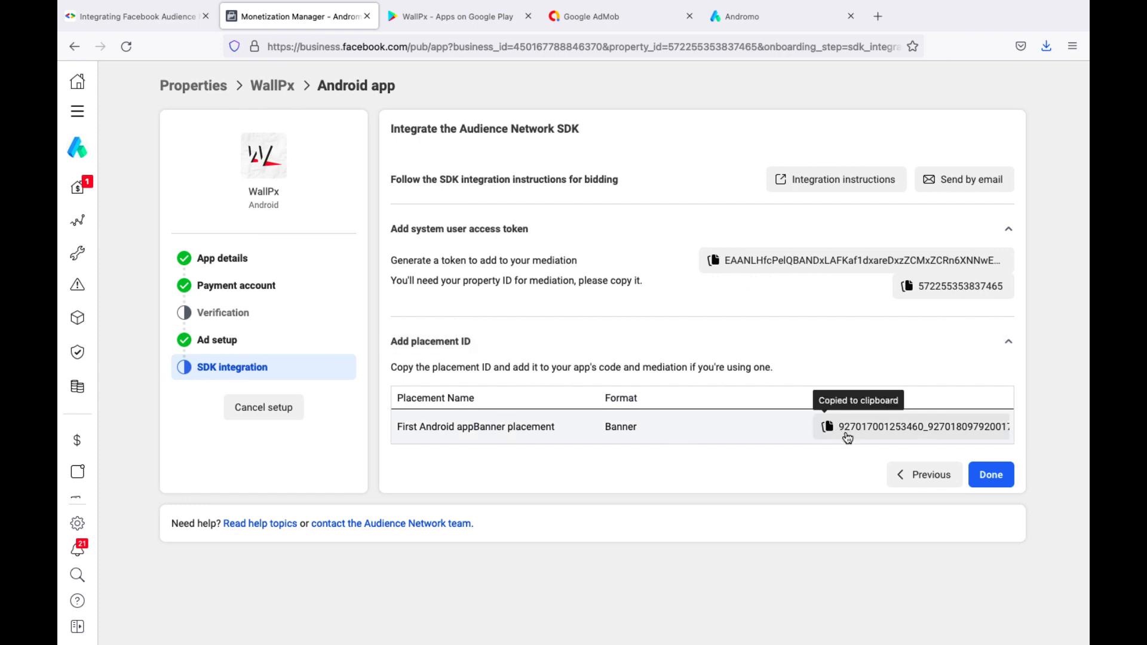
pyautogui.moveTo(892, 430)
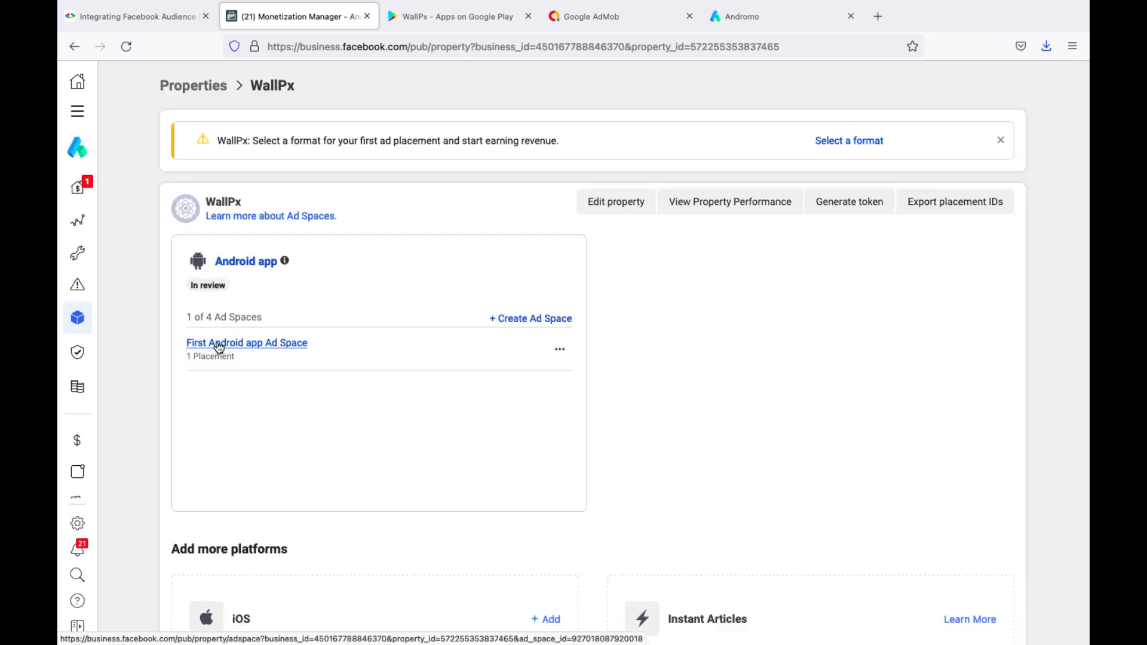
# Step: Open WallPx's First Android app Ad Space from the property page
pyautogui.click(246, 343)
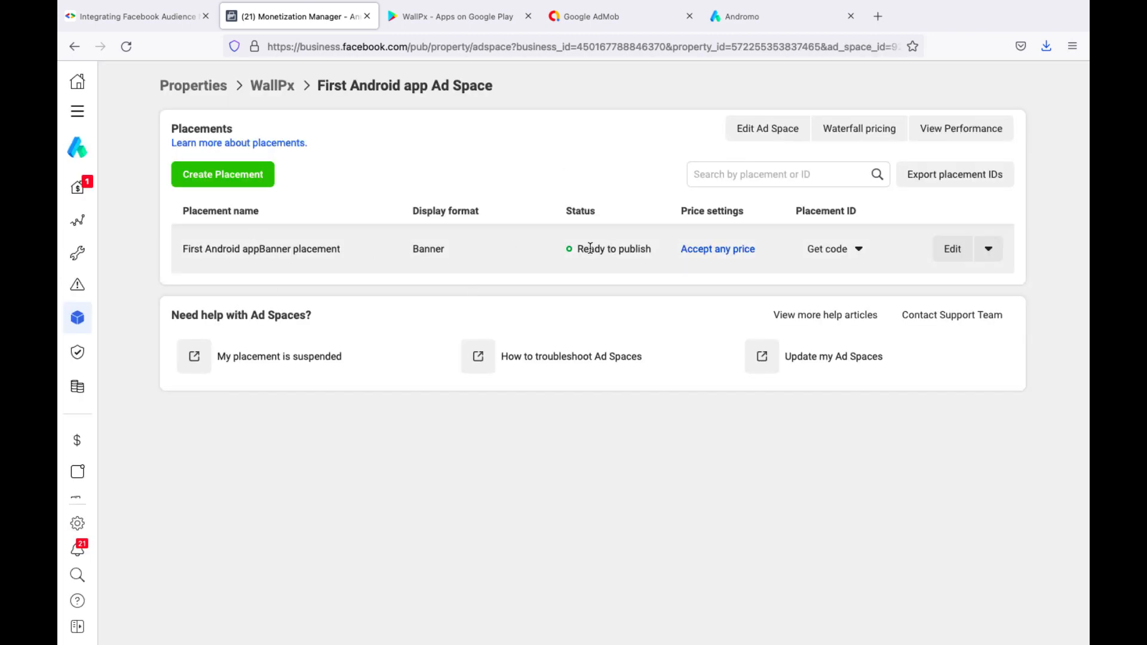
pyautogui.moveTo(242, 268)
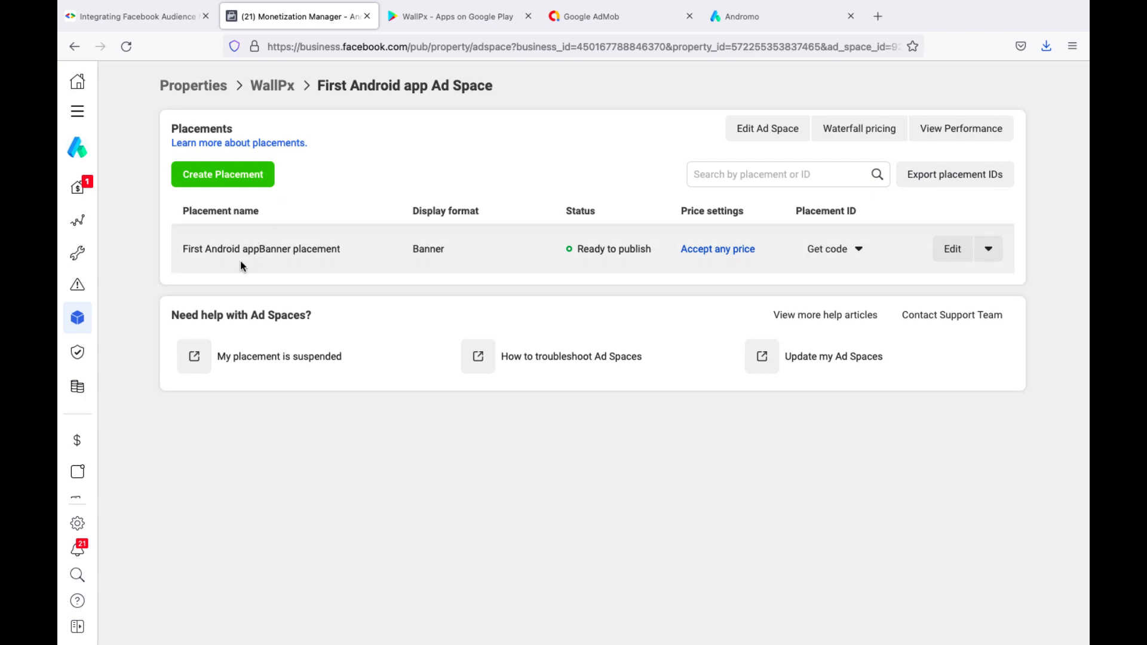
pyautogui.moveTo(235, 188)
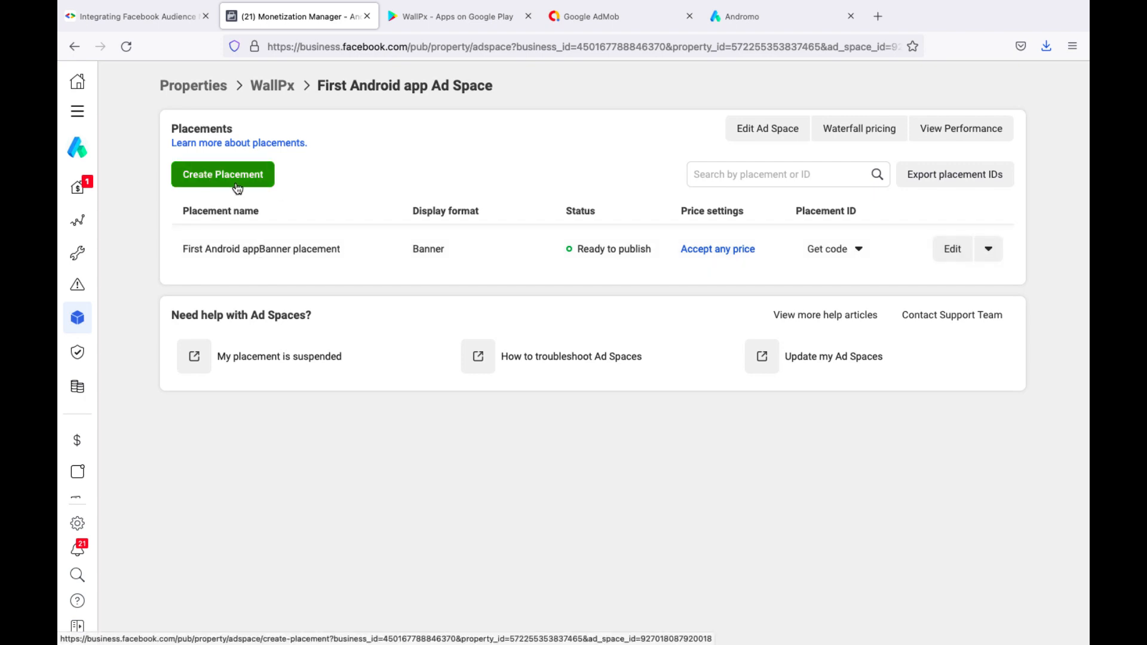
pyautogui.moveTo(243, 184)
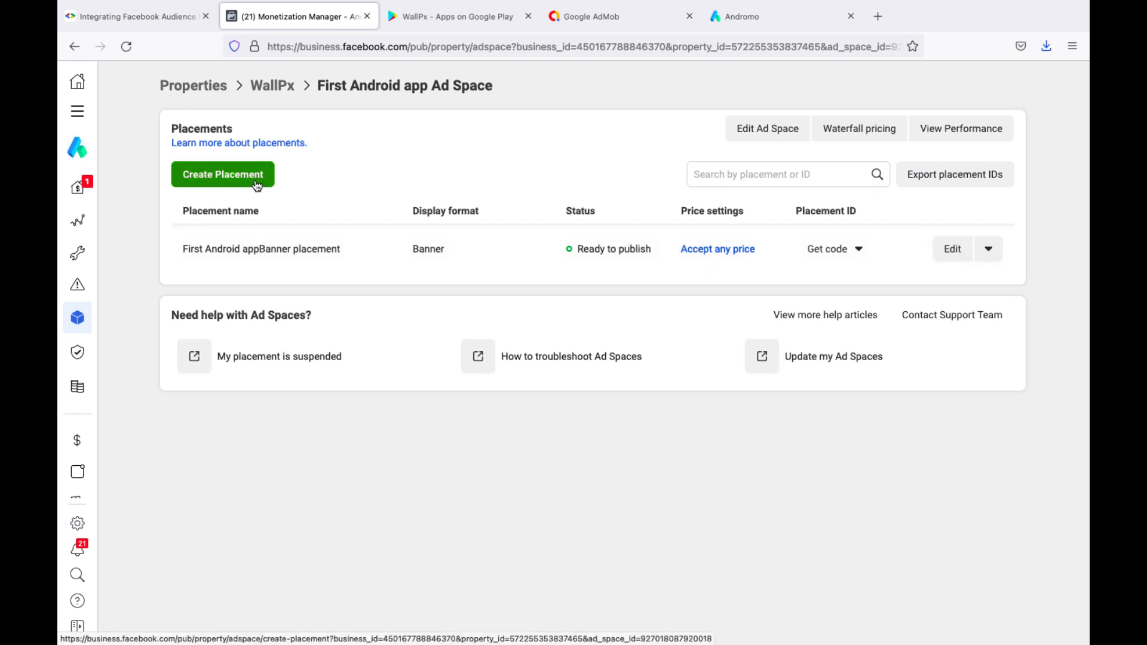
# Step: Create an Interstitial placement named FB_Interstitial in WallPx's Android ad space
pyautogui.click(223, 174)
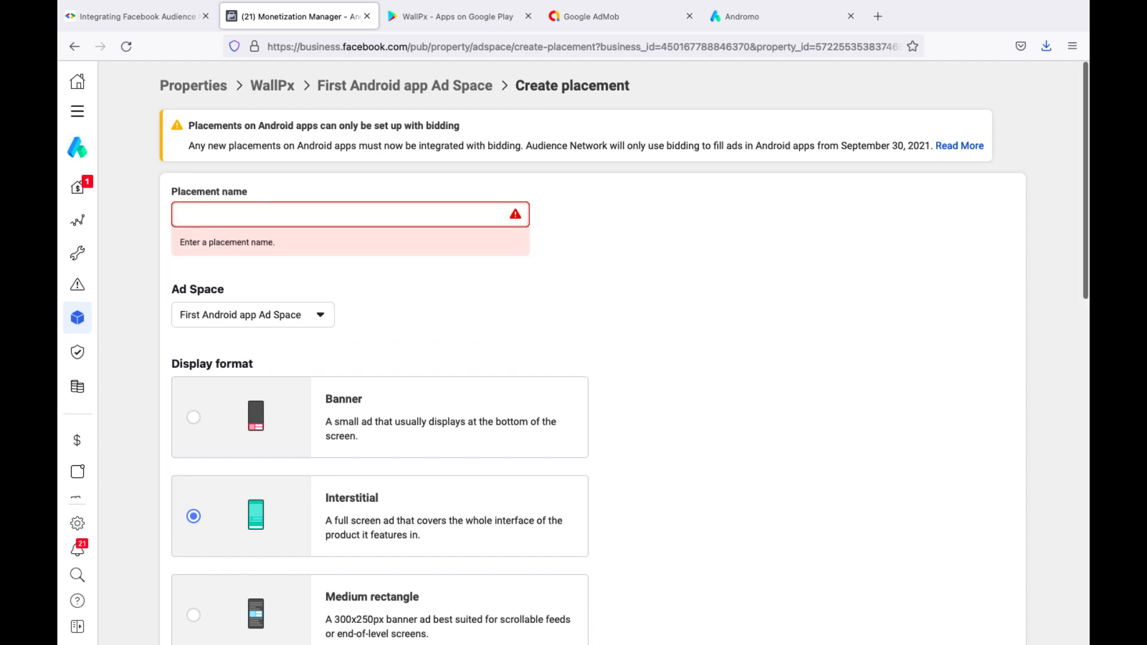
pyautogui.write('FB_')
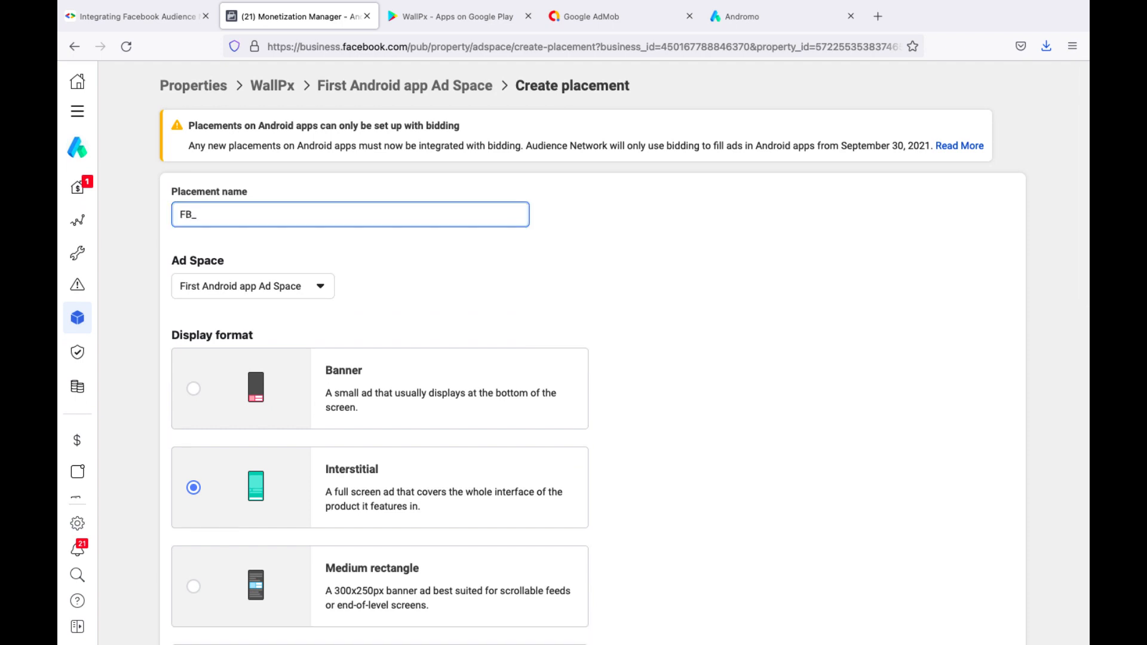
pyautogui.write('Interstiti')
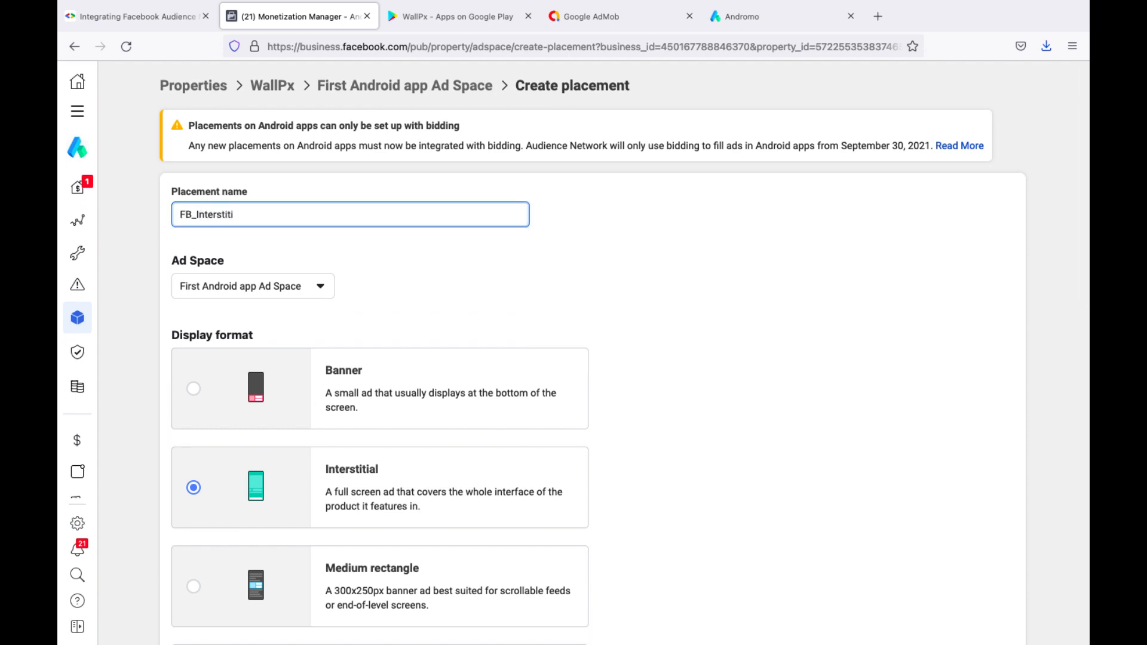
pyautogui.scroll(-3)
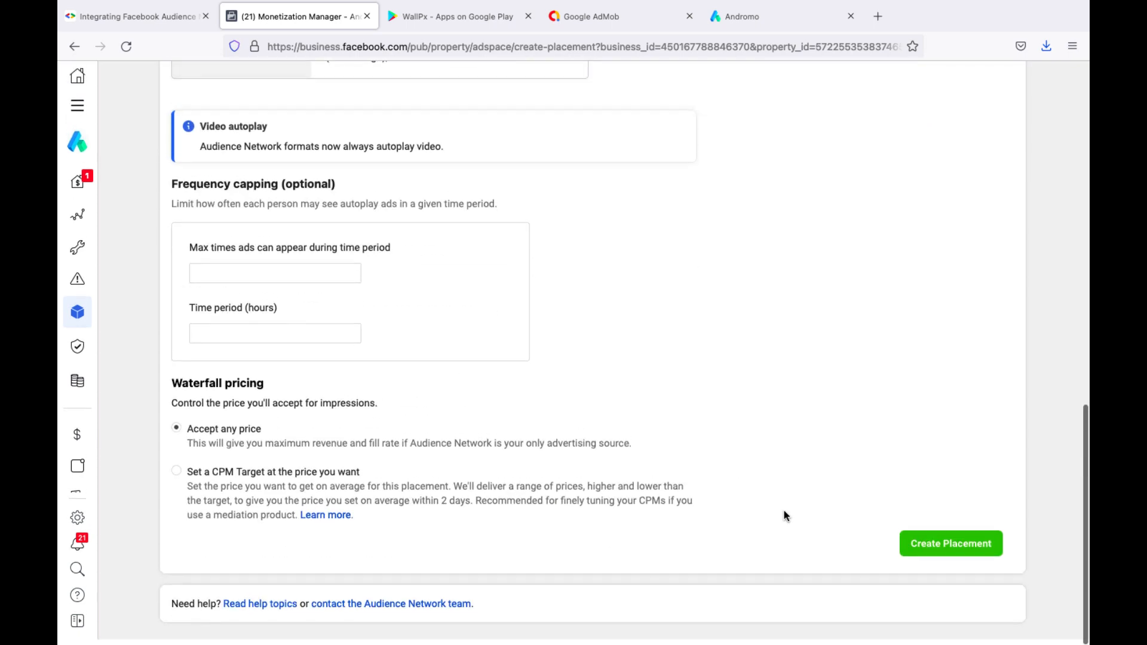
pyautogui.click(950, 544)
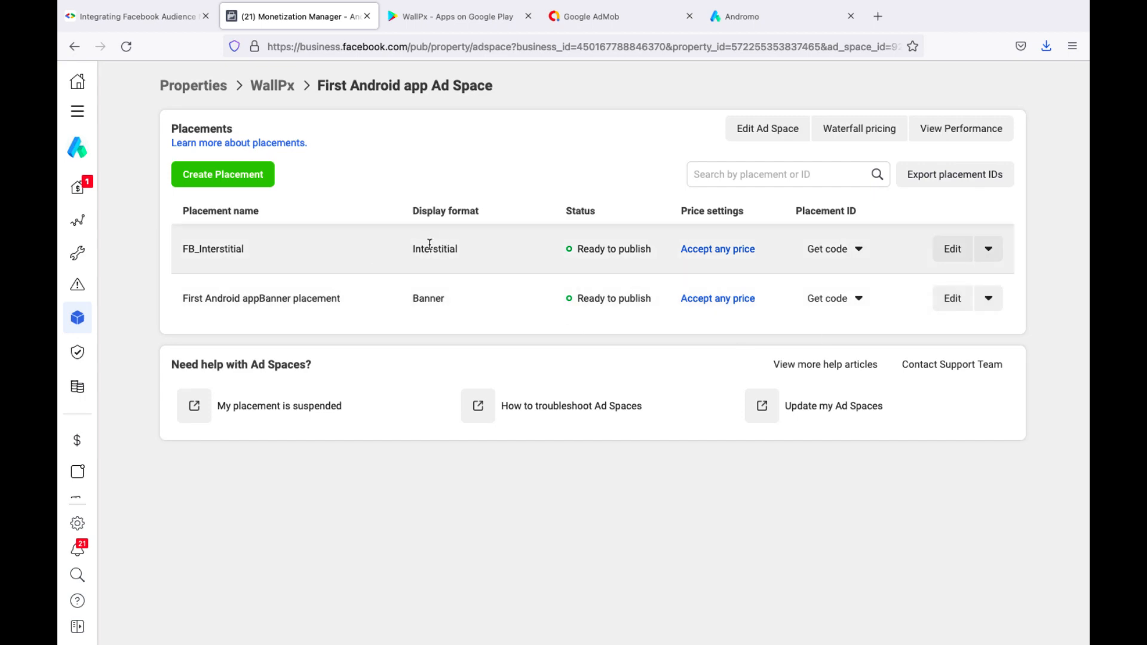
pyautogui.click(827, 249)
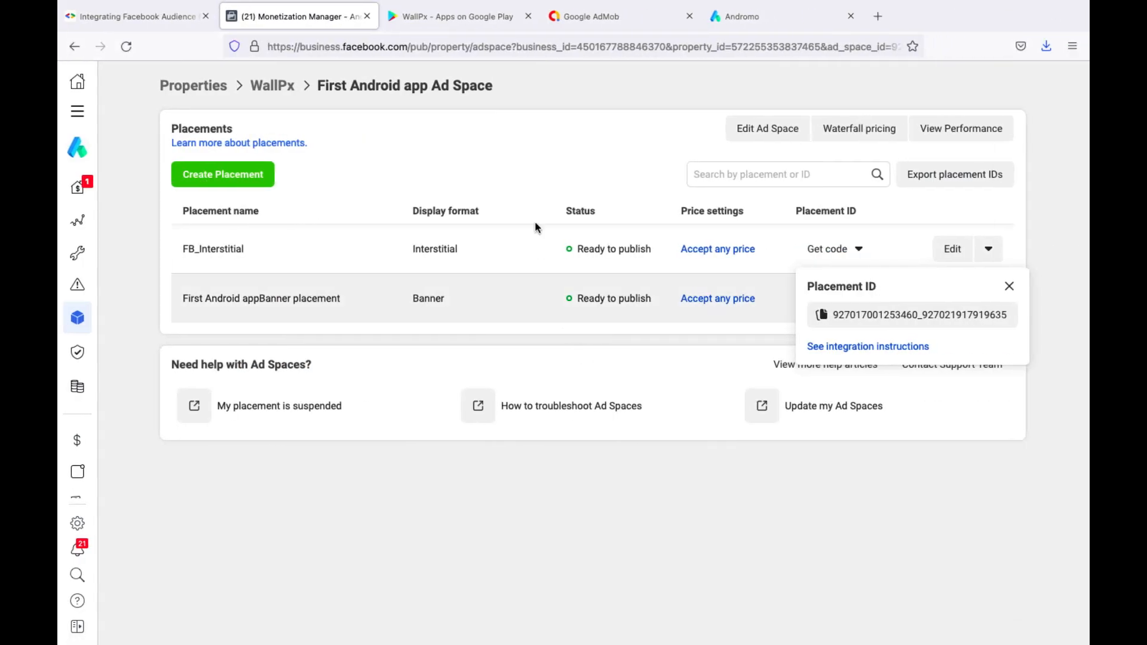
pyautogui.click(1009, 286)
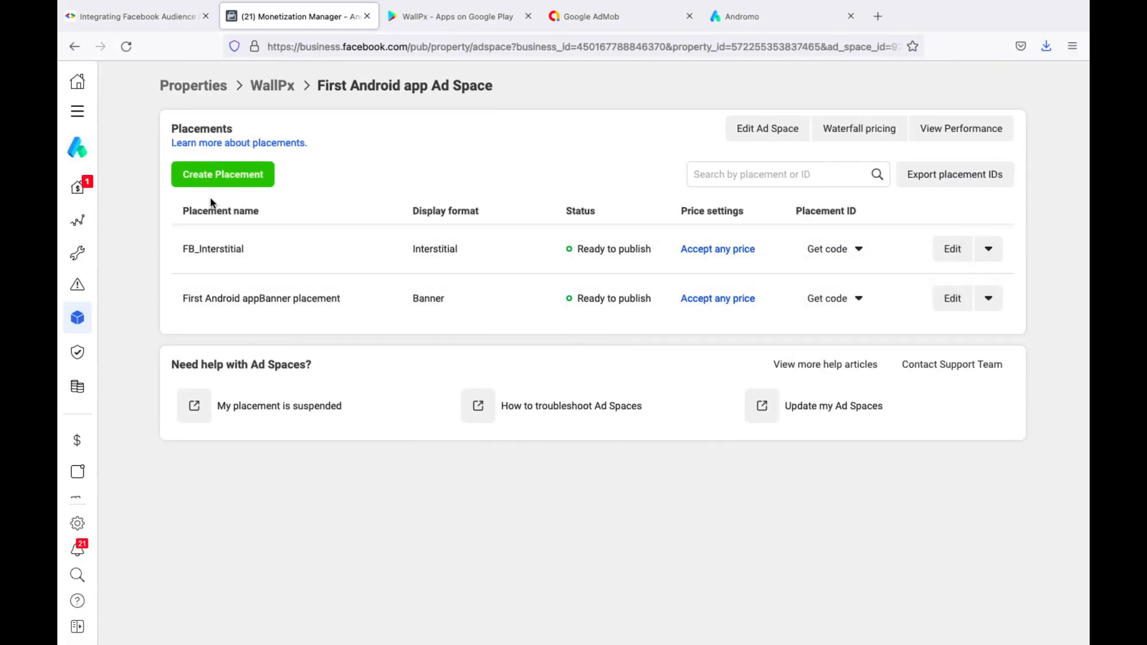
pyautogui.moveTo(76, 317)
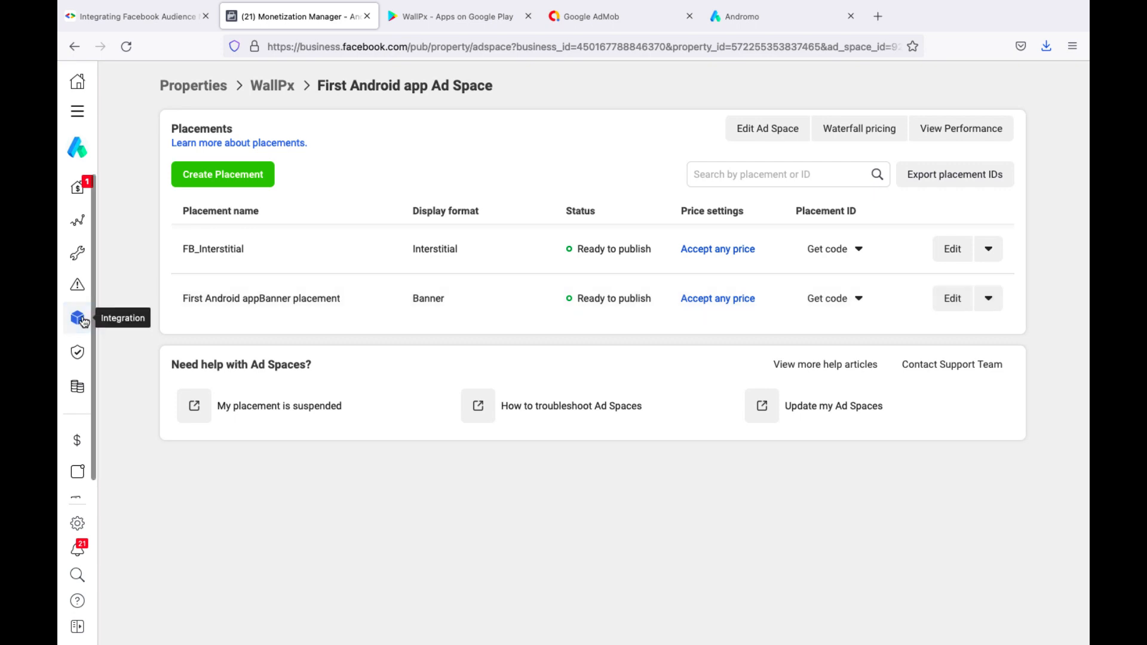
# Step: Show the Google AdMob bidding integration for WallPx • Android with its placement IDs
pyautogui.click(77, 253)
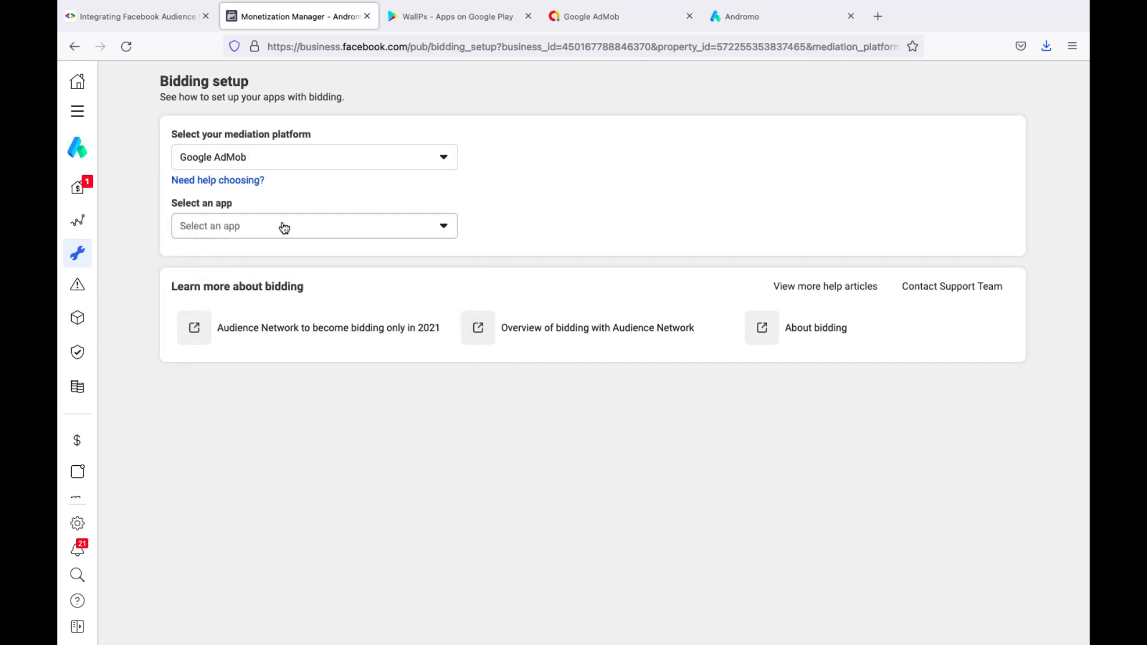
pyautogui.click(285, 226)
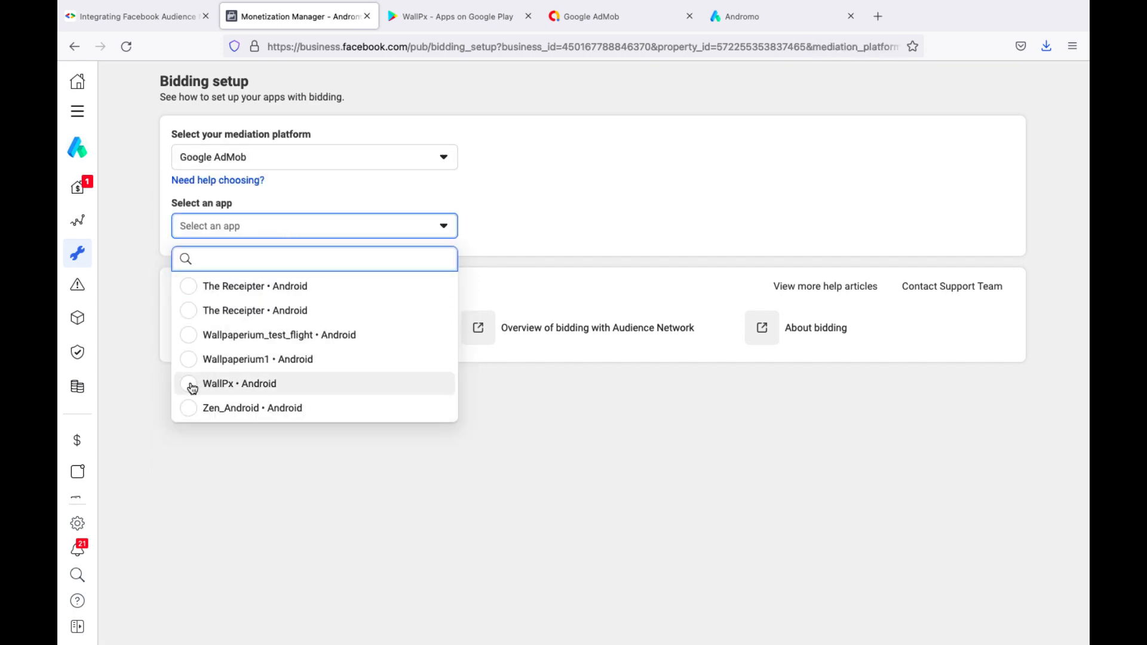
pyautogui.click(239, 384)
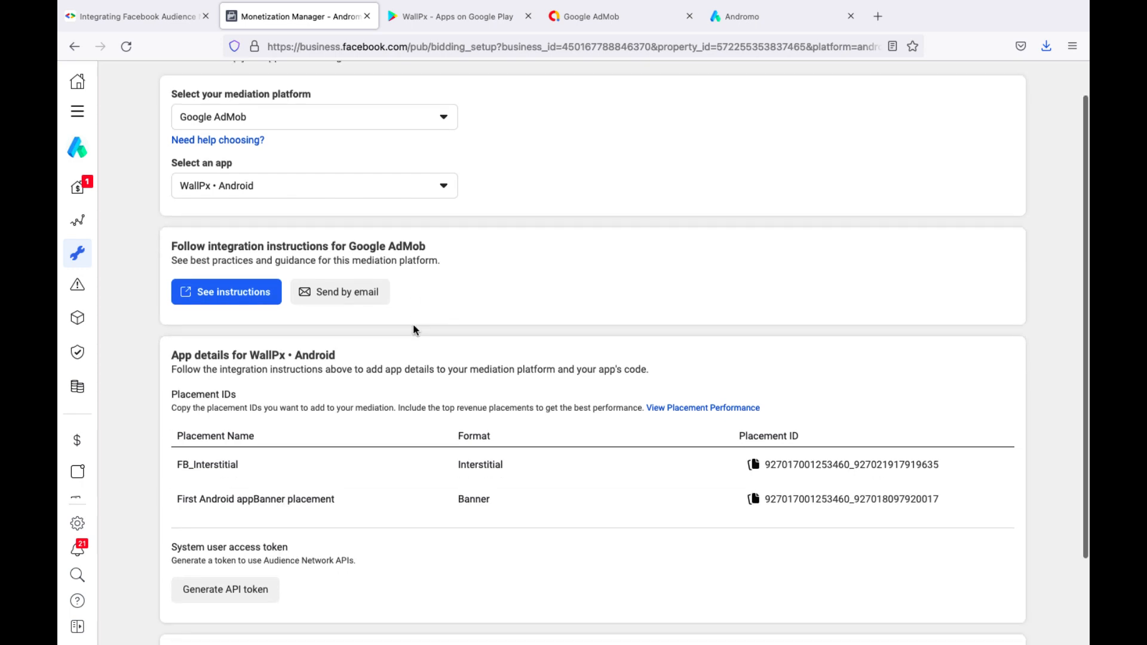
pyautogui.scroll(-3)
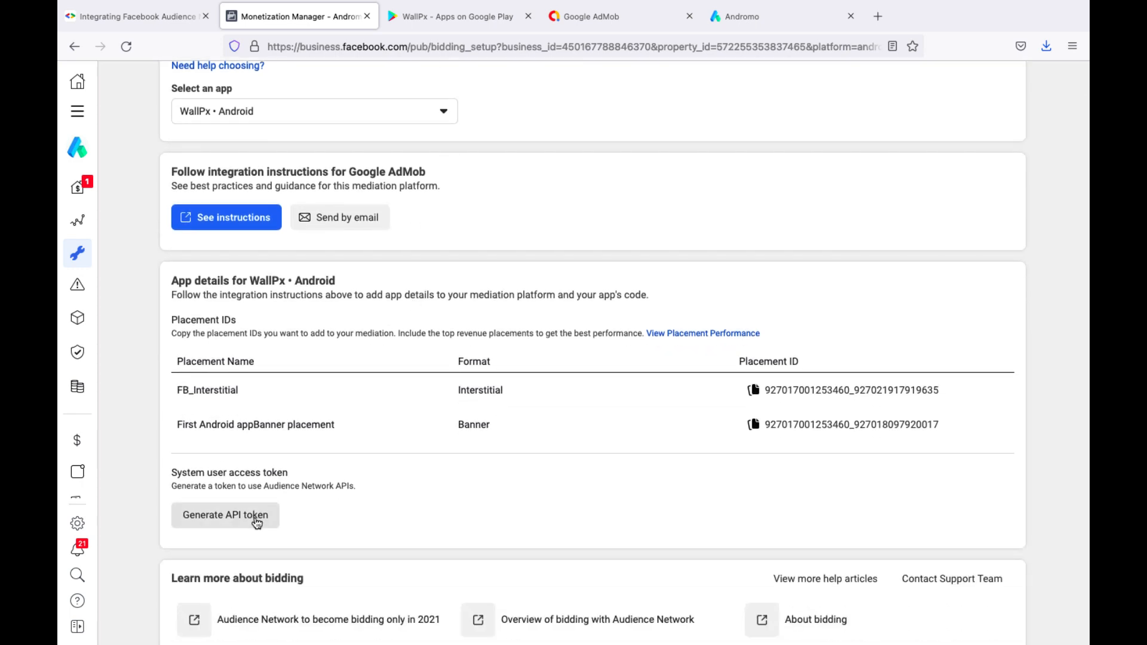
# Step: Generate an Audience Network API token with read_audience_network_insights permission, then review the page
pyautogui.click(225, 515)
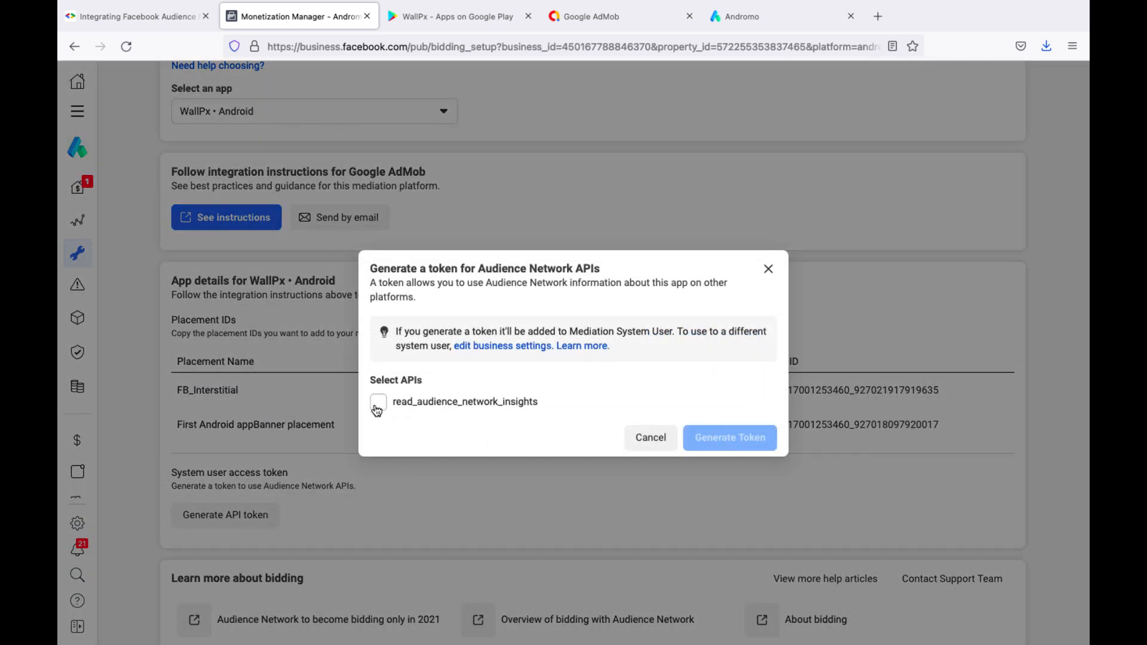
pyautogui.click(378, 402)
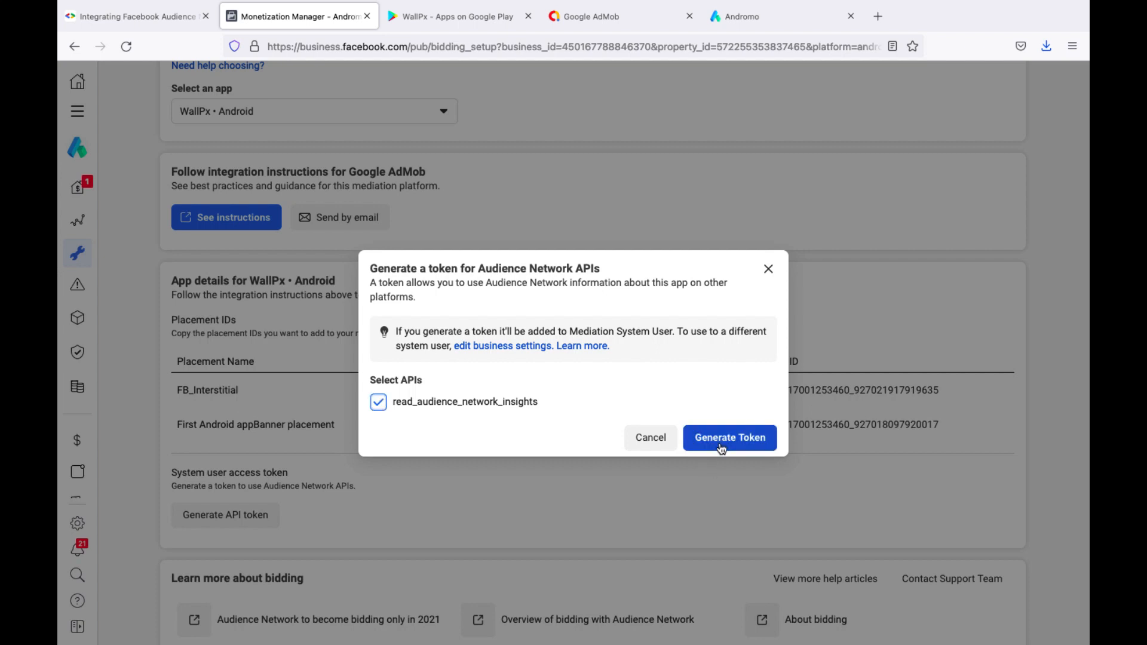
pyautogui.click(729, 437)
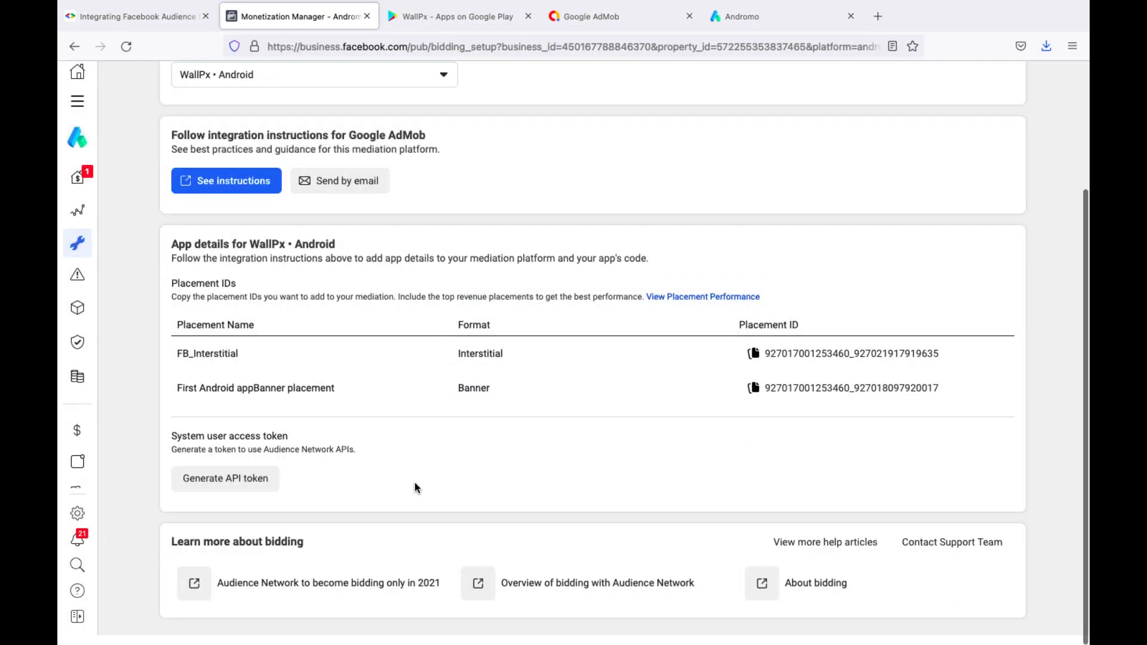
pyautogui.scroll(3)
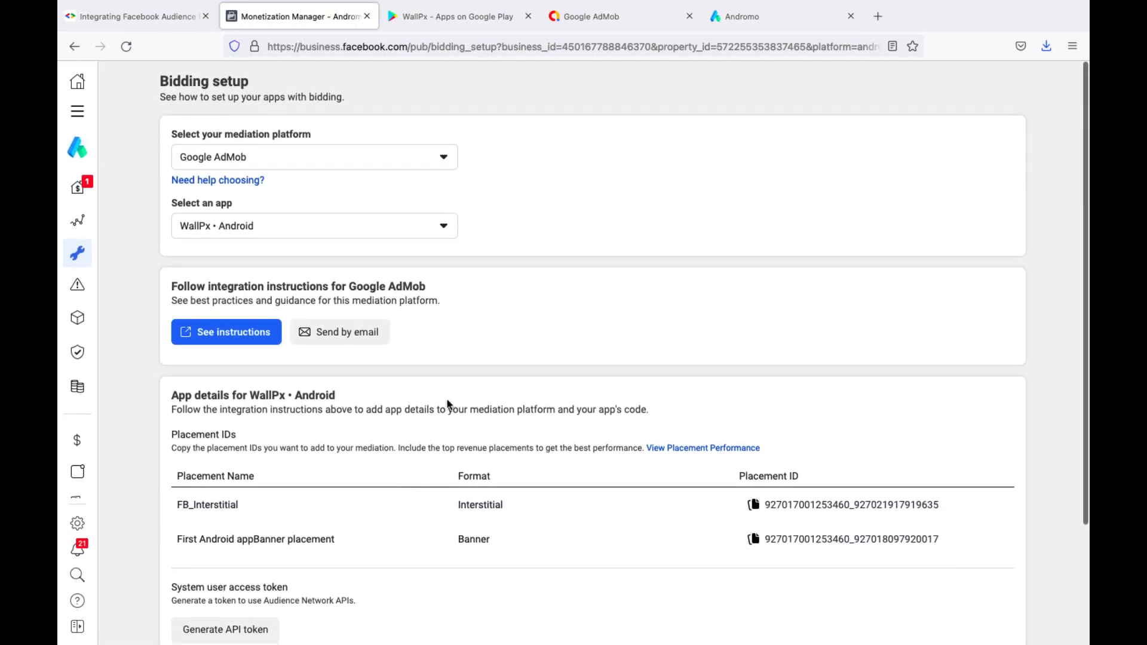
pyautogui.scroll(-3)
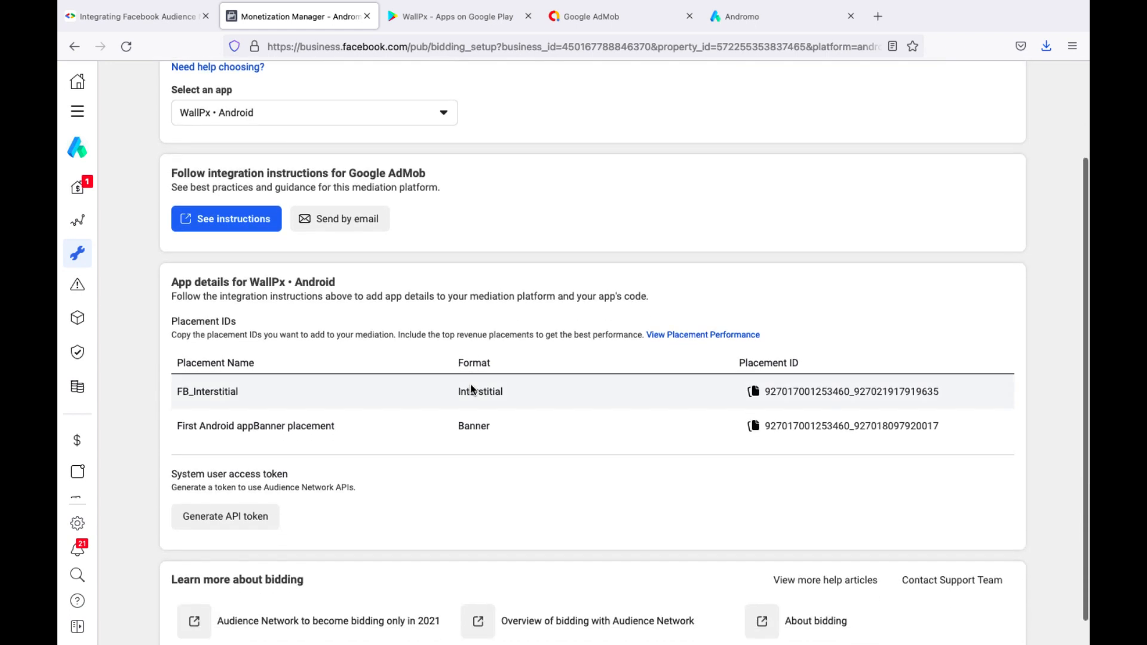
pyautogui.scroll(-3)
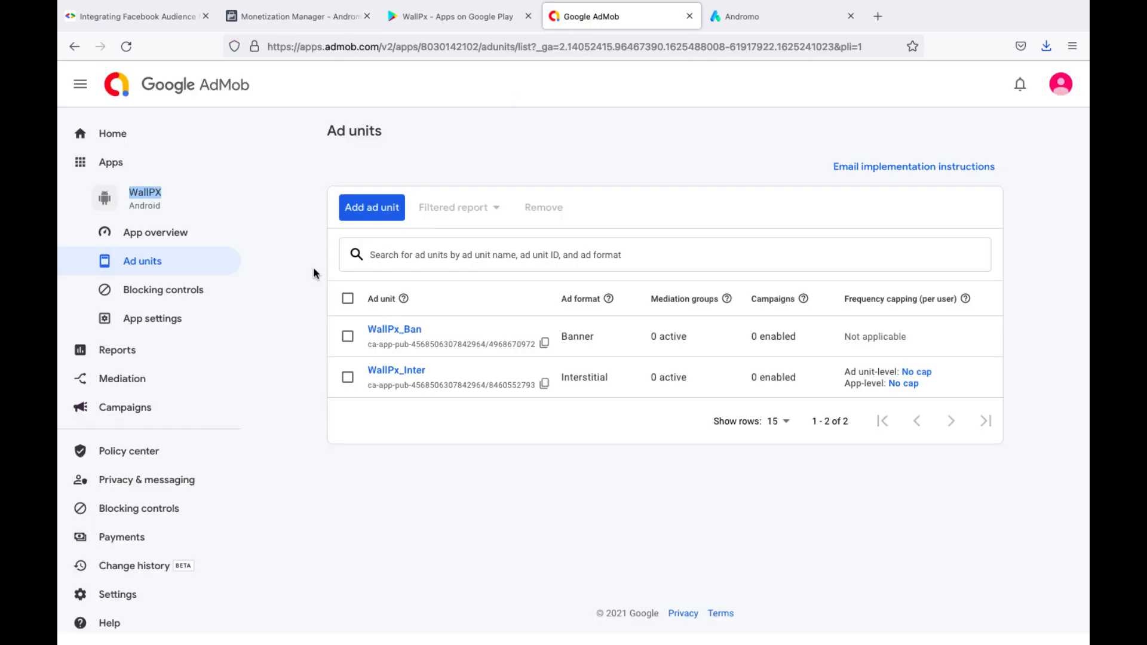
# Step: Go to Mediation and begin a new mediation group
pyautogui.click(122, 379)
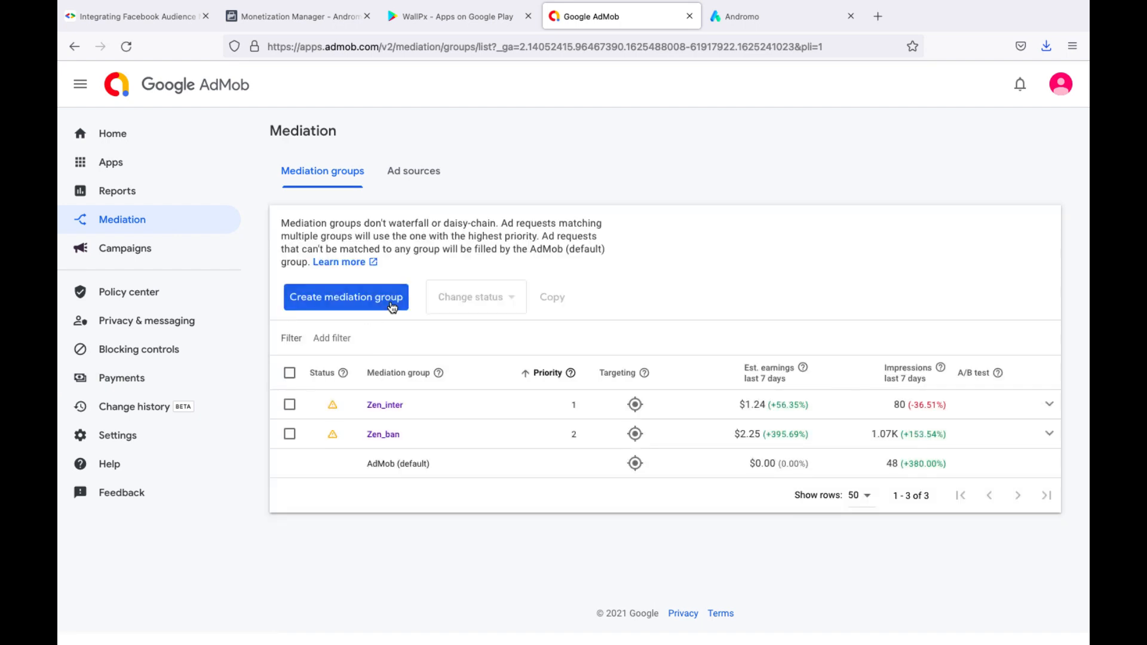
pyautogui.click(346, 297)
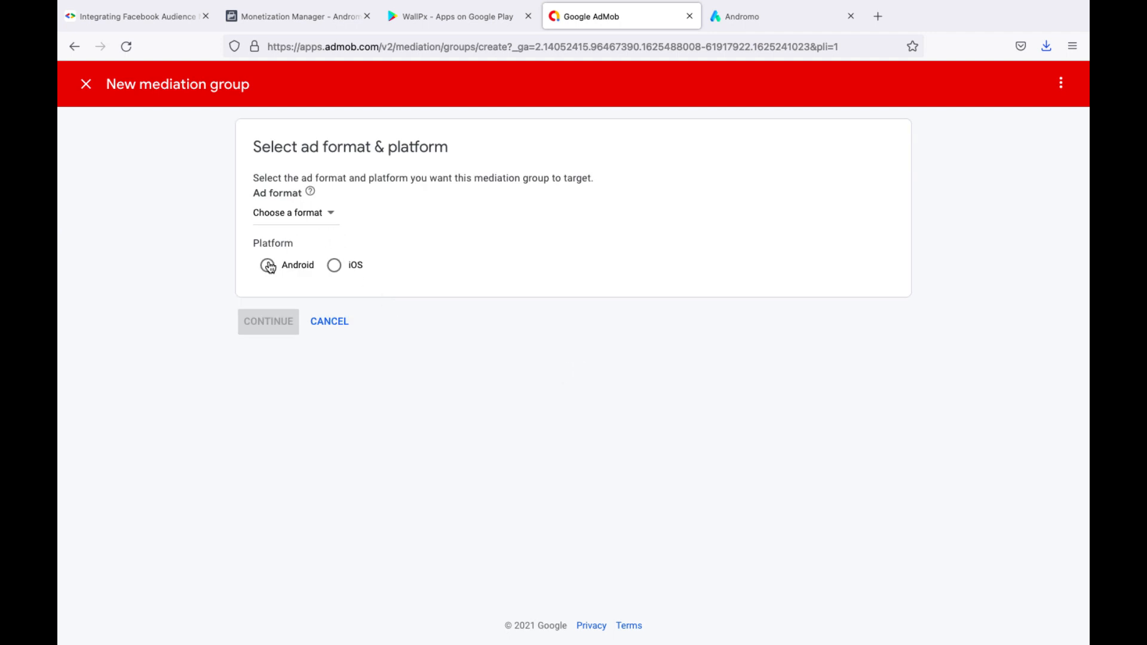
# Step: Target Android for the banner group, name it WallPx_Ban, and choose ad units
pyautogui.click(294, 213)
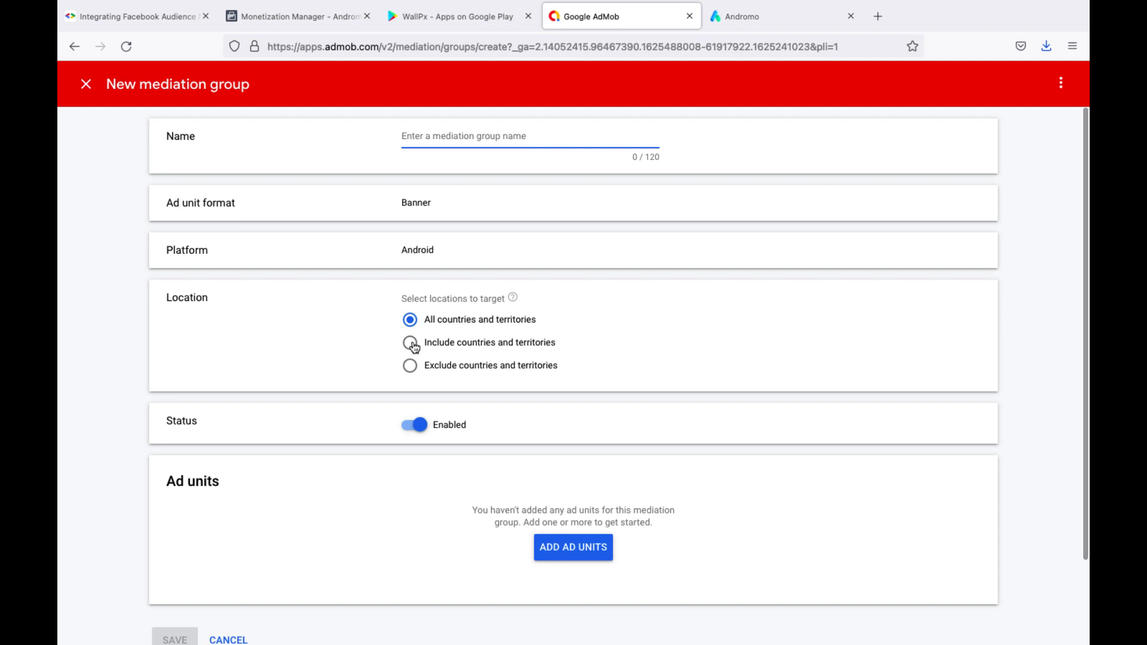
pyautogui.write('WallPx_Ban')
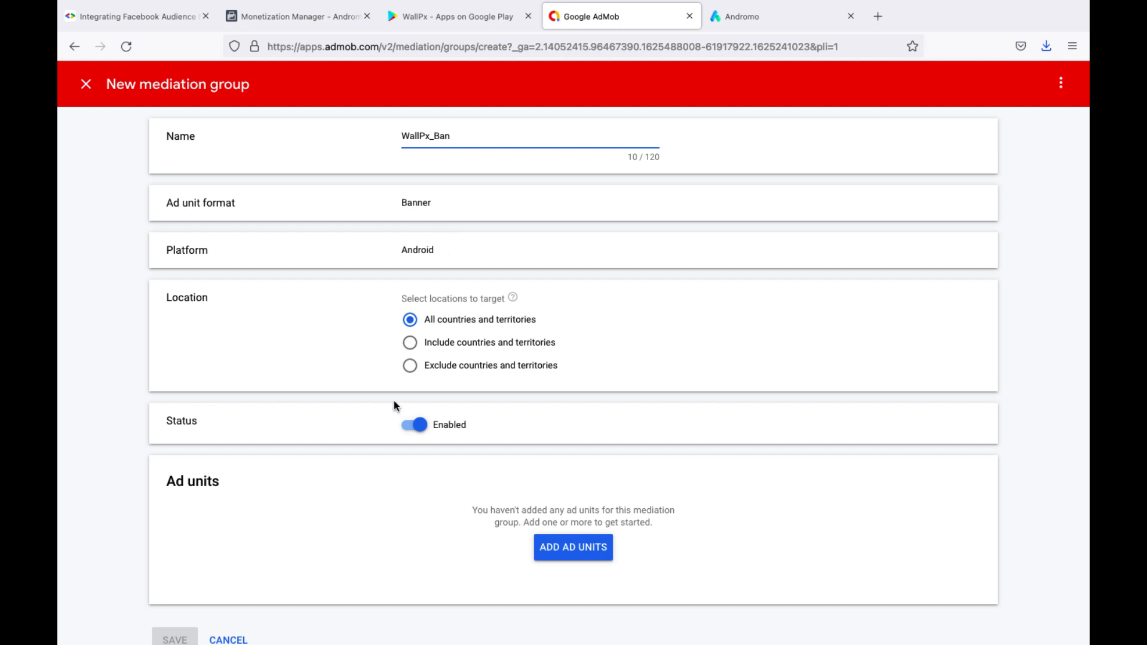
pyautogui.click(573, 547)
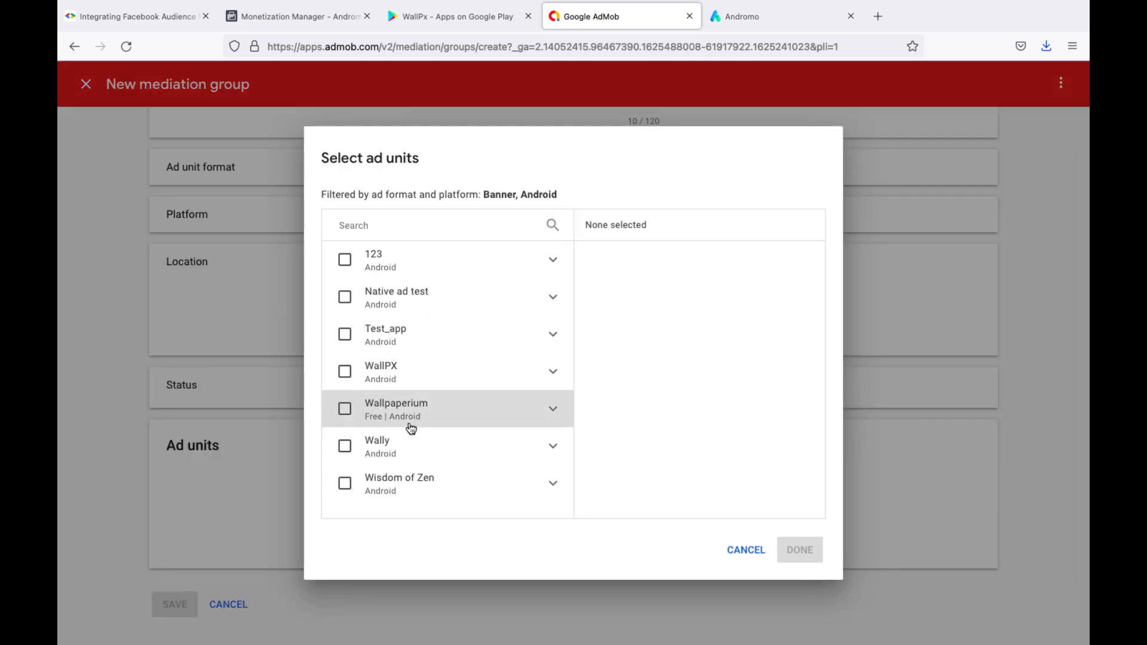
pyautogui.moveTo(346, 372)
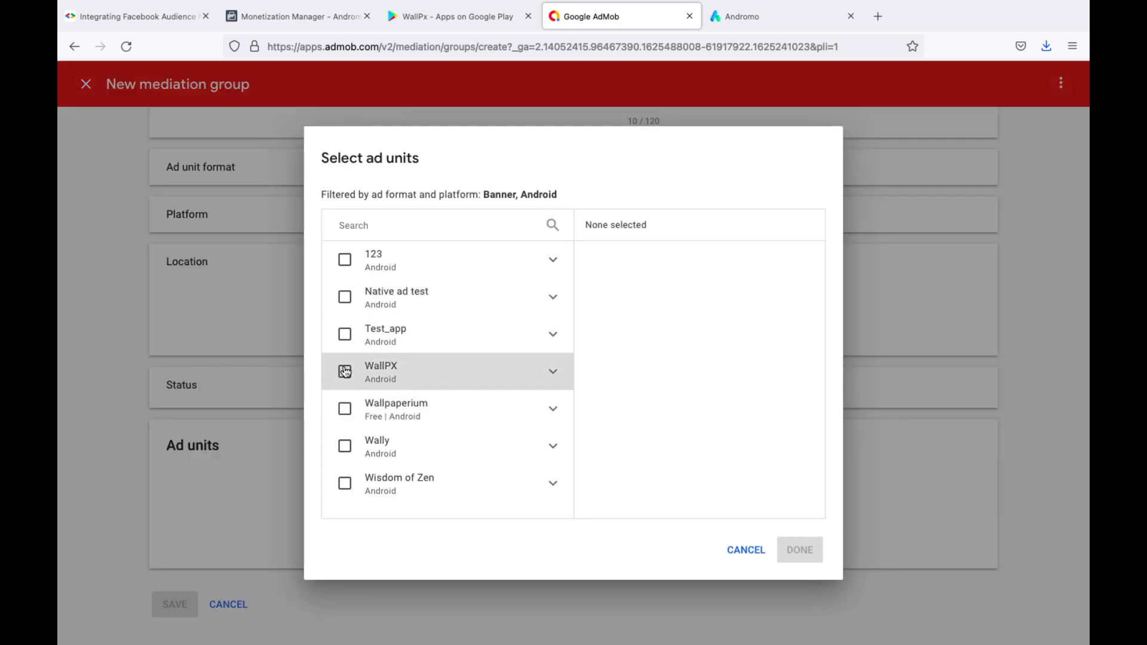
# Step: Add WallPX's WallPx_Ban banner unit to the group and scroll to Ad sources
pyautogui.click(345, 372)
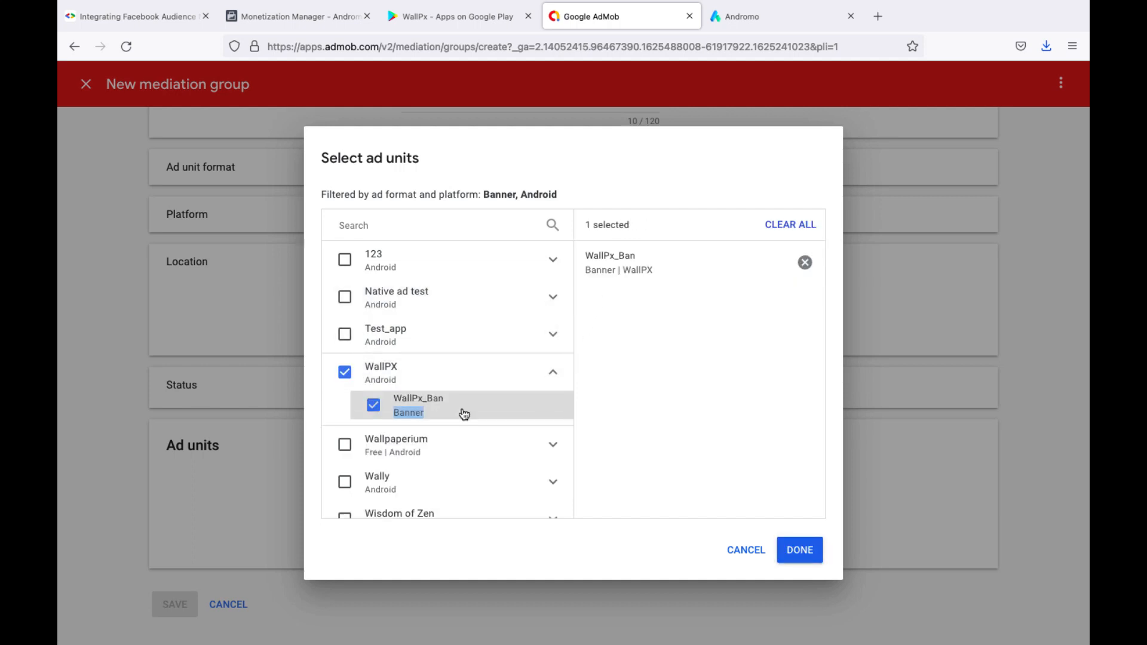
pyautogui.click(799, 550)
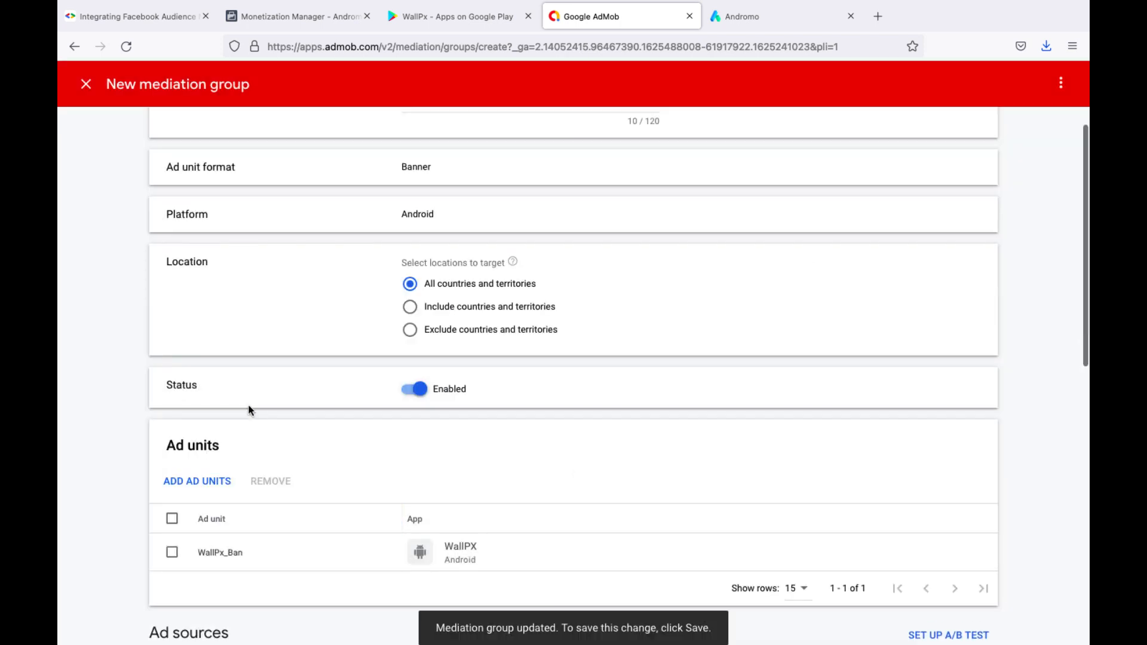
pyautogui.scroll(-3)
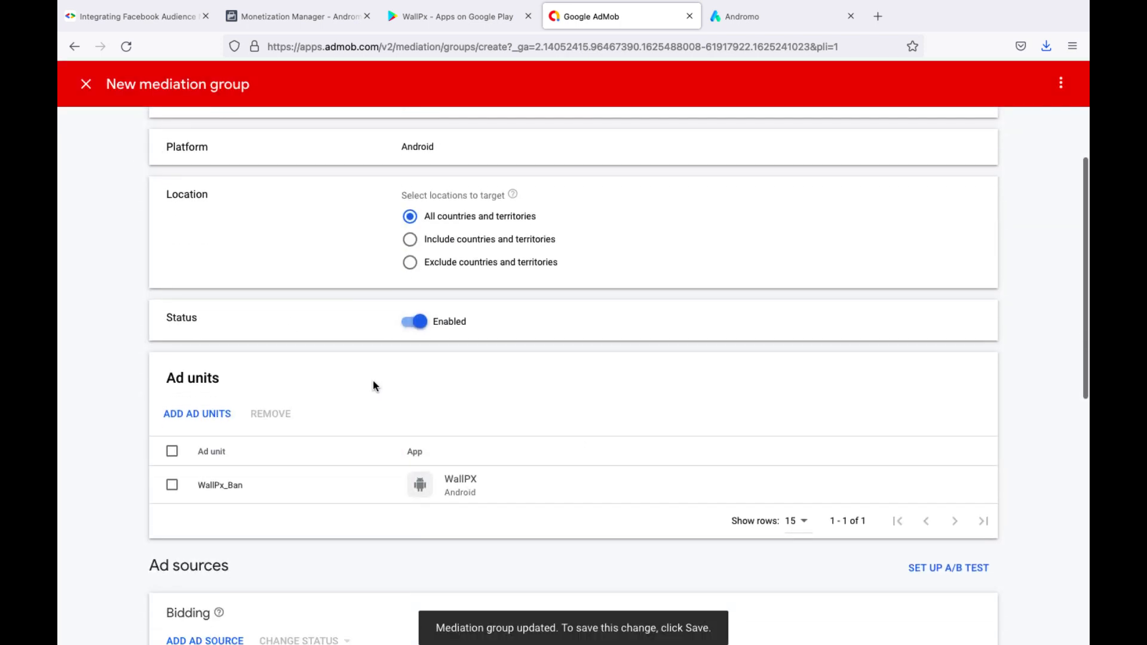
pyautogui.scroll(-3)
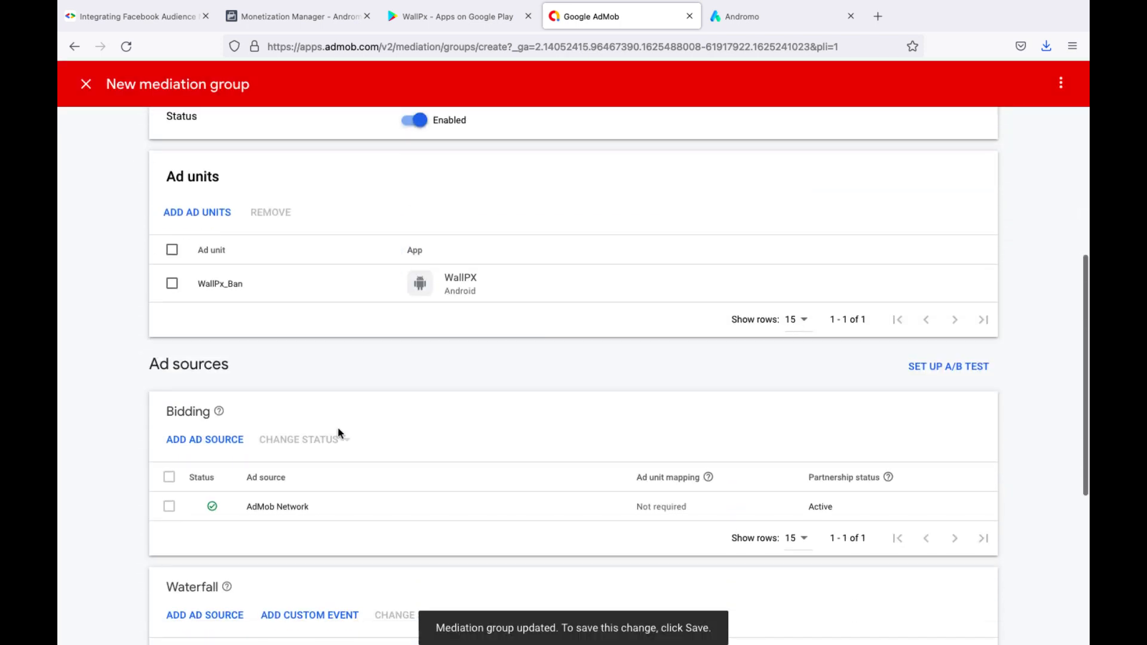
pyautogui.scroll(-3)
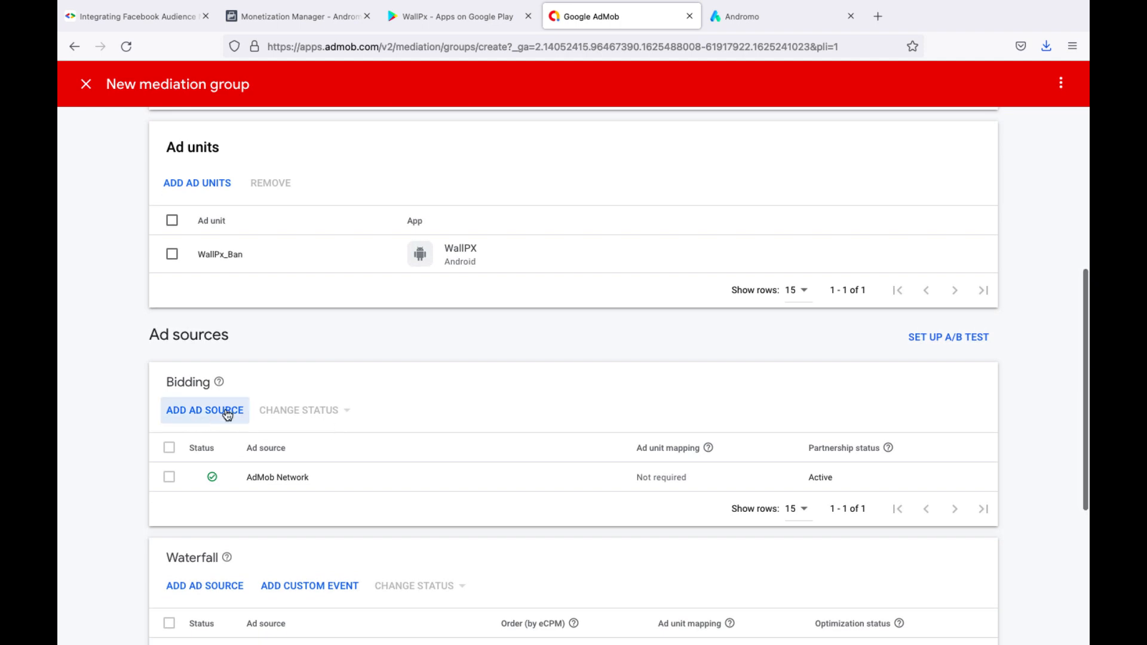
# Step: Add Facebook Audience Network as a bidding source alongside AdMob Network
pyautogui.click(204, 411)
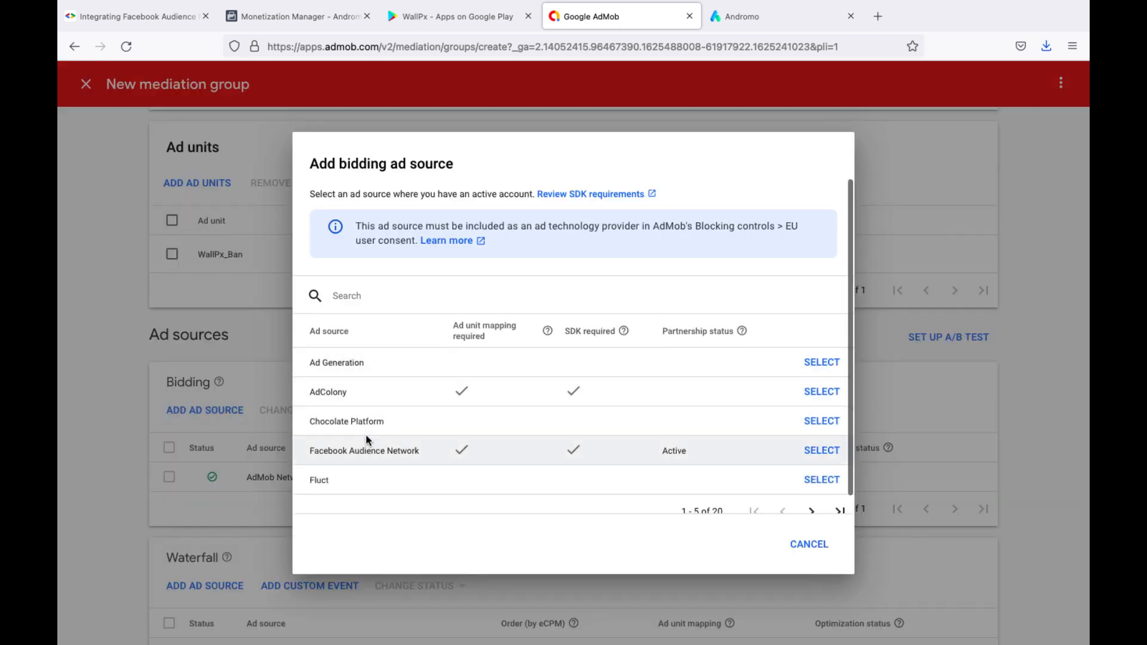
pyautogui.click(821, 450)
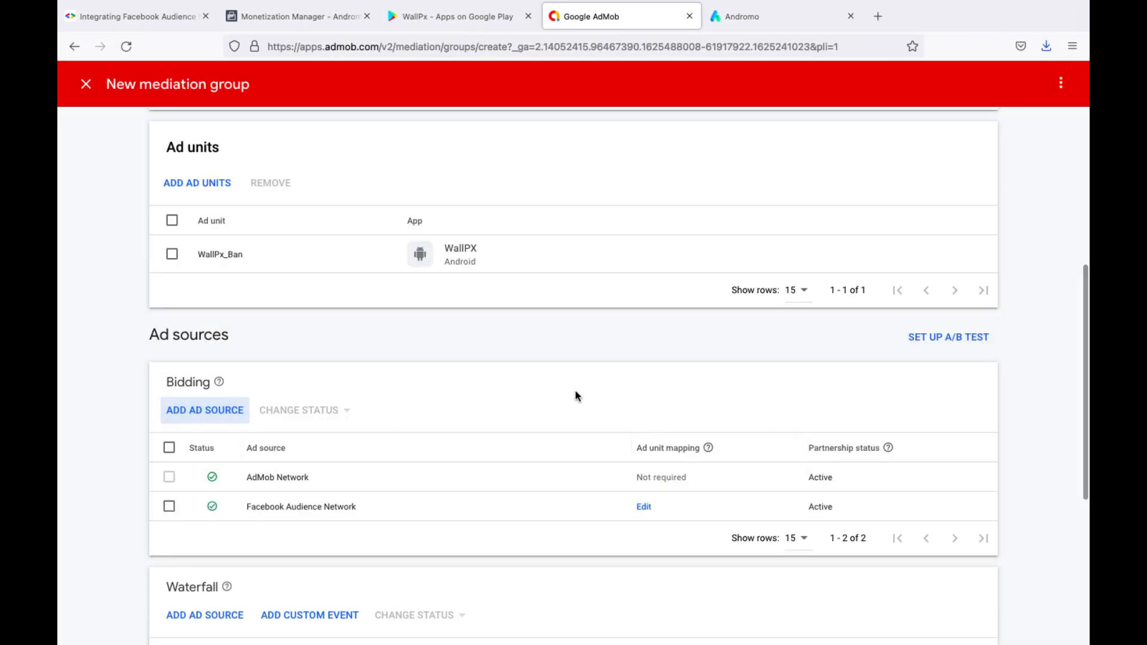
pyautogui.scroll(-3)
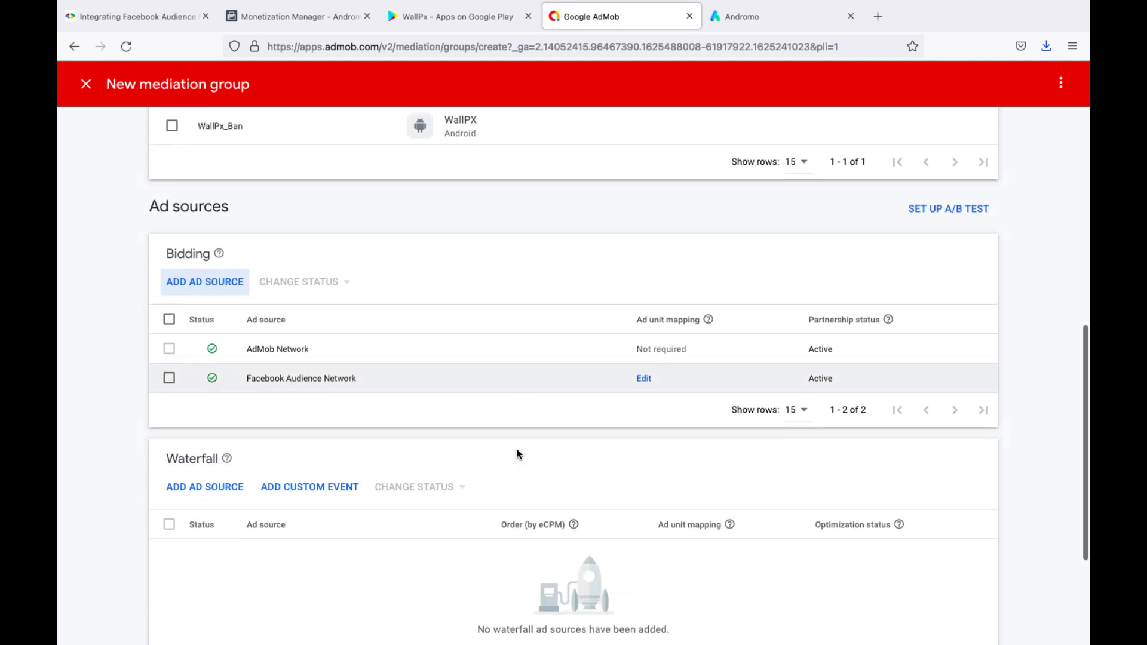
# Step: Pick Facebook Audience Network from the second page of waterfall ad sources
pyautogui.click(204, 487)
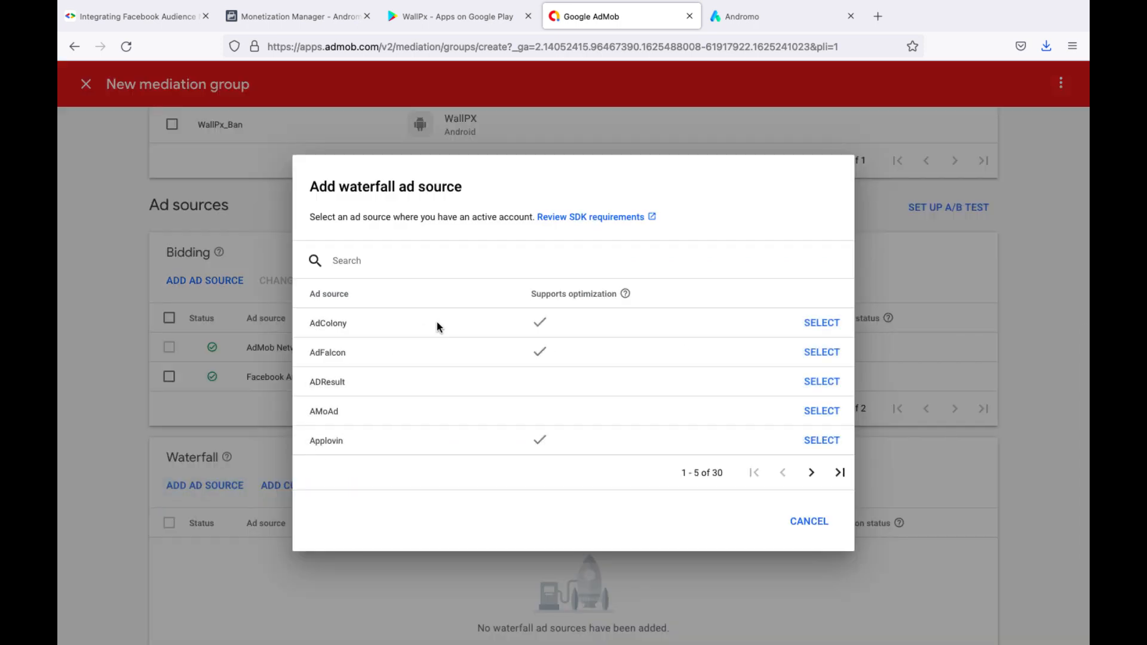
pyautogui.moveTo(444, 368)
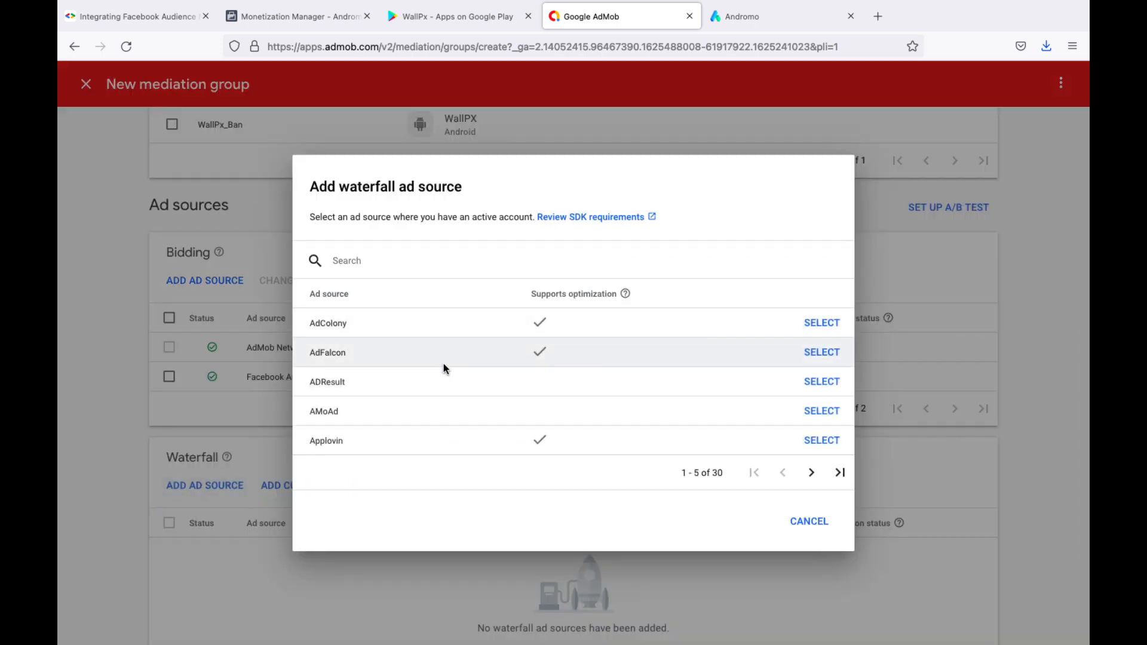
pyautogui.click(811, 473)
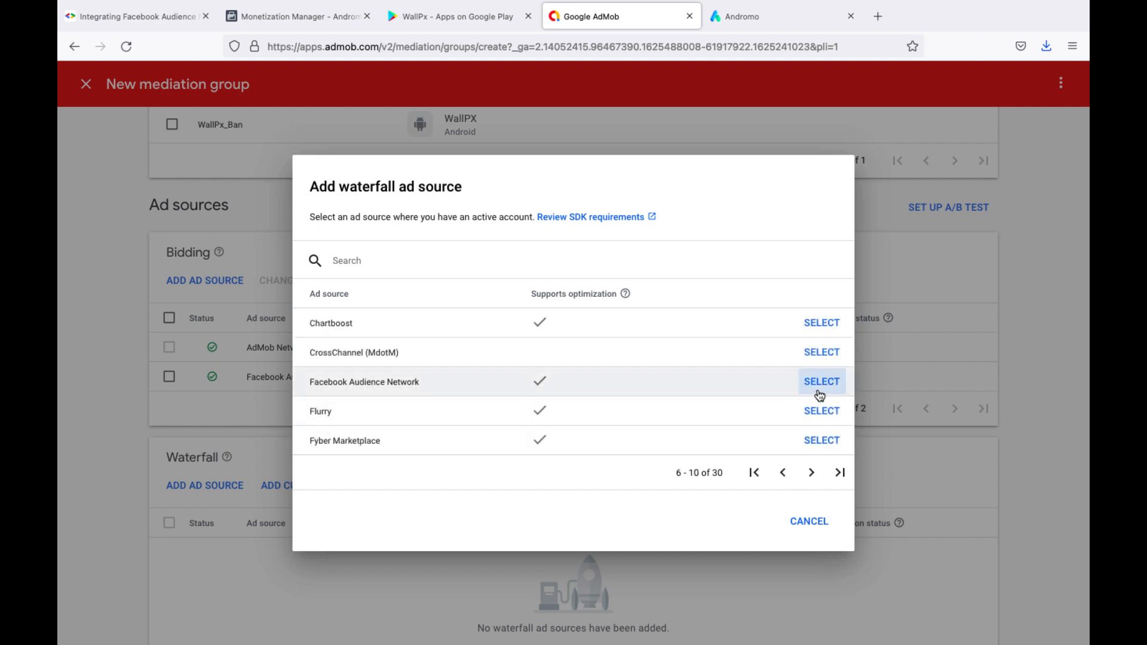
pyautogui.click(822, 381)
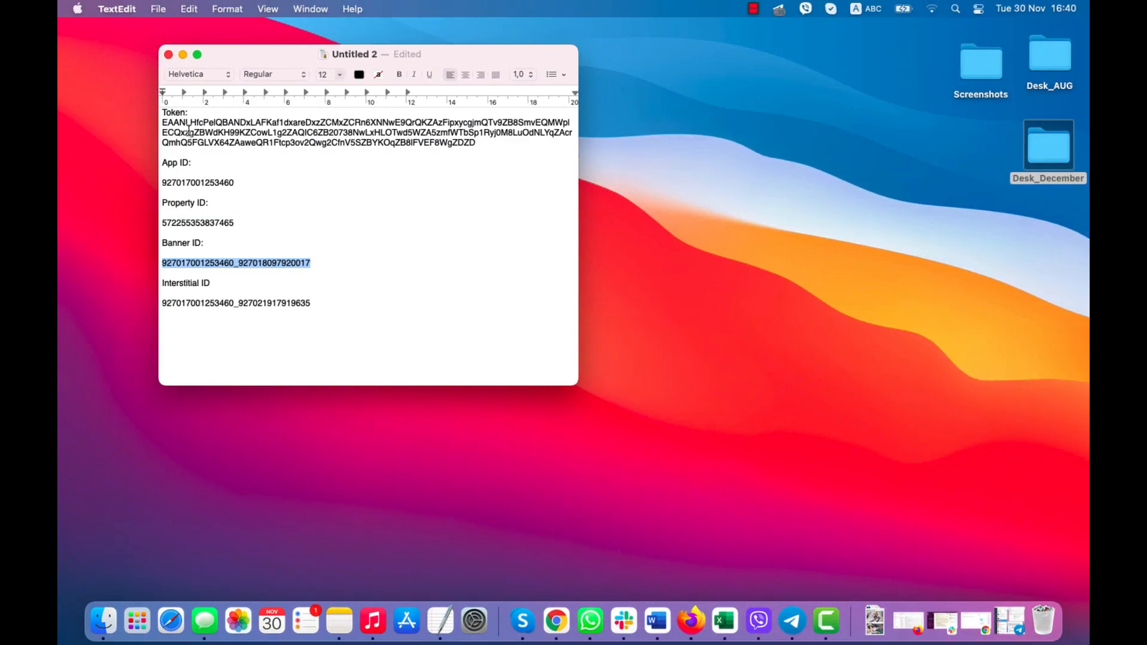
# Step: Select the Banner ID number in the TextEdit note of Facebook IDs
pyautogui.moveTo(162, 122); pyautogui.dragTo(475, 142)
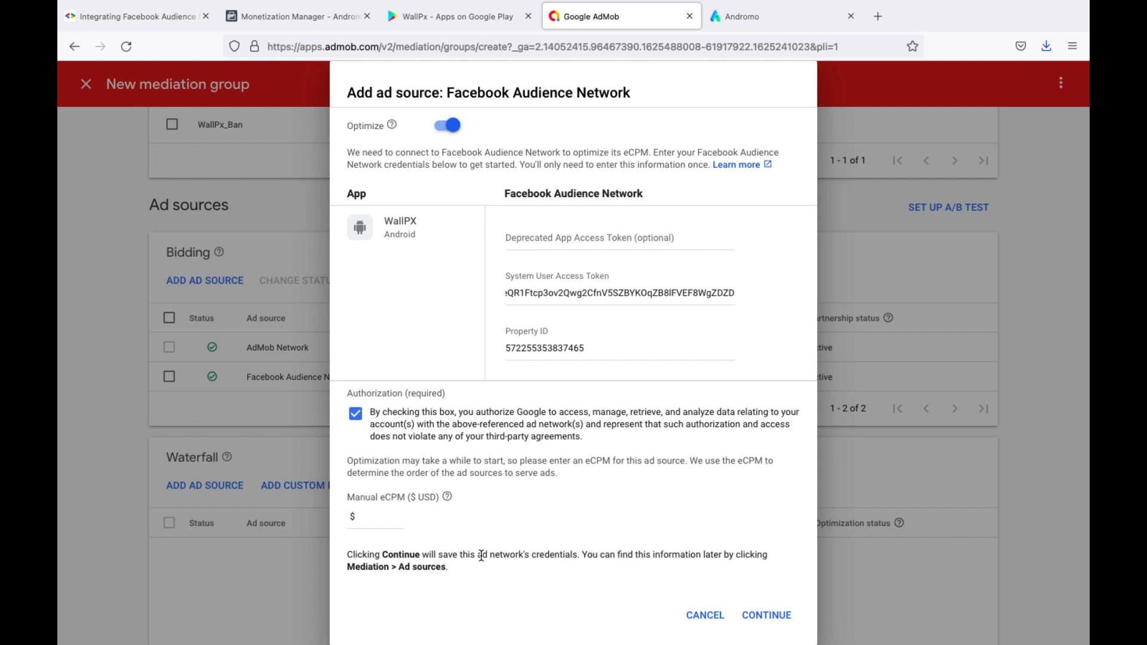
pyautogui.moveTo(373, 504)
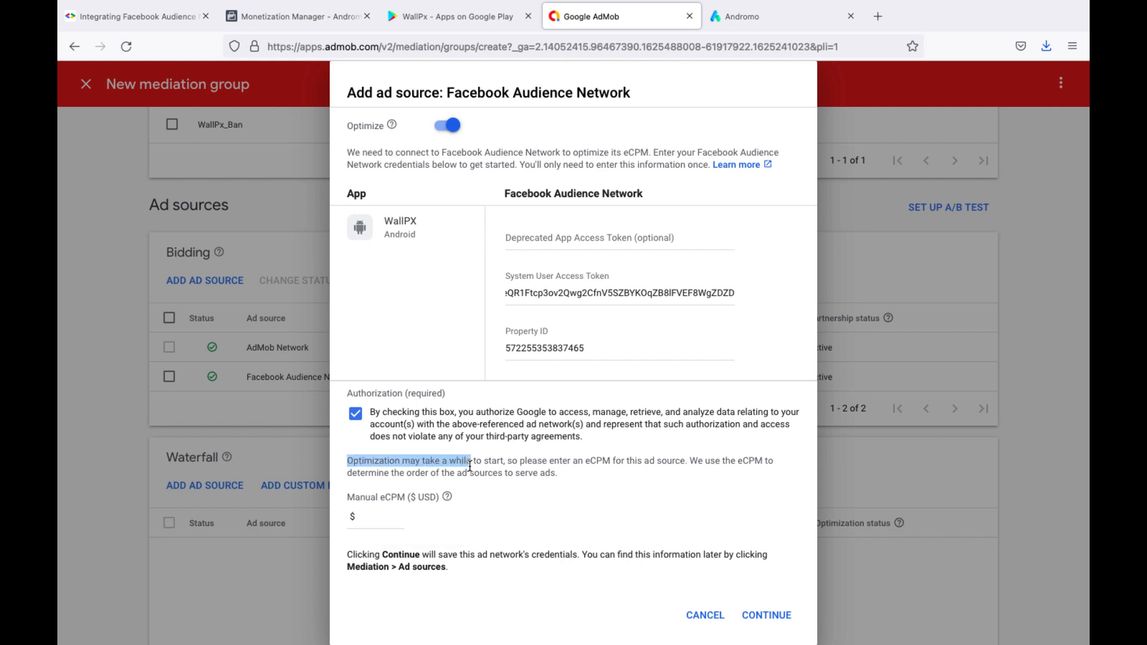
# Step: Enter a $0.10 manual eCPM for Facebook Audience Network and continue
pyautogui.moveTo(348, 460); pyautogui.dragTo(557, 472)
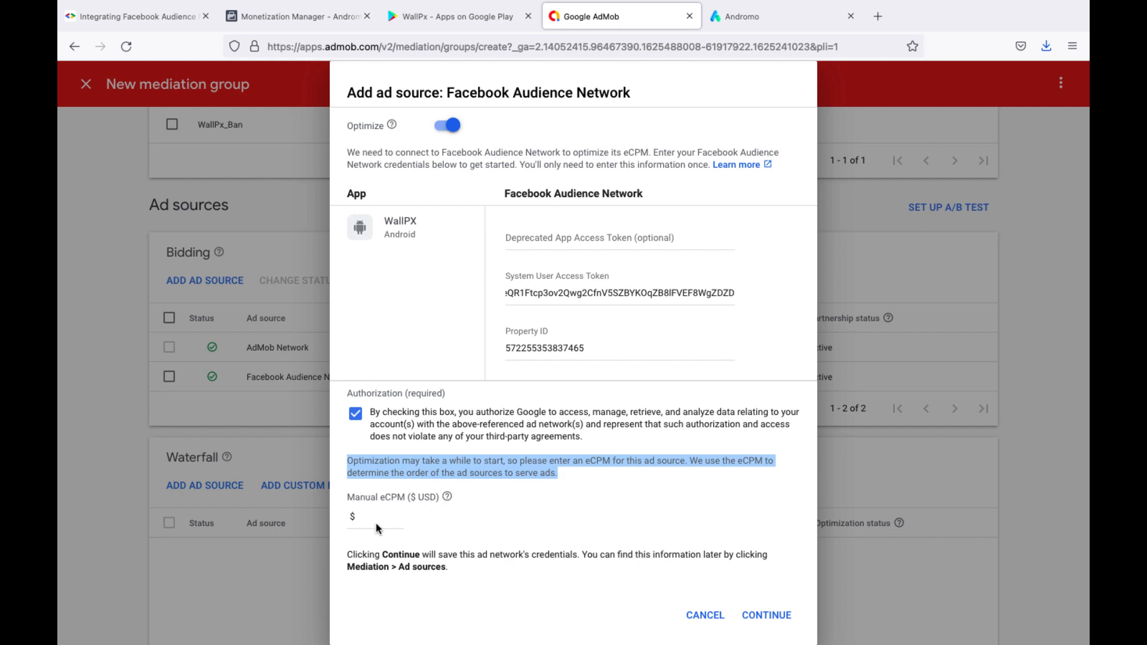
pyautogui.write('0.10')
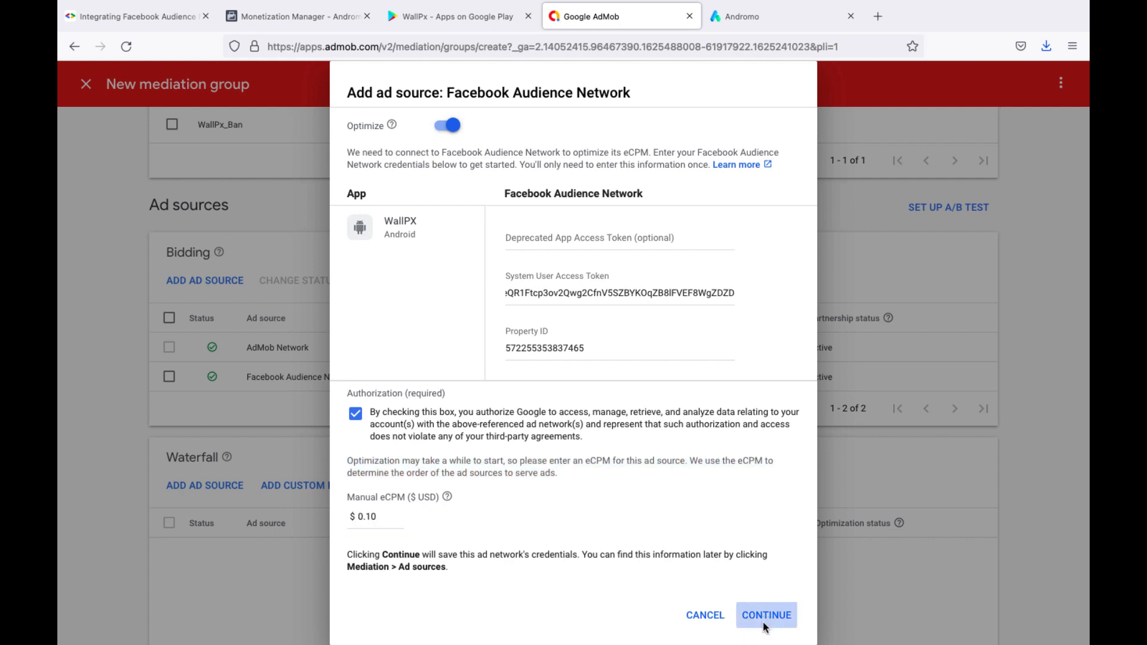
pyautogui.click(766, 615)
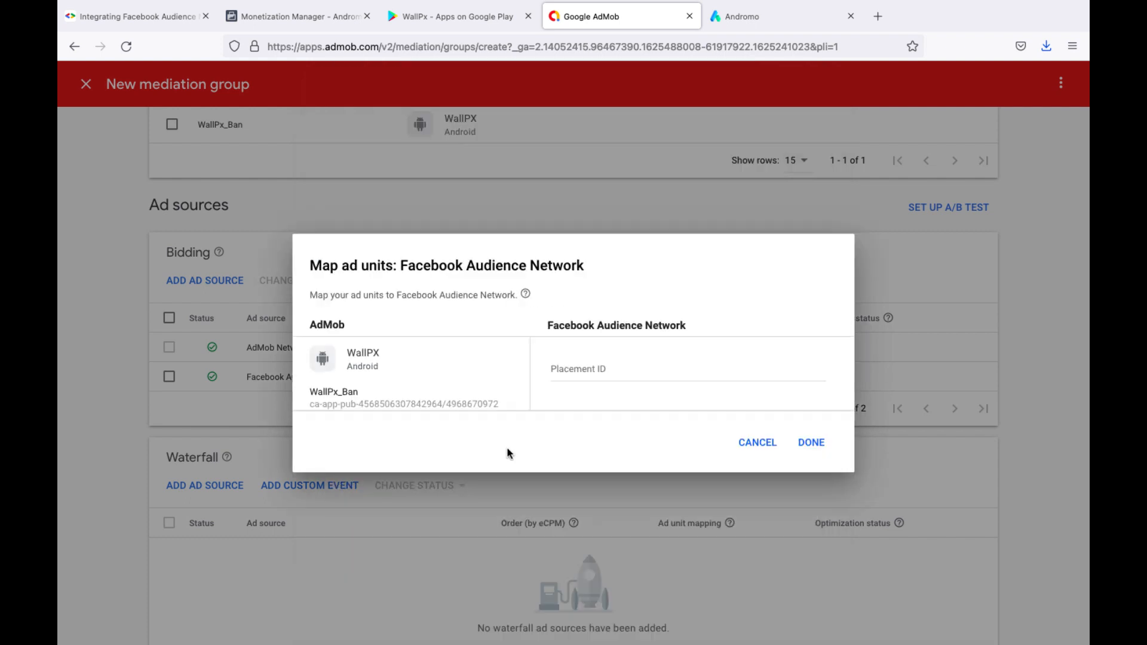
pyautogui.moveTo(744, 446)
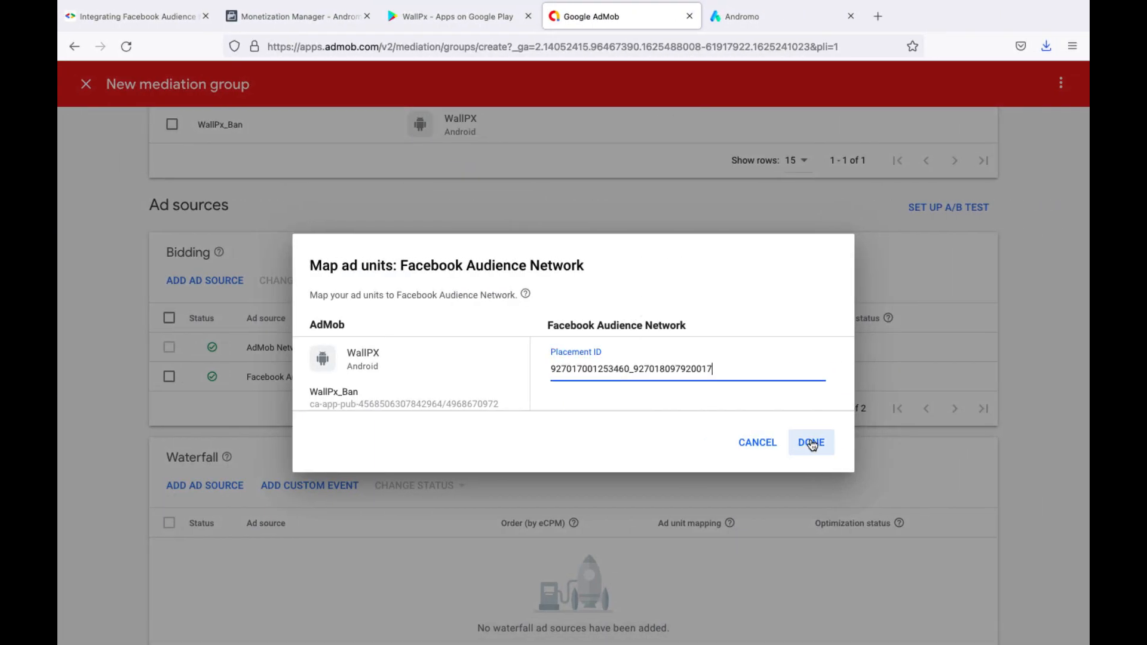
# Step: Confirm WallPx_Ban's Facebook banner placement mapping, save the group, and return to the list
pyautogui.click(812, 443)
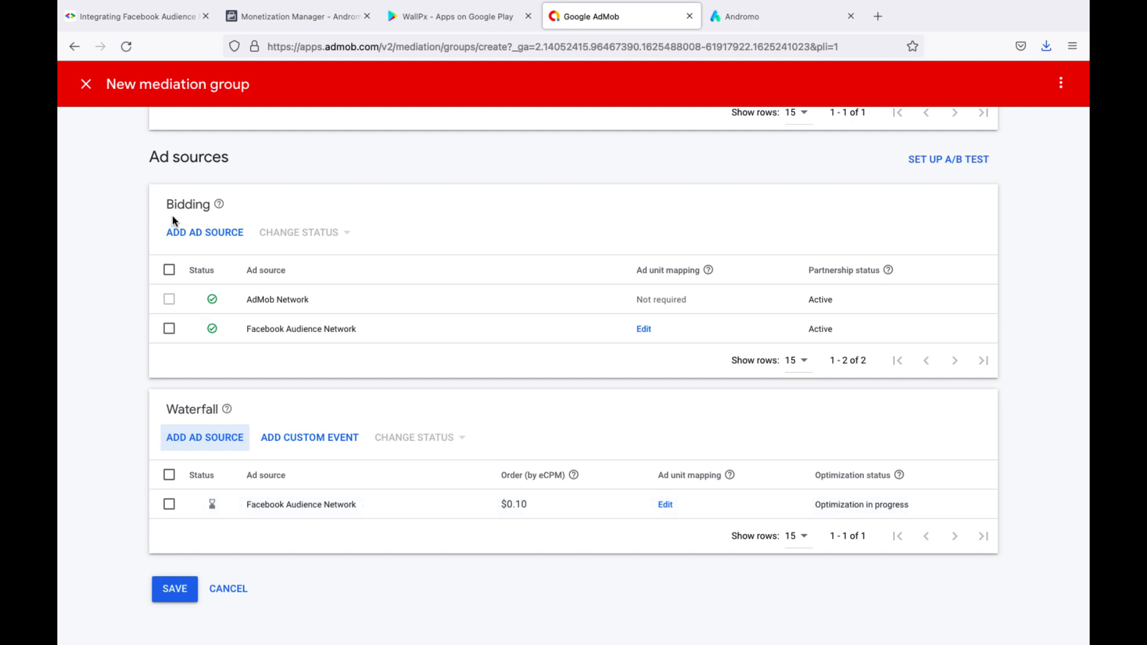
pyautogui.moveTo(169, 414)
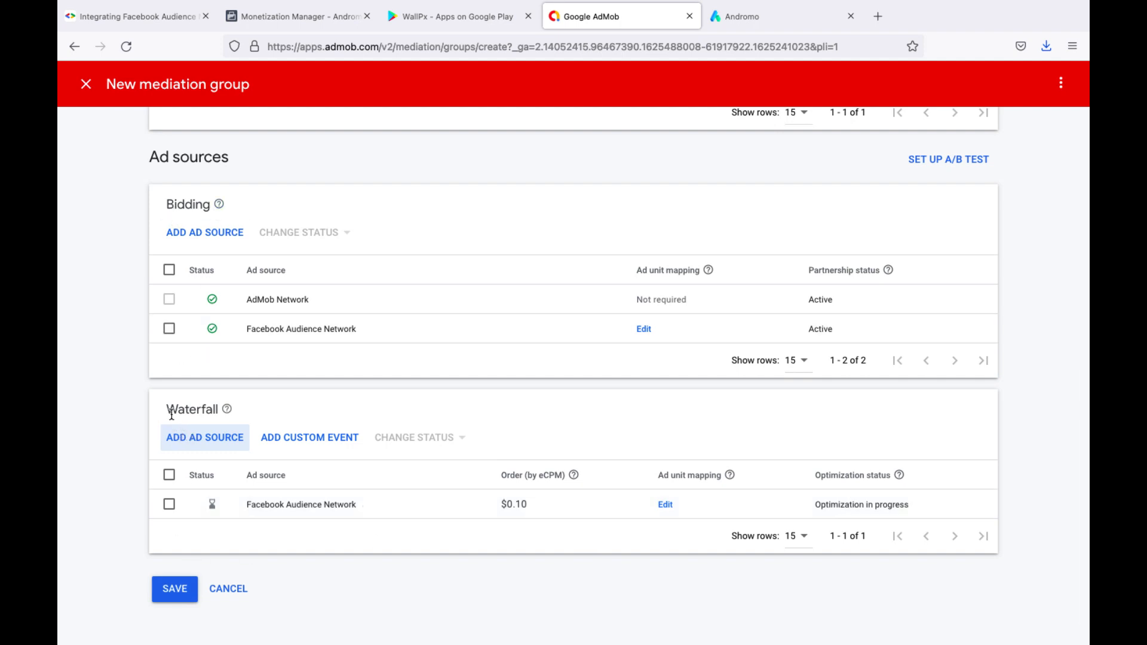
pyautogui.click(173, 589)
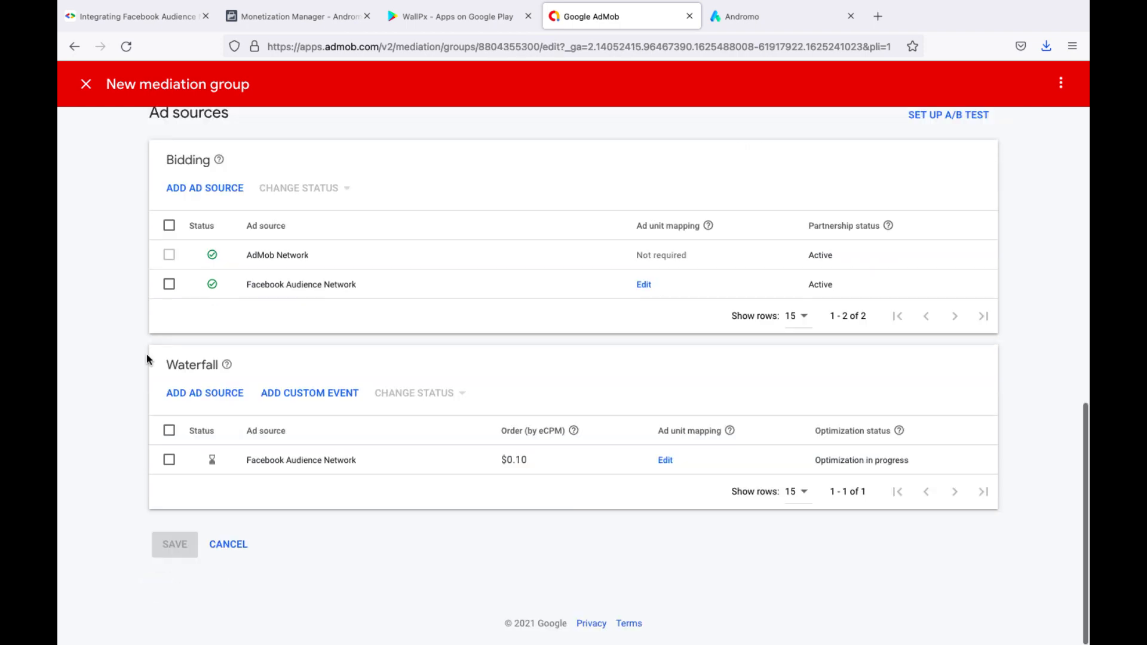
pyautogui.scroll(3)
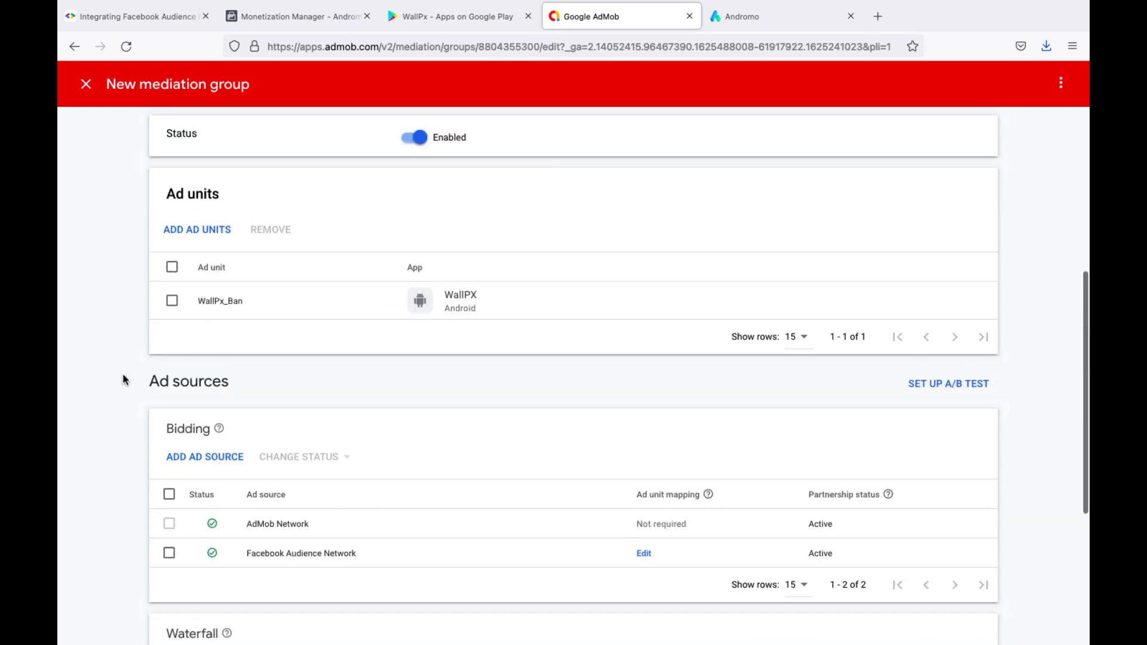
pyautogui.click(87, 83)
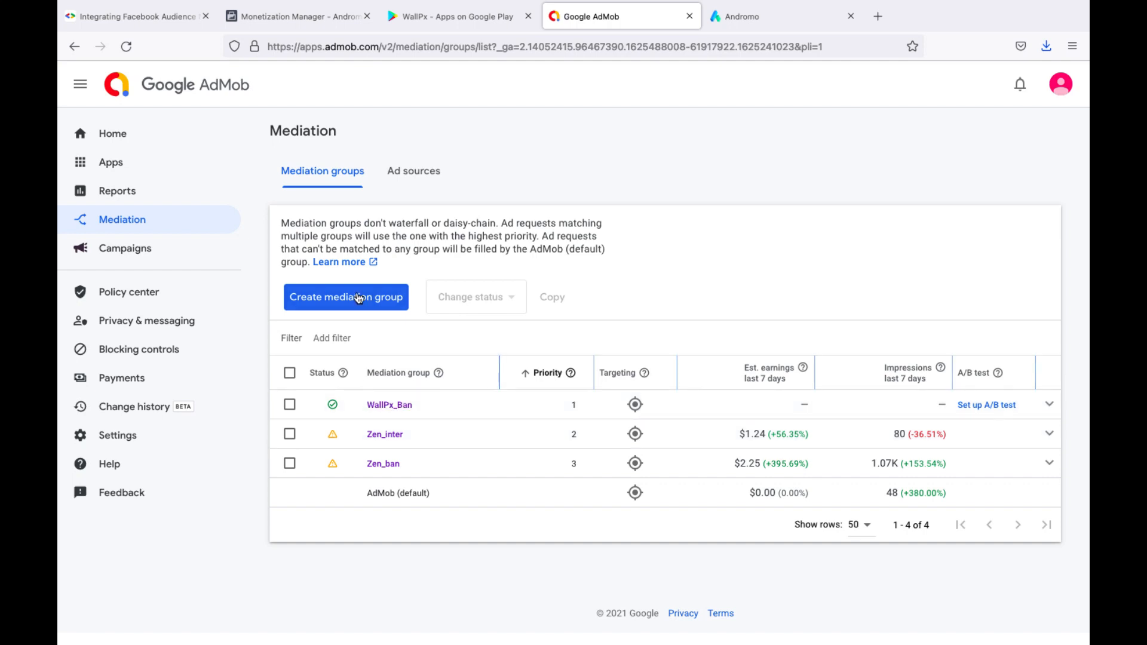
pyautogui.moveTo(367, 304)
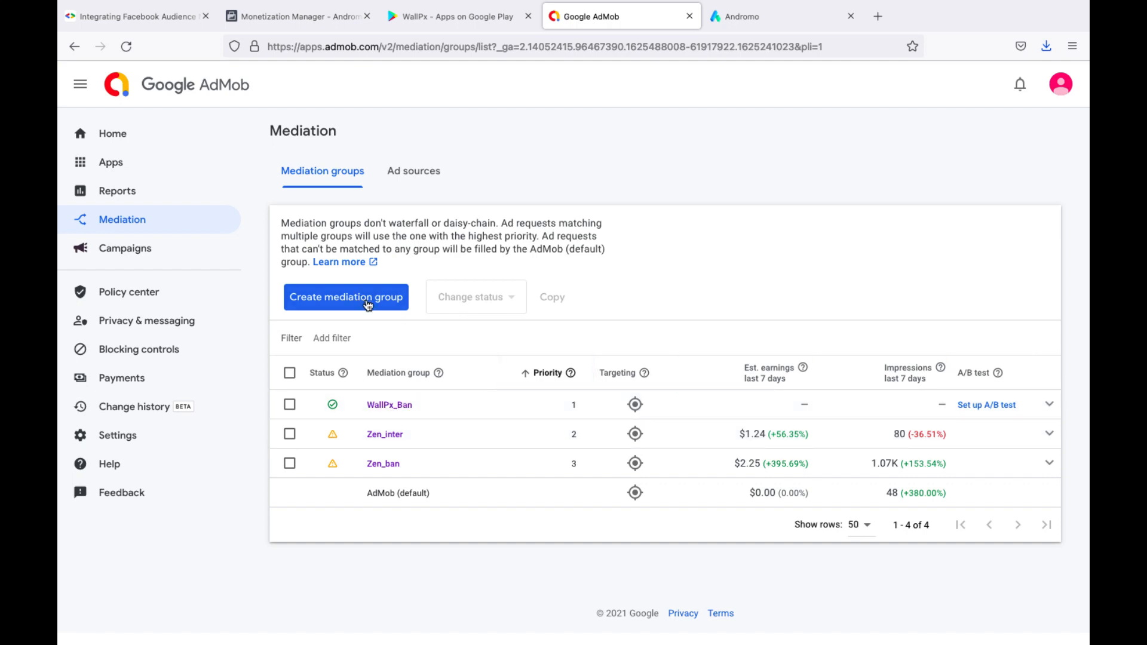
# Step: Create an Android Interstitial mediation group and begin naming it WallPx_Interstitial
pyautogui.click(346, 297)
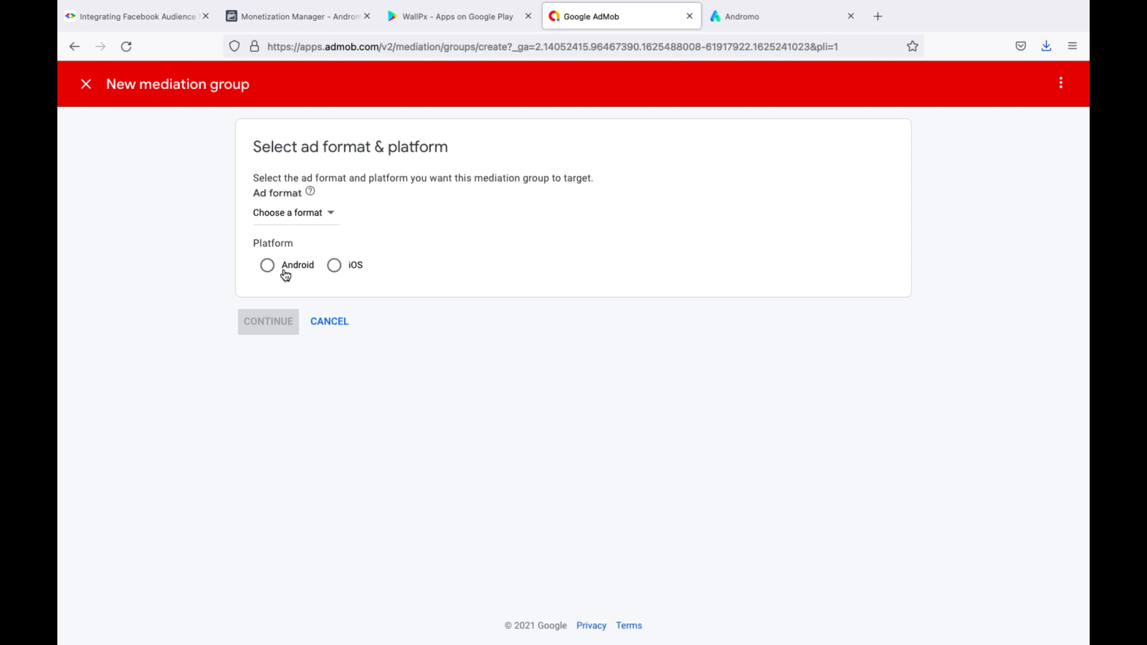
pyautogui.click(292, 213)
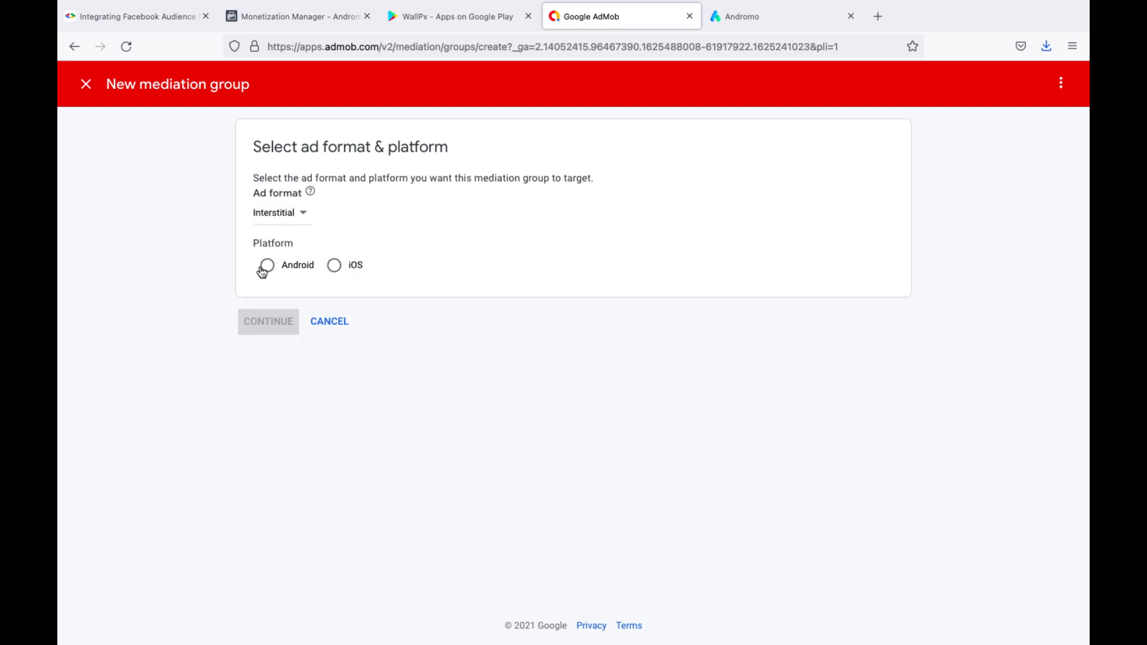
pyautogui.click(268, 321)
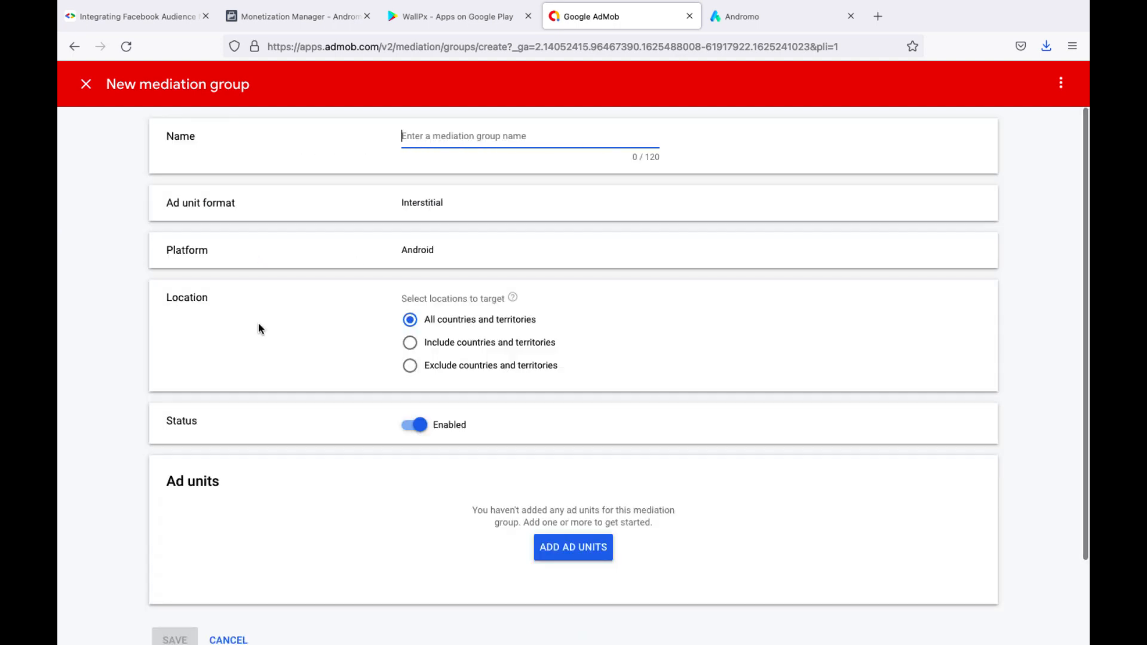
pyautogui.write('WallPx_Interstitial')
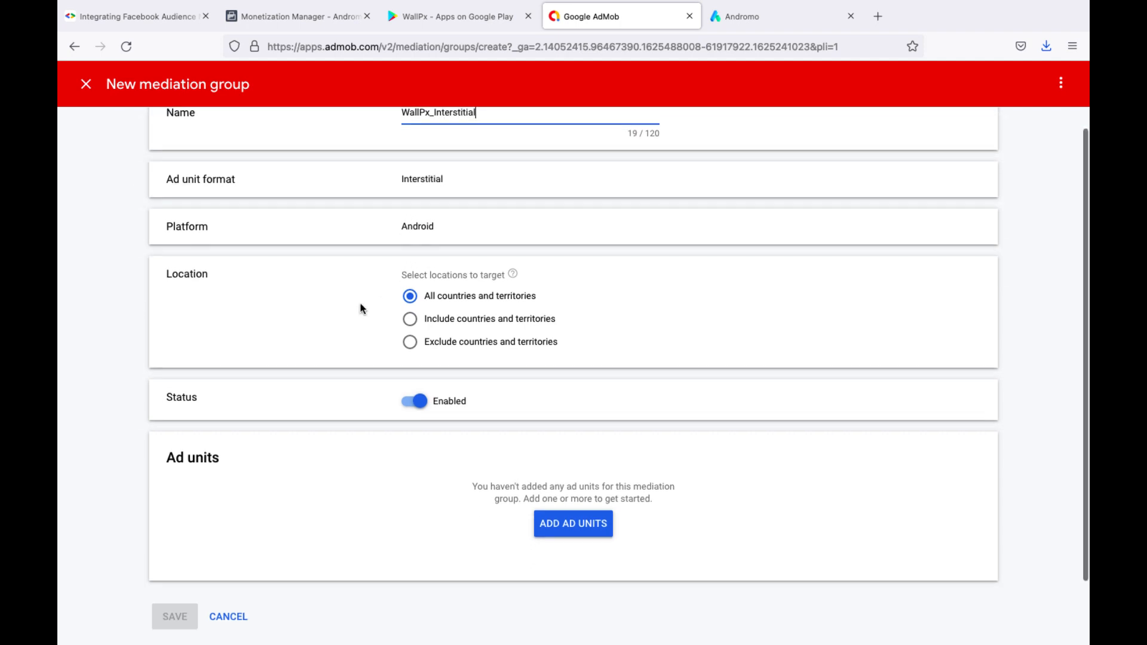
# Step: Add the WallPx_Inter ad unit to the interstitial mediation group
pyautogui.click(573, 524)
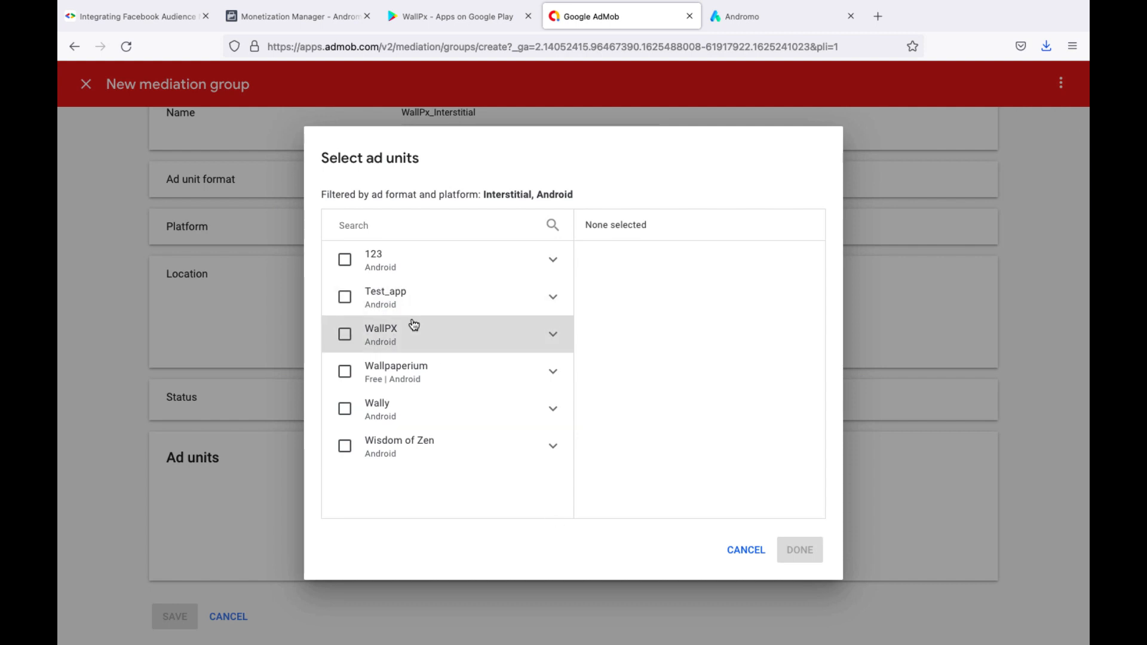
pyautogui.click(345, 334)
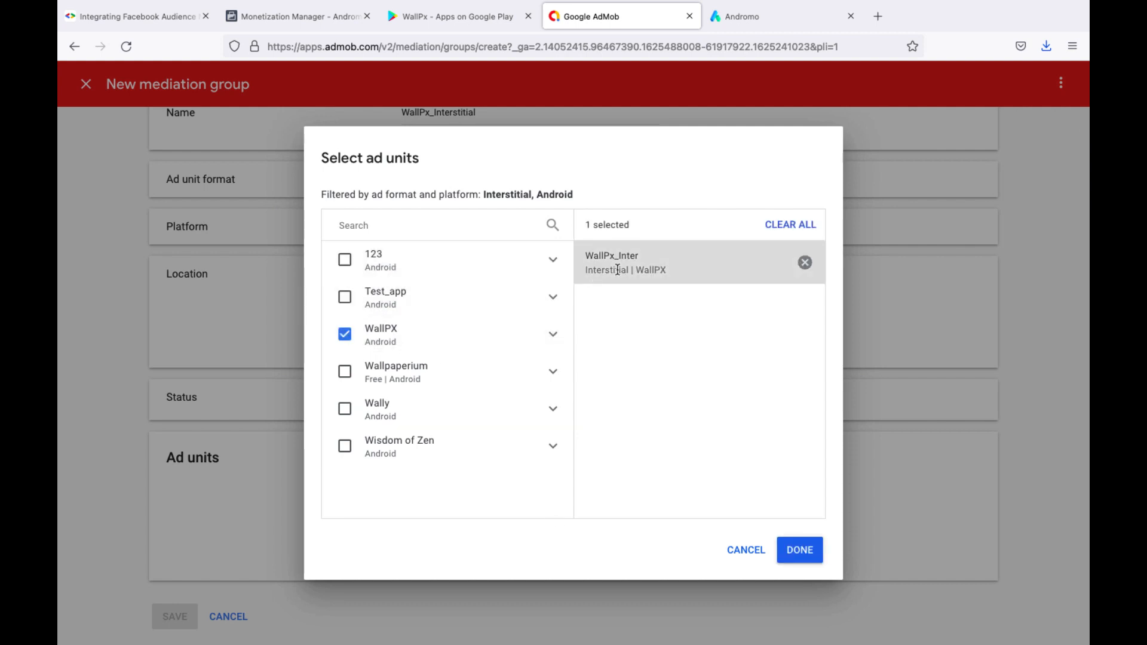
pyautogui.click(799, 550)
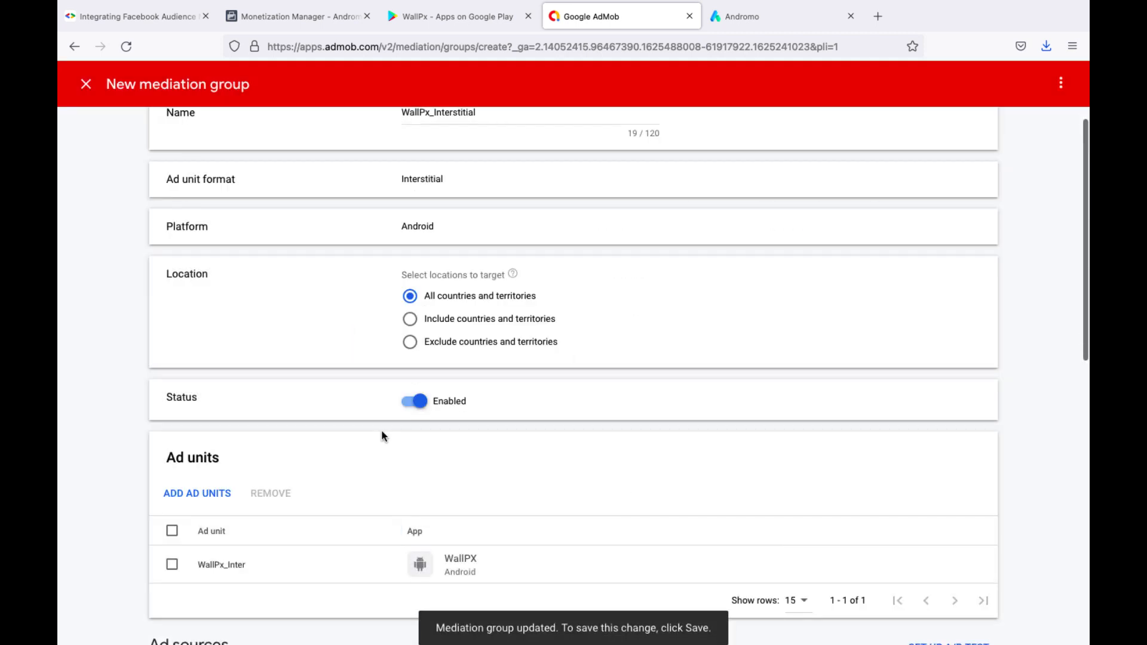
# Step: Add Facebook Audience Network as a bidding source mapped to WallPx_Inter's placement ID
pyautogui.scroll(-3)
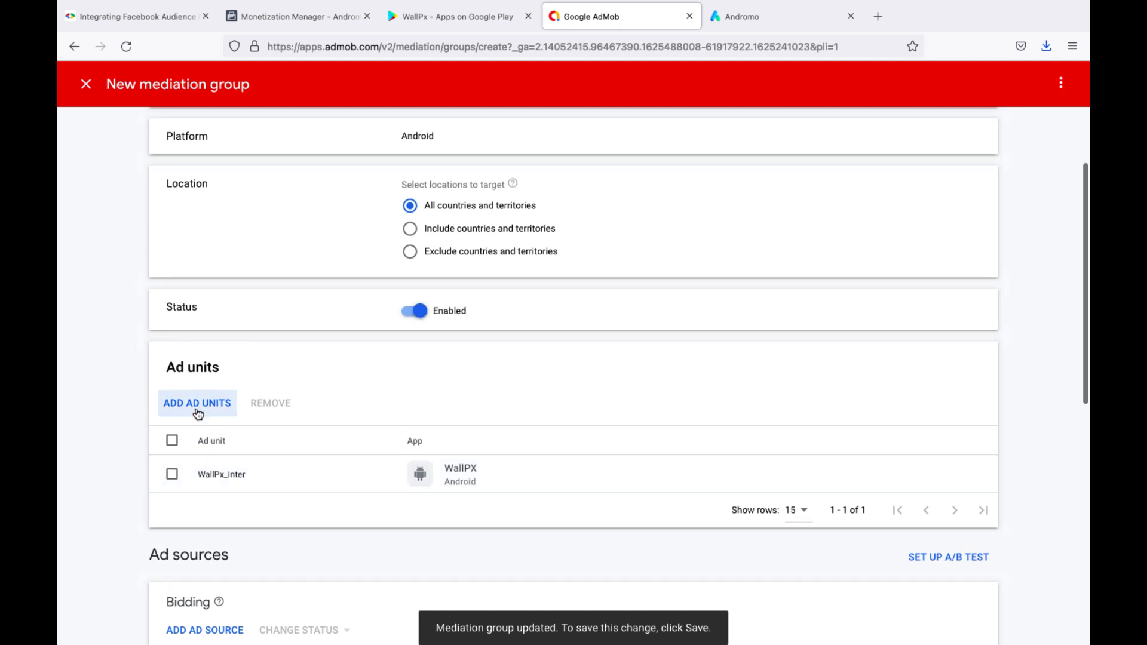
pyautogui.scroll(-3)
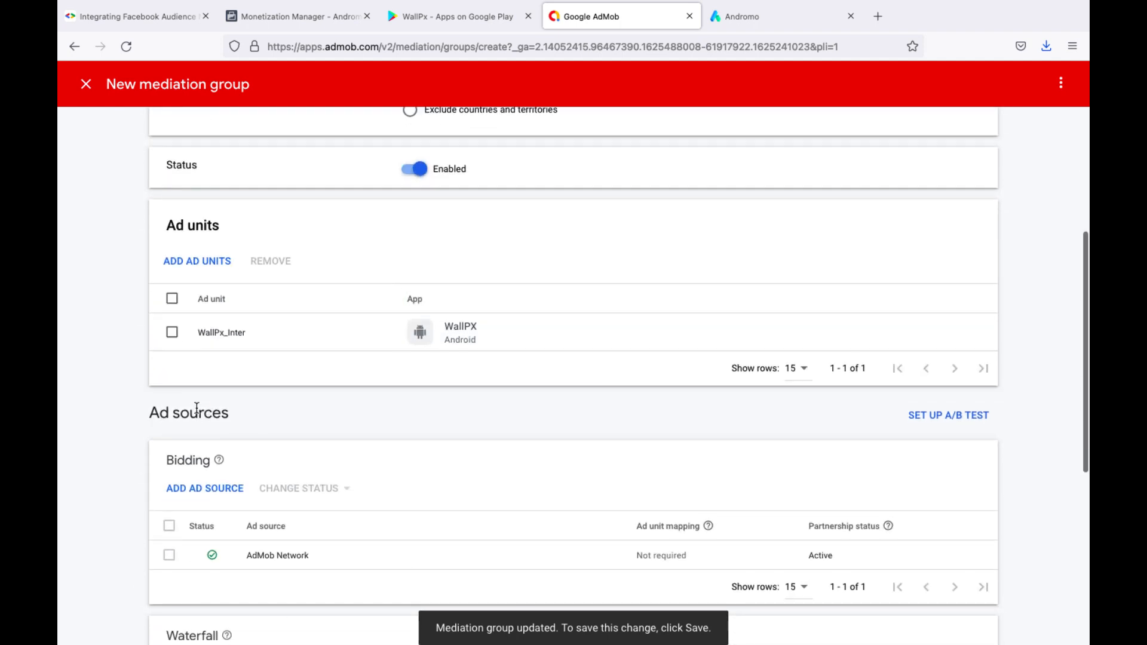
pyautogui.scroll(-3)
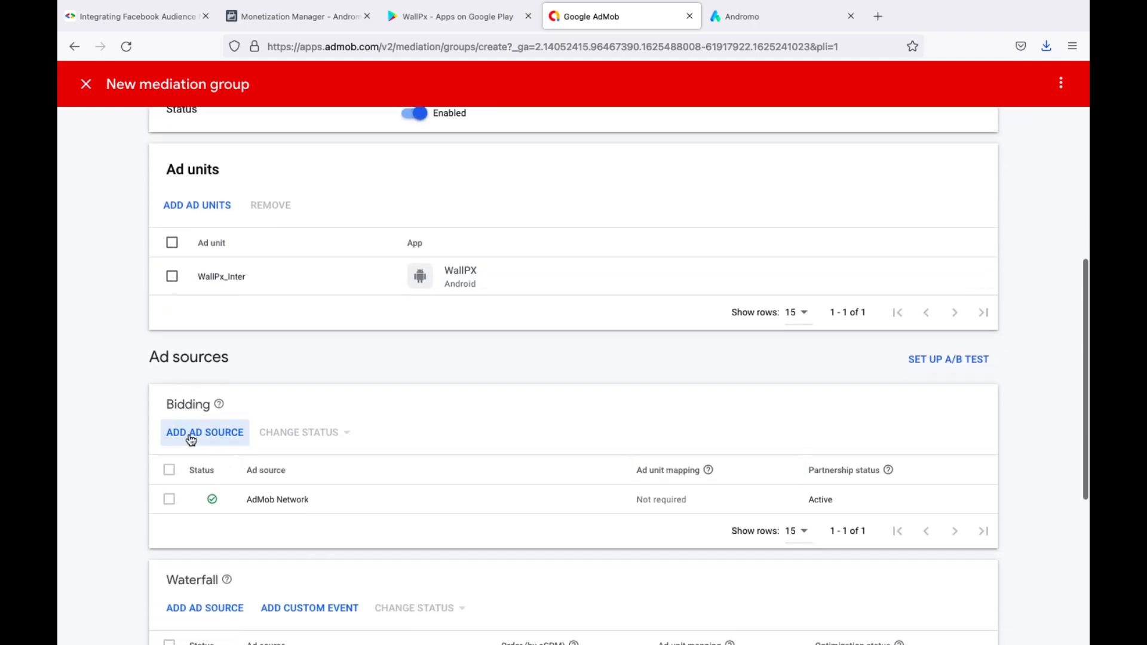
pyautogui.click(204, 432)
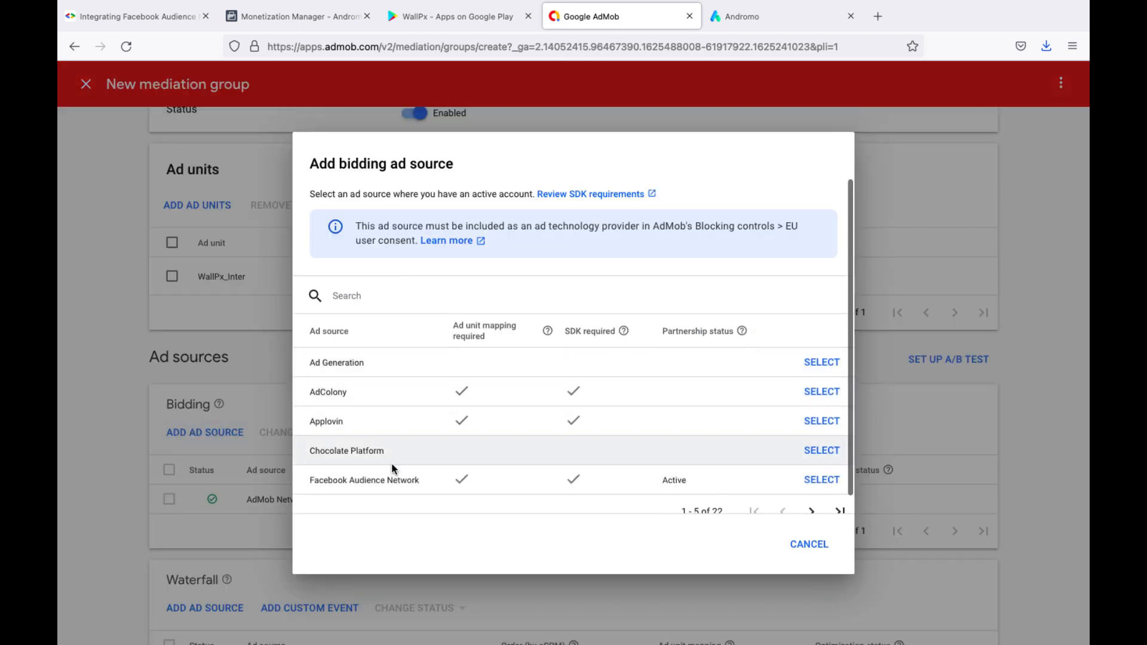
pyautogui.click(822, 480)
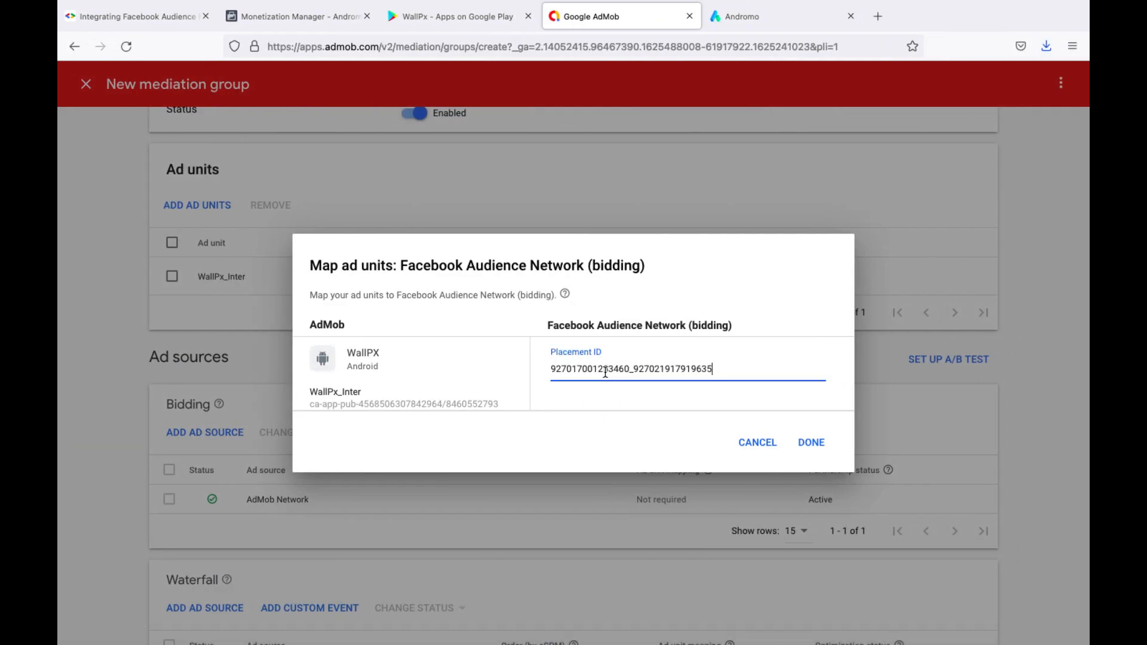
pyautogui.click(810, 442)
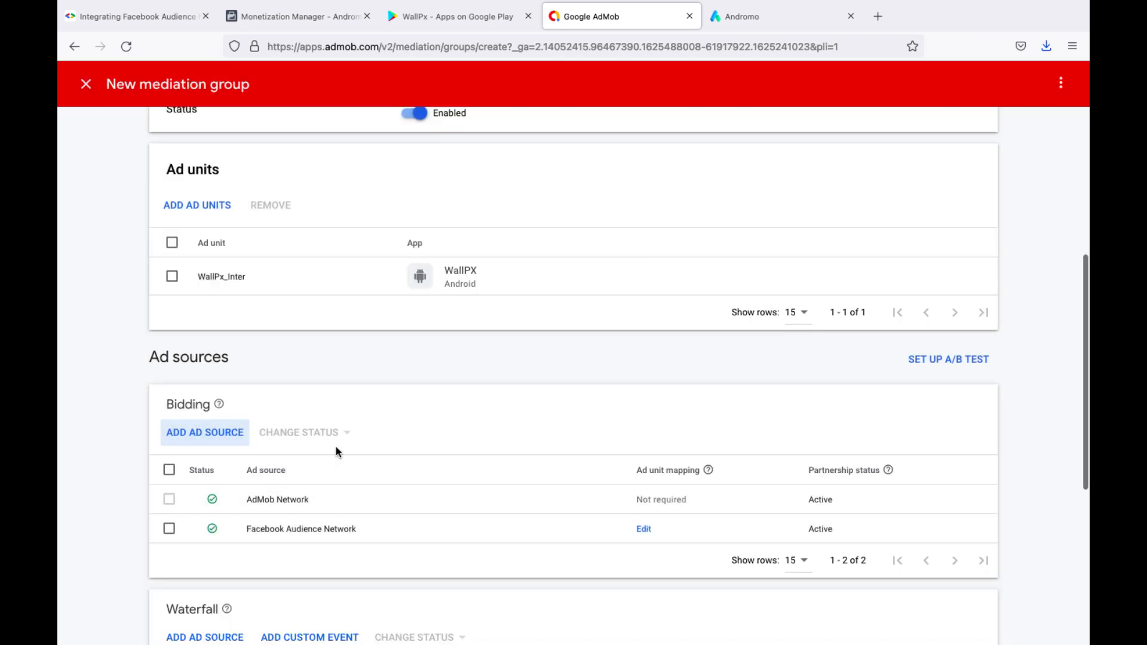
# Step: Add Facebook Audience Network to the waterfall at $0.10 eCPM and return to the groups list
pyautogui.scroll(-3)
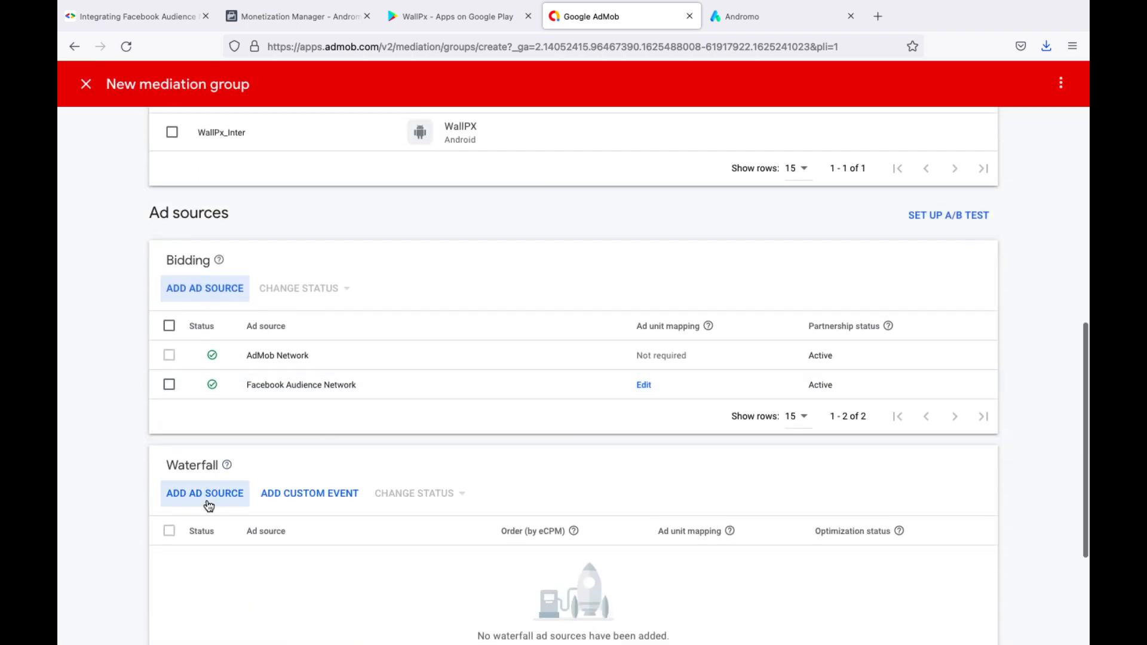
pyautogui.click(205, 493)
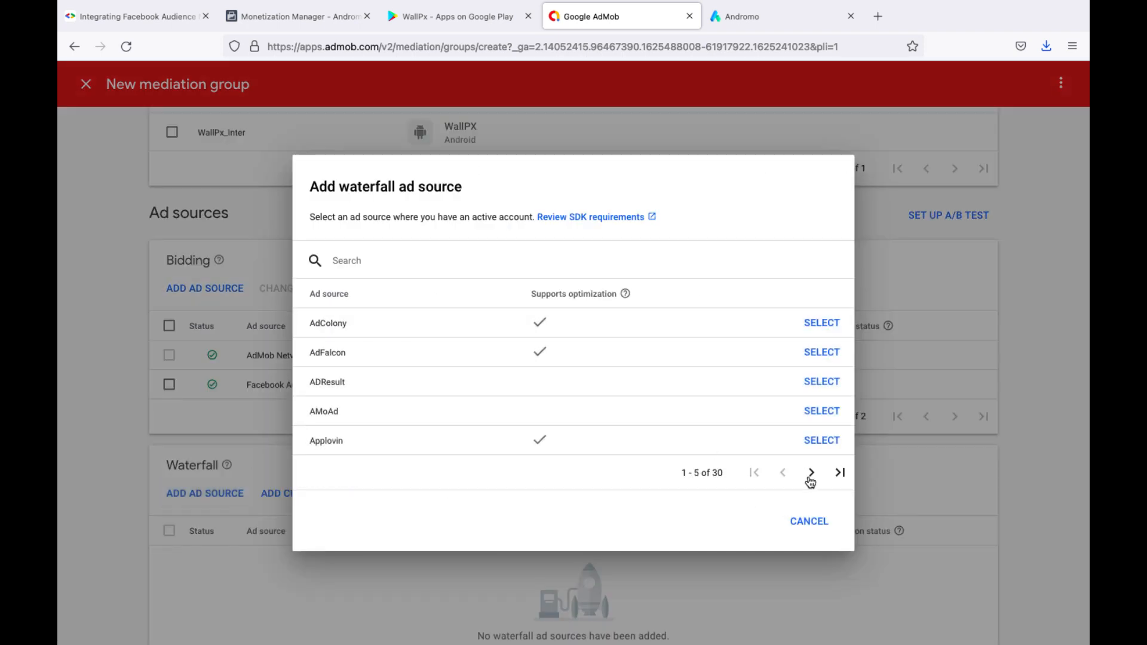
pyautogui.click(812, 472)
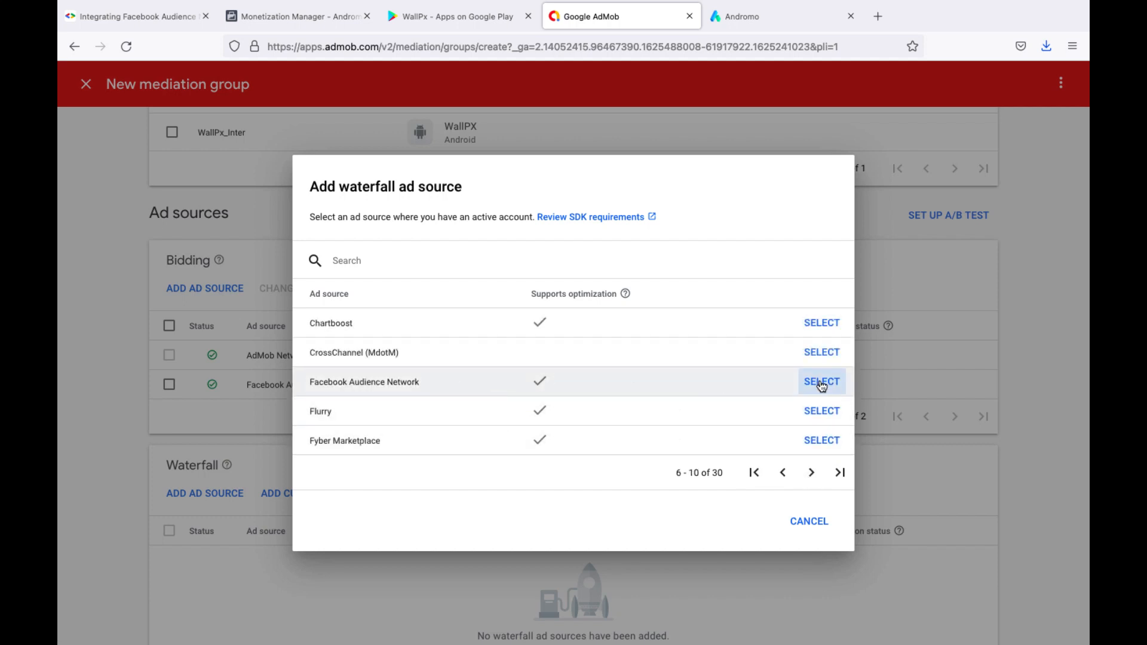
pyautogui.click(821, 381)
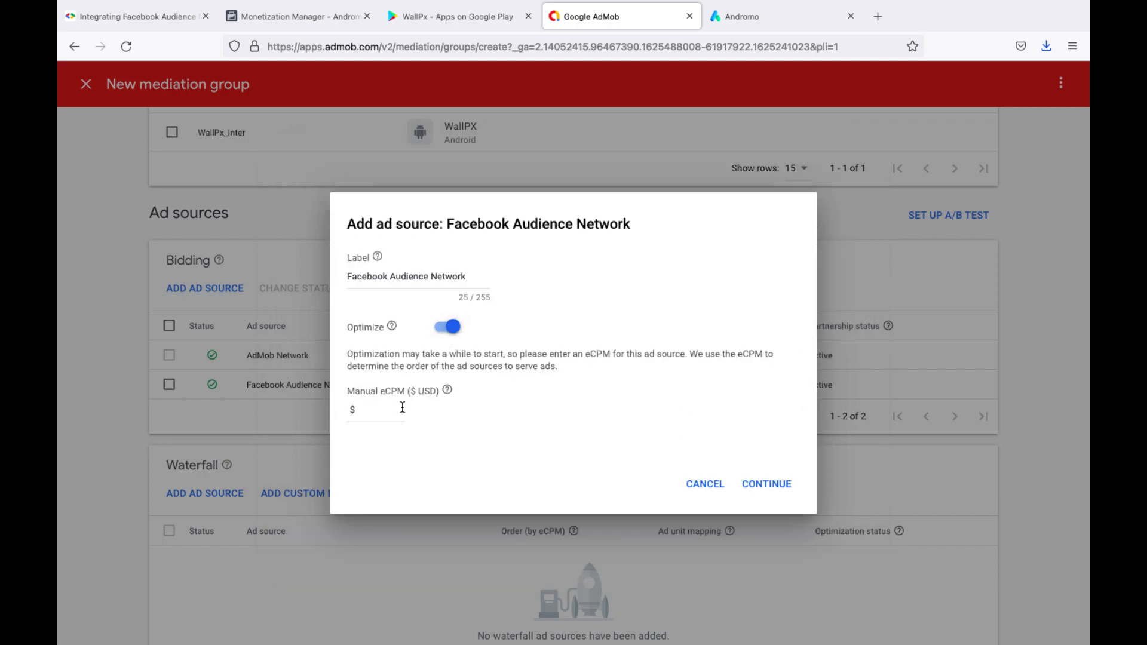
pyautogui.click(375, 410)
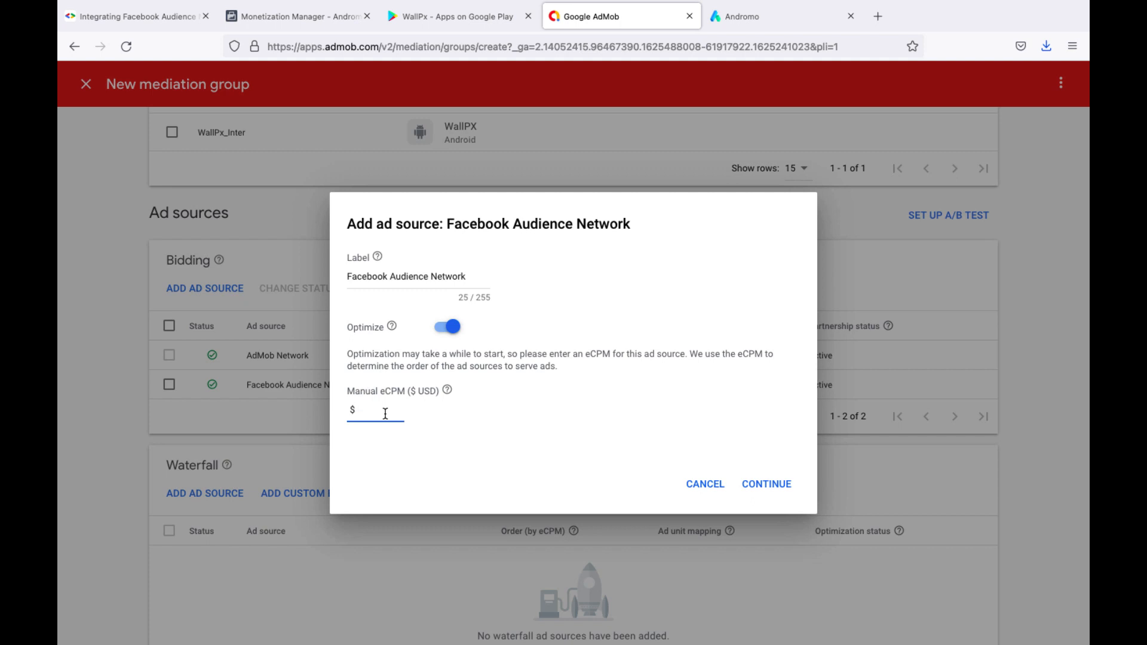
pyautogui.write('0.10')
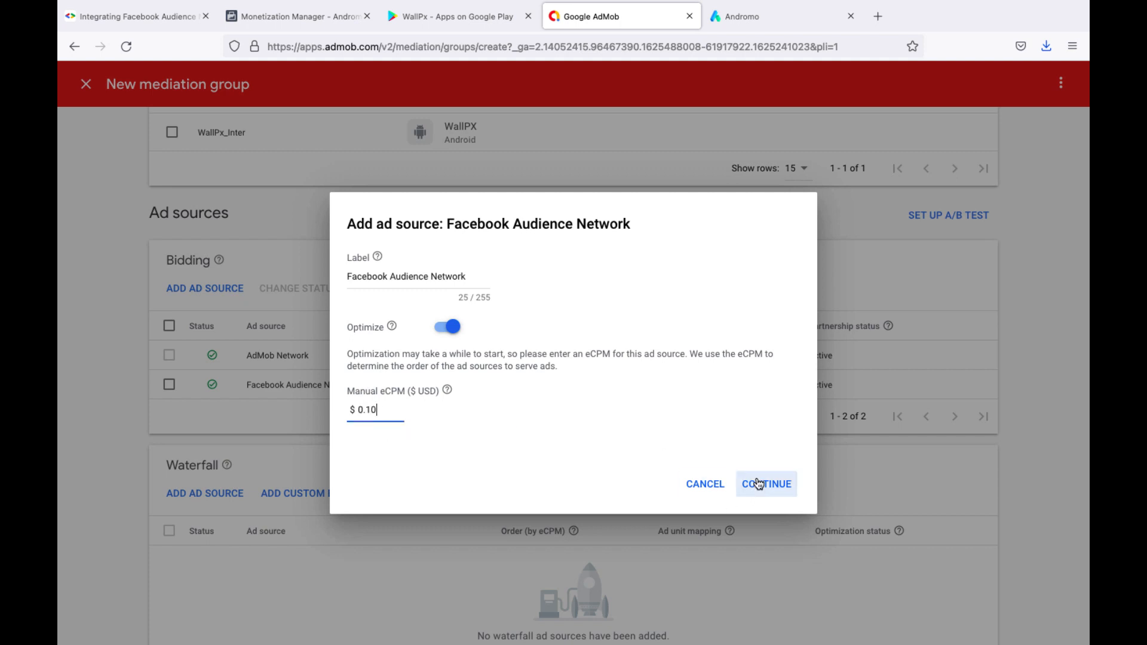
pyautogui.click(766, 484)
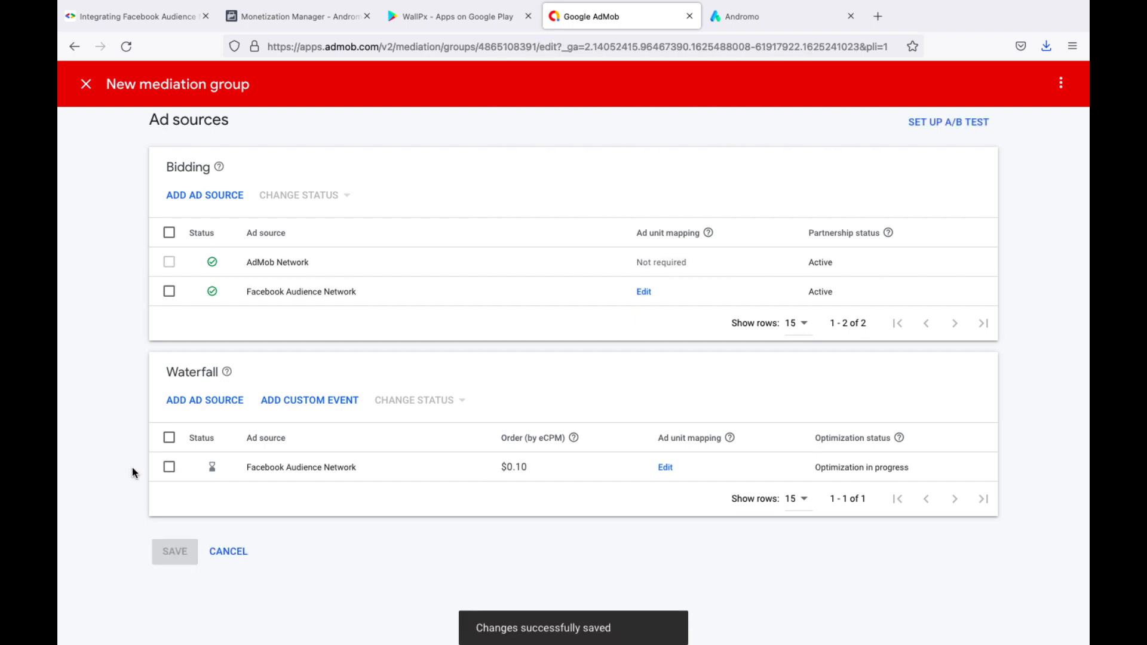
pyautogui.scroll(3)
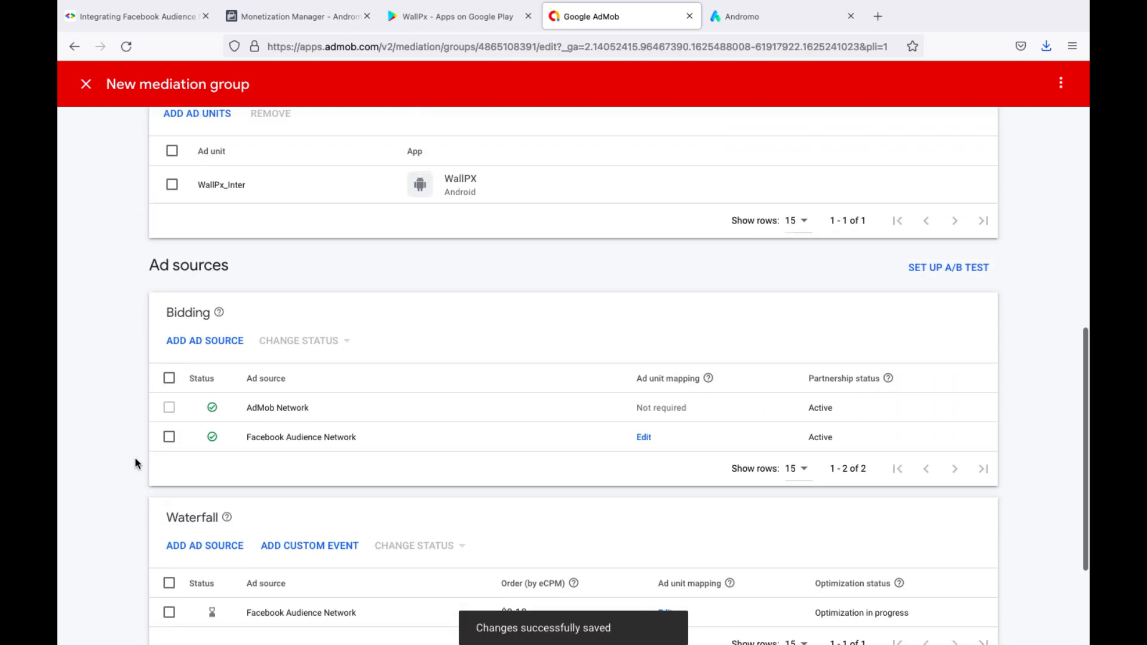
pyautogui.click(86, 83)
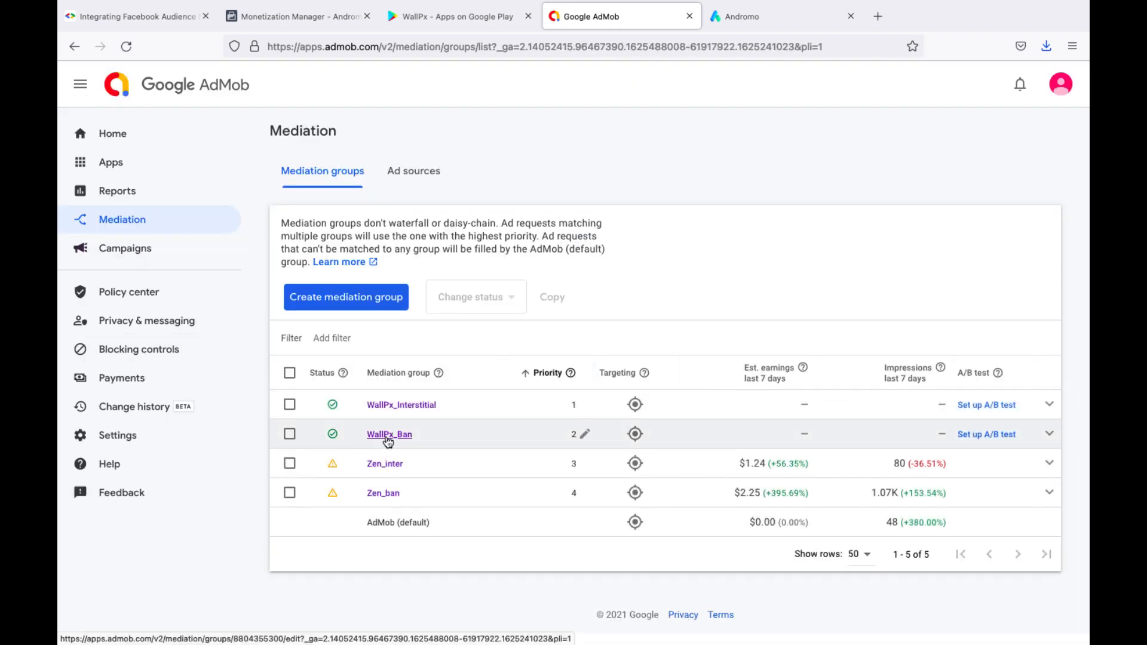
pyautogui.moveTo(380, 410)
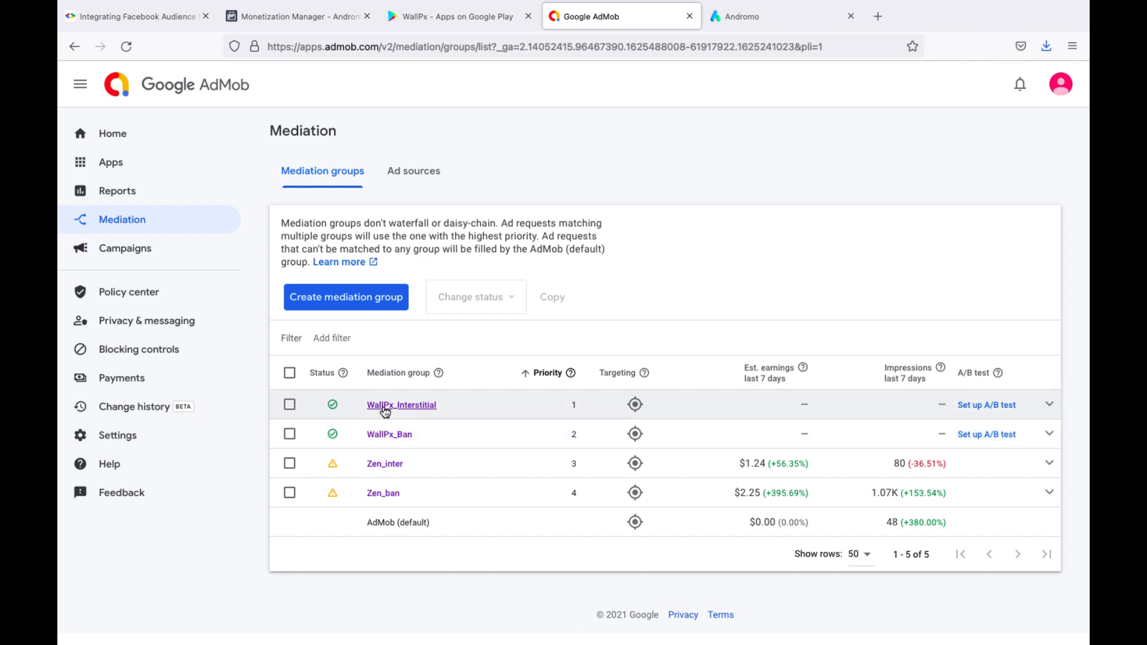
pyautogui.moveTo(358, 456)
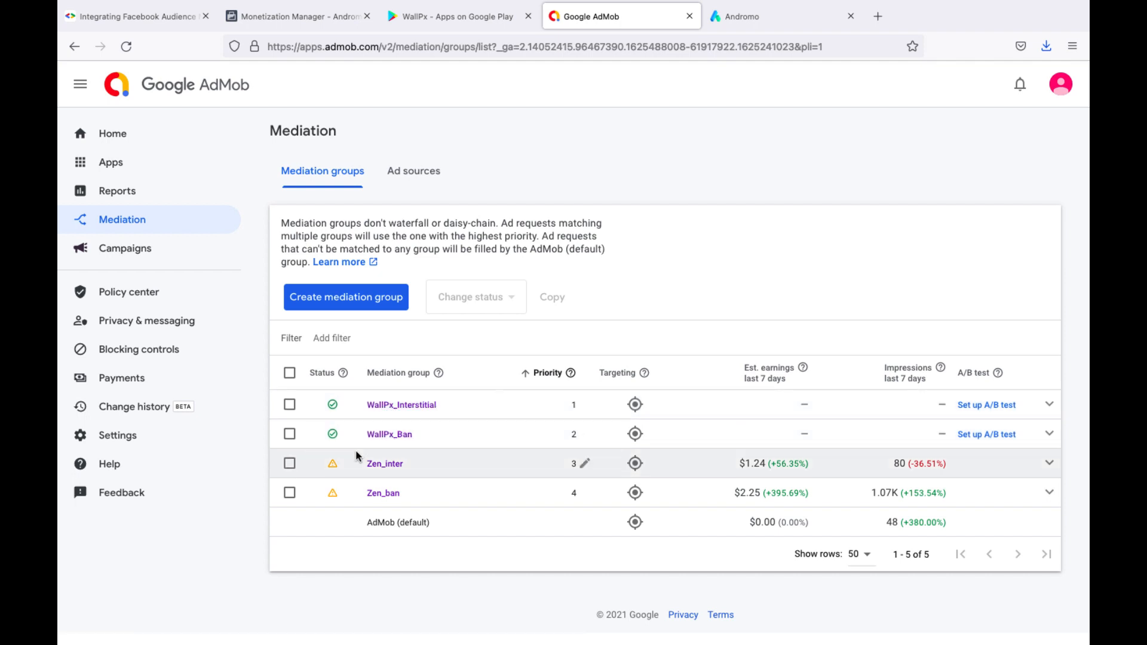
pyautogui.moveTo(396, 331)
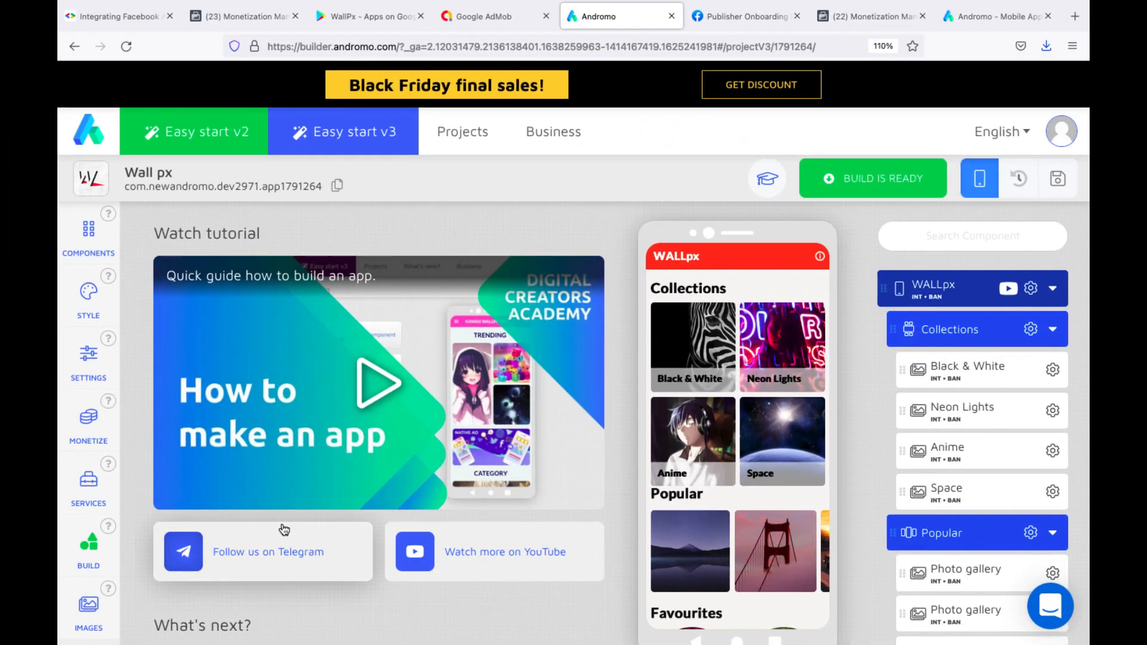
# Step: Check the Black & White gallery's Ads tab banner and interstitial settings for AdMob
pyautogui.click(88, 416)
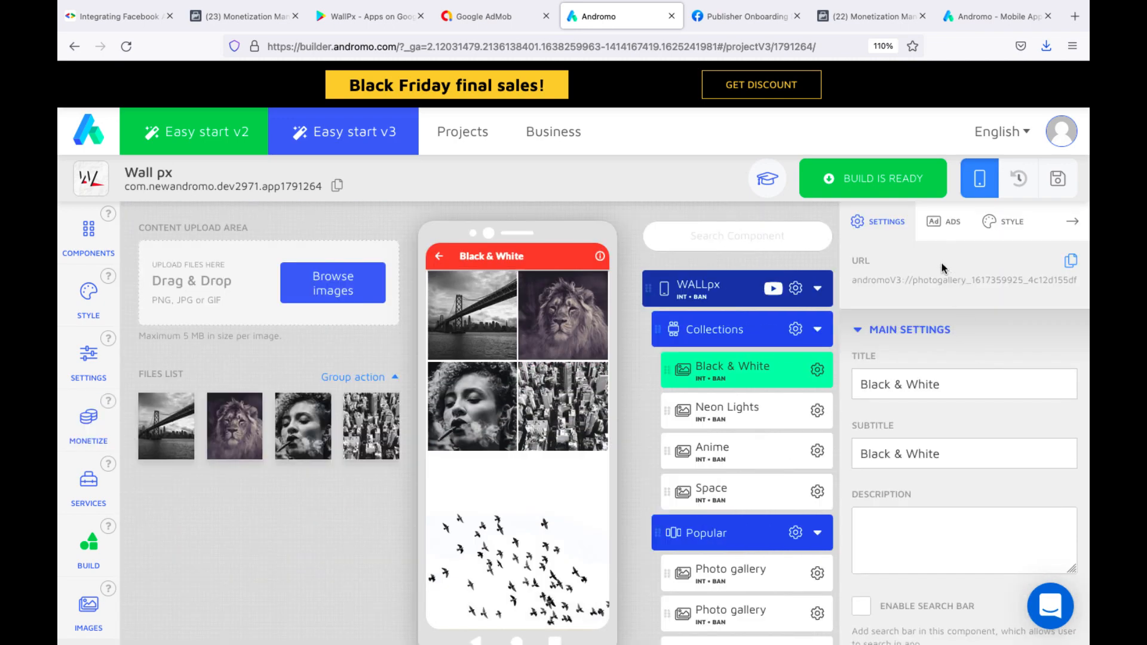
pyautogui.click(944, 221)
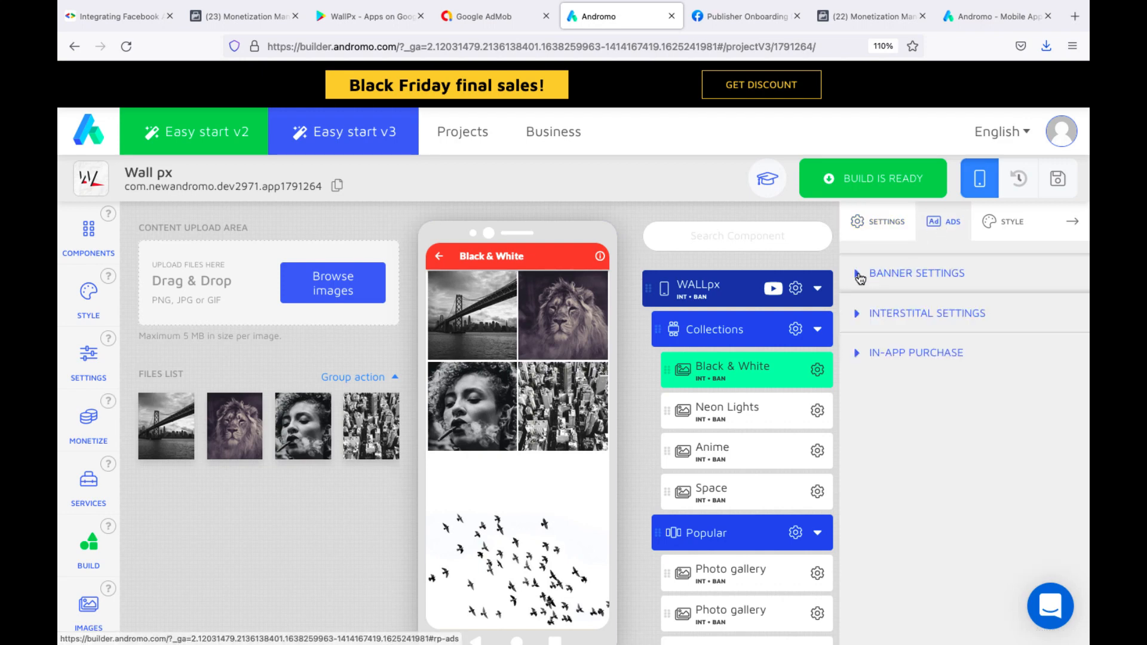
pyautogui.click(917, 273)
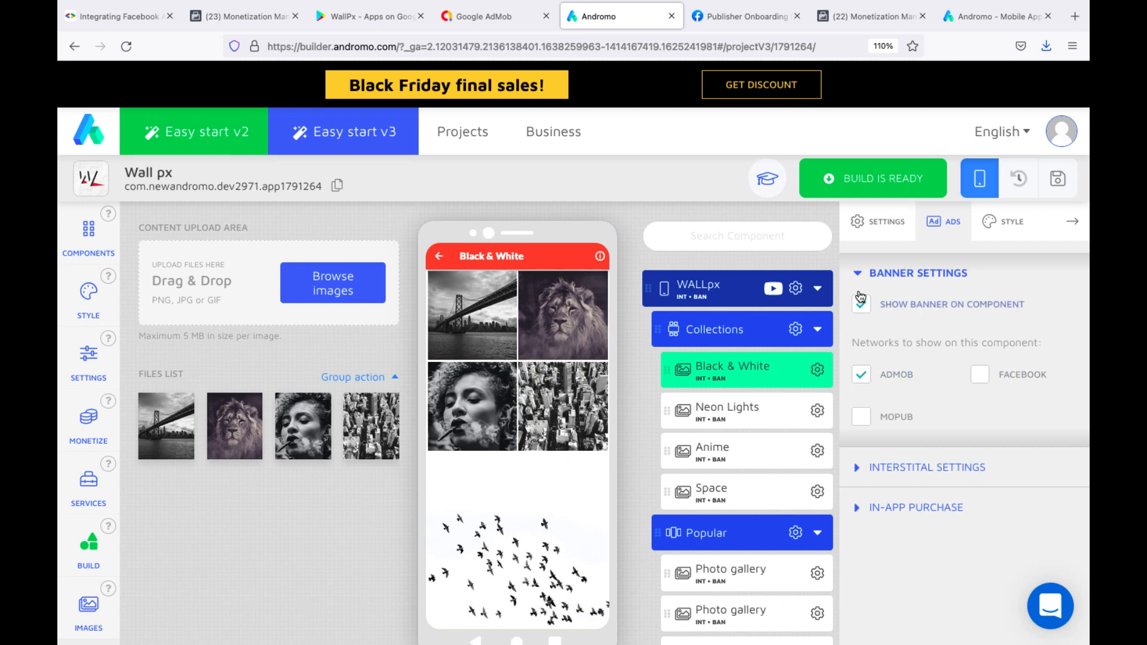
pyautogui.click(916, 273)
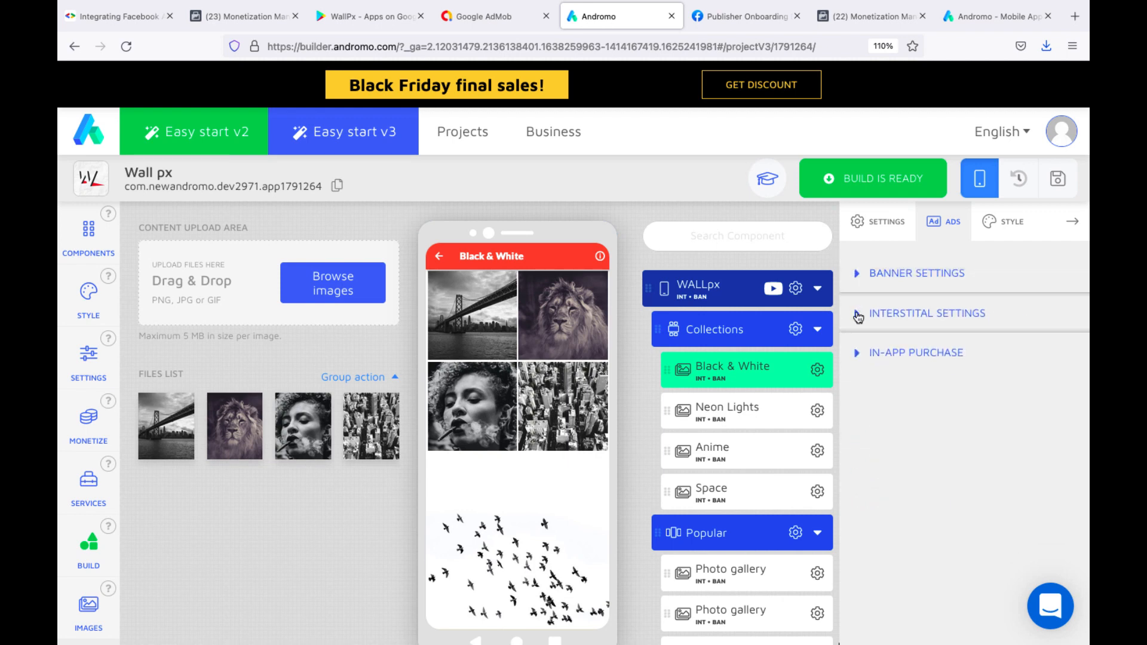
pyautogui.click(928, 314)
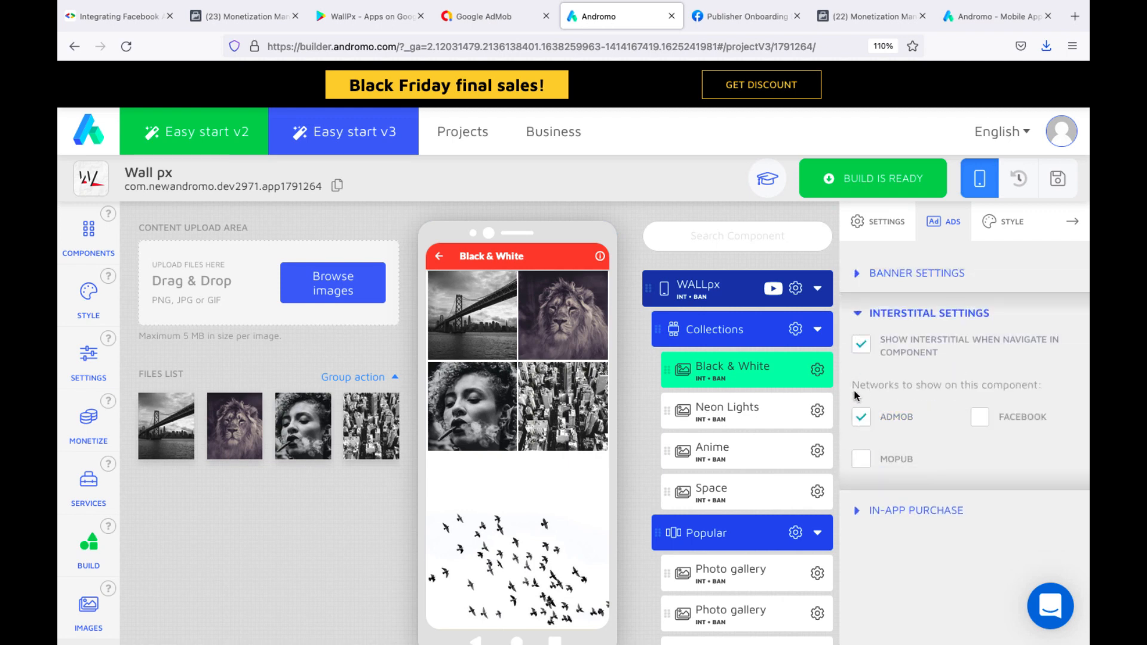
pyautogui.moveTo(858, 428)
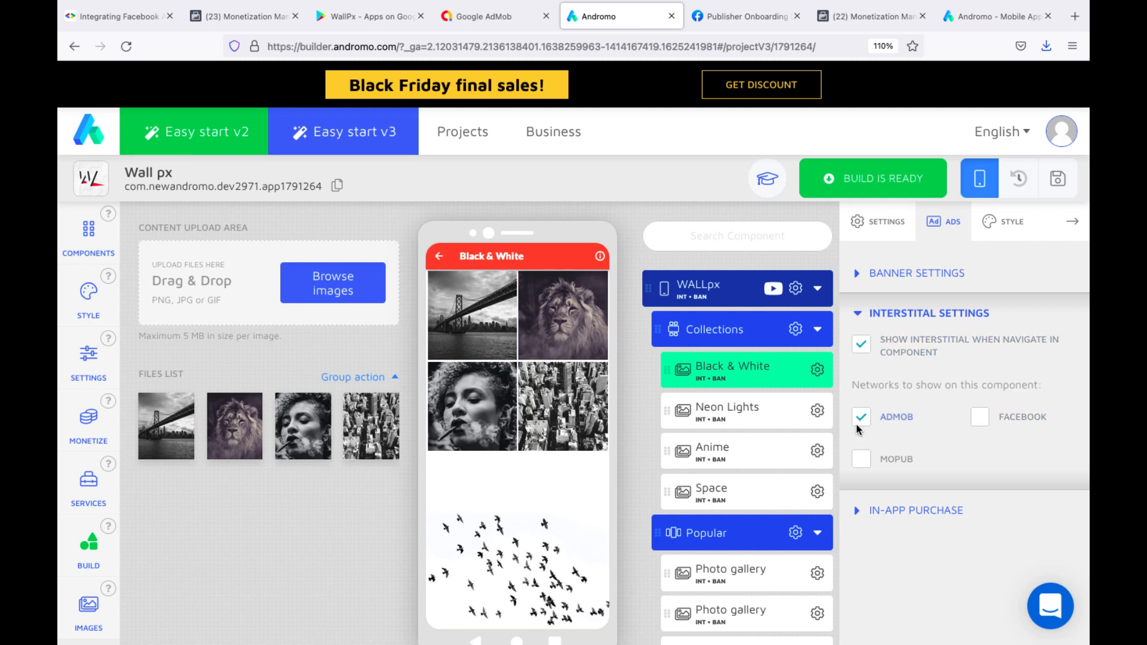